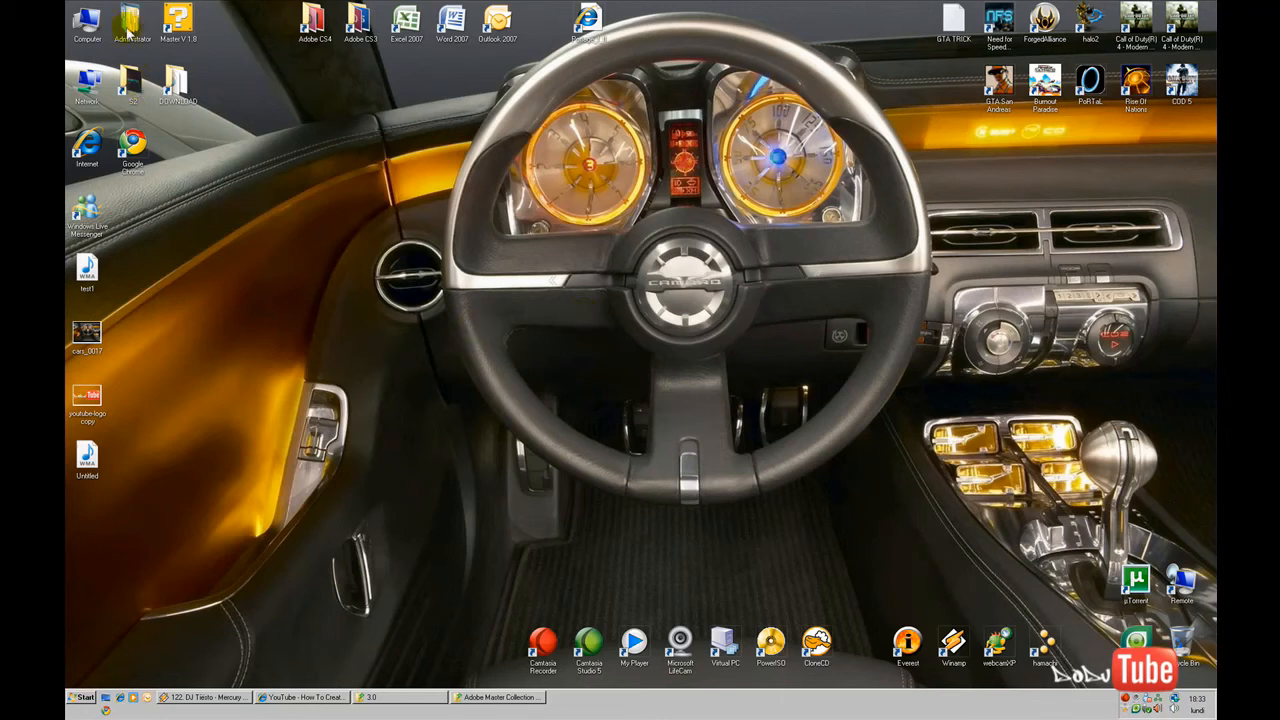
Step: Go through Control Panel's Classic View to Administrative Tools and launch IIS Manager
double_click(87, 20)
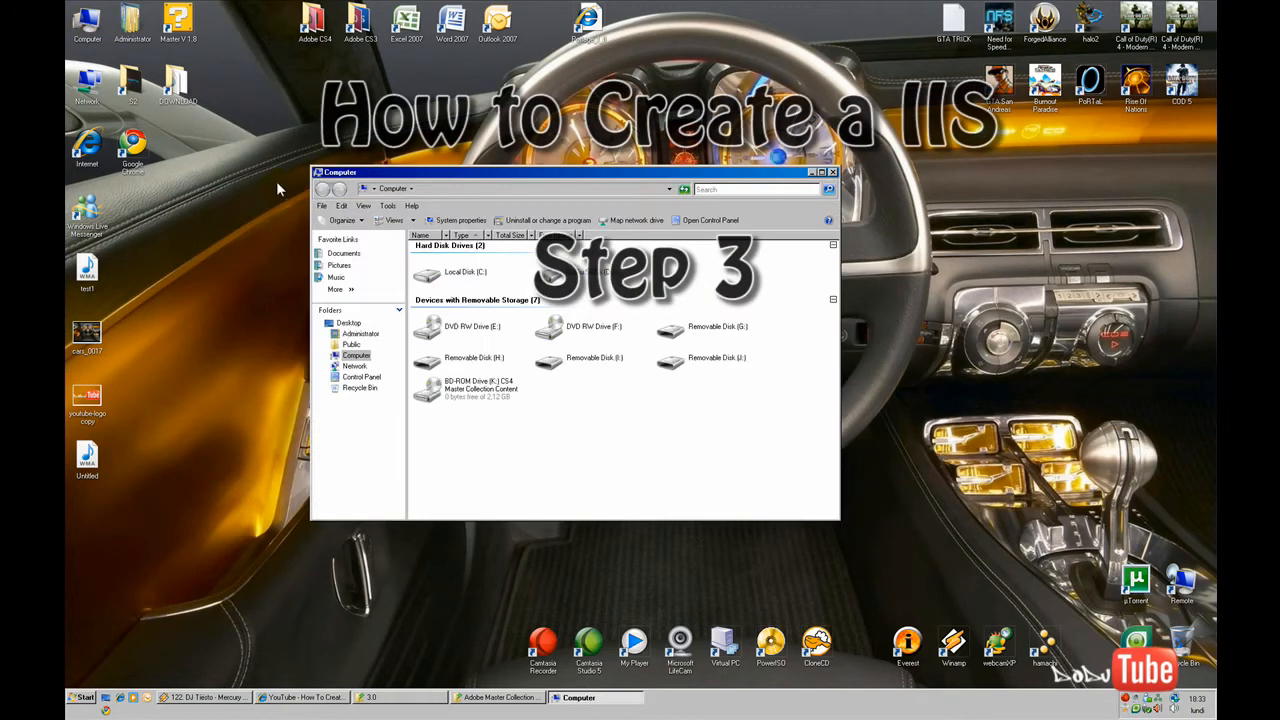
left_click(356, 355)
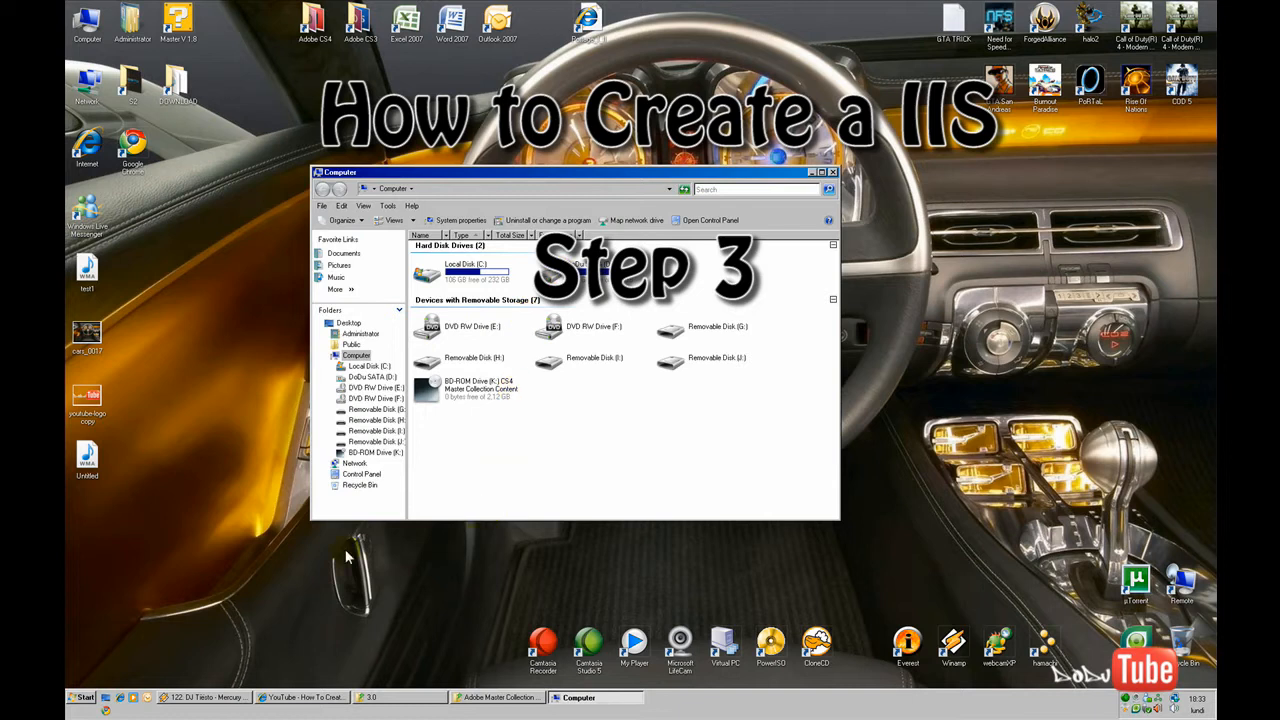
left_click(80, 697)
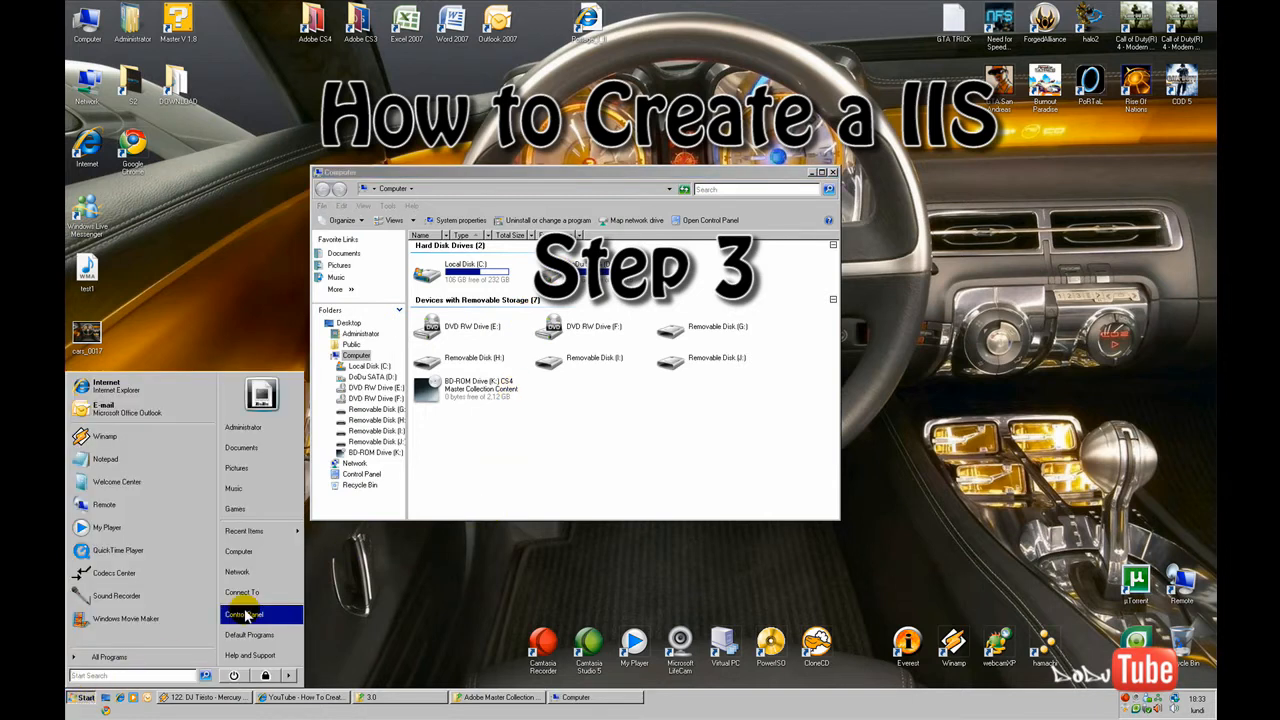
left_click(244, 614)
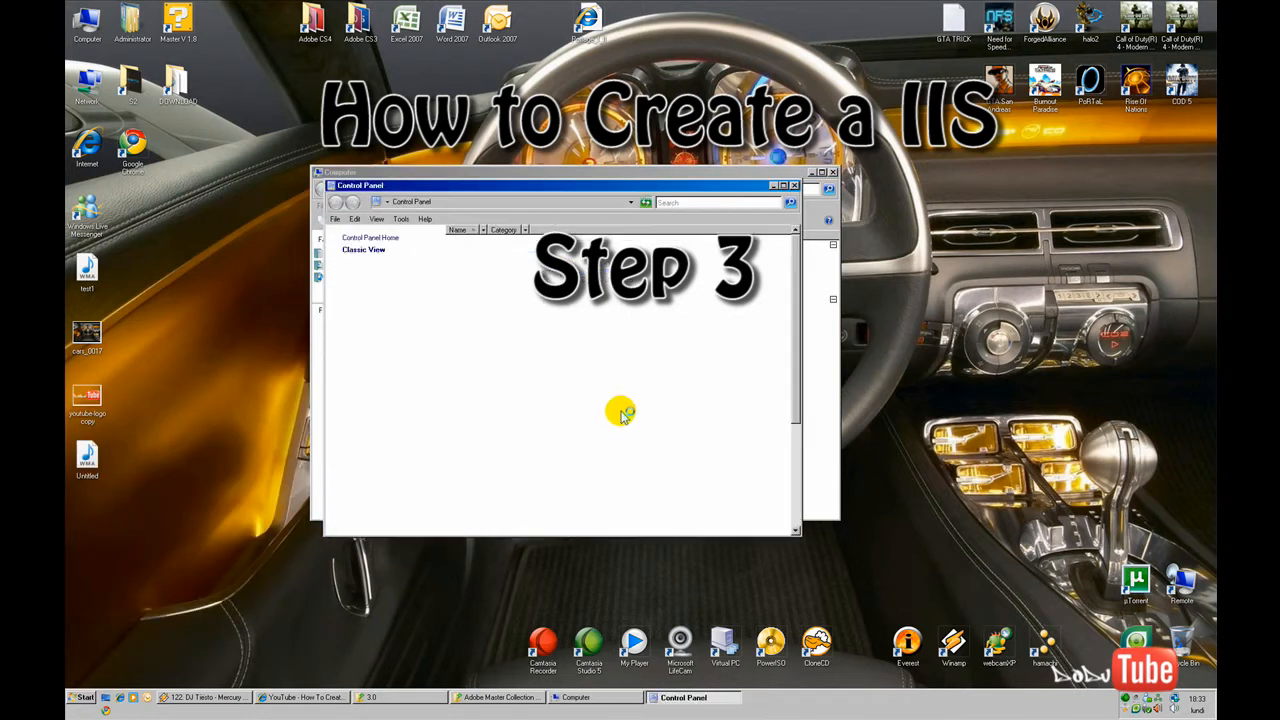
left_click(363, 249)
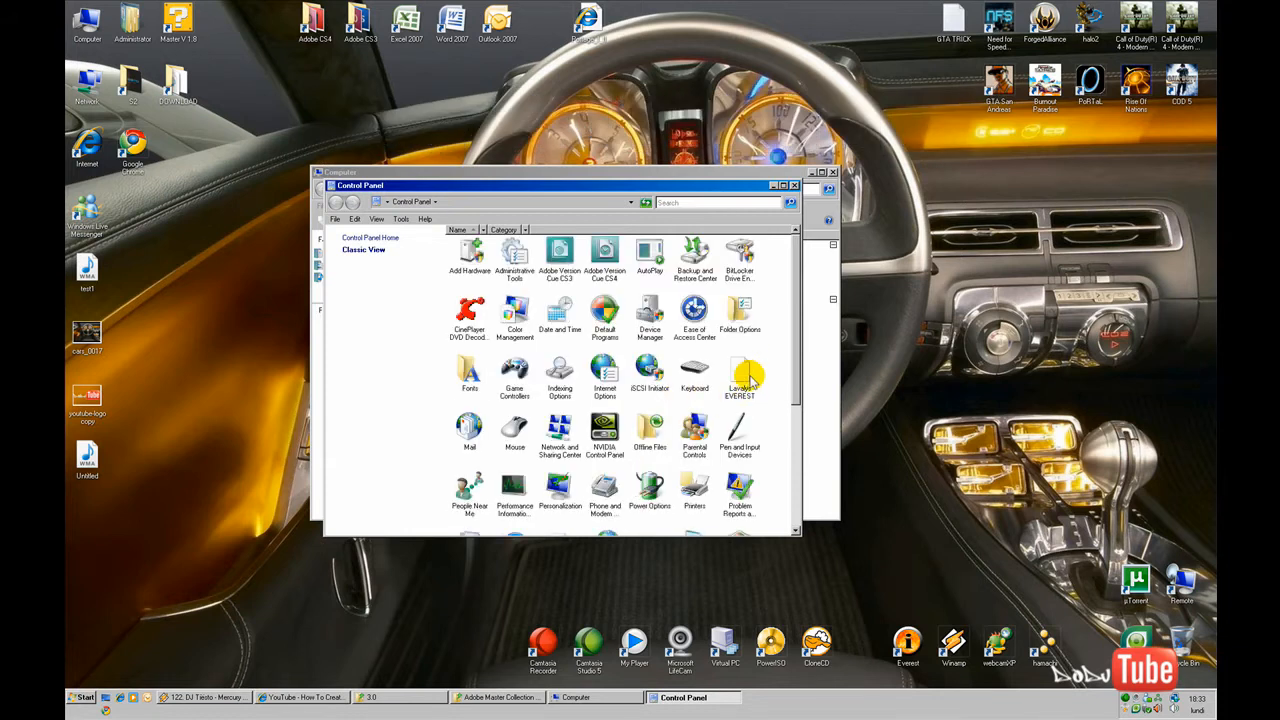
scroll("down", 3)
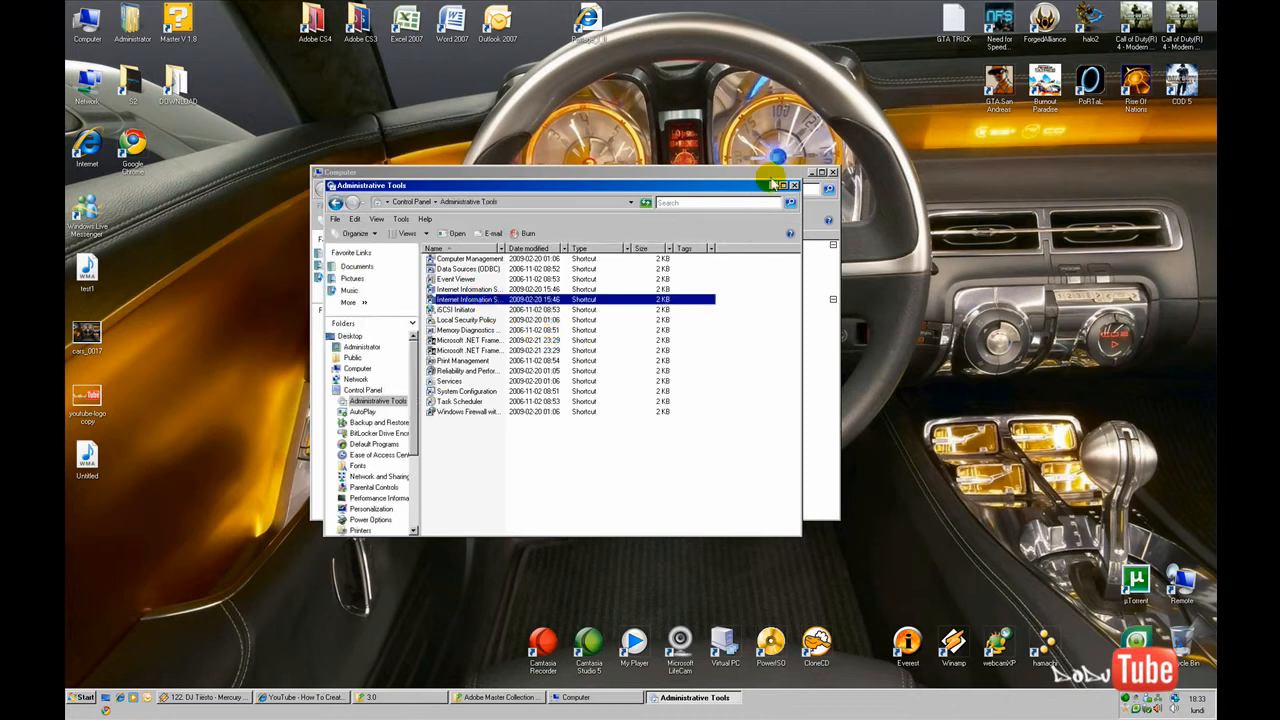
double_click(465, 299)
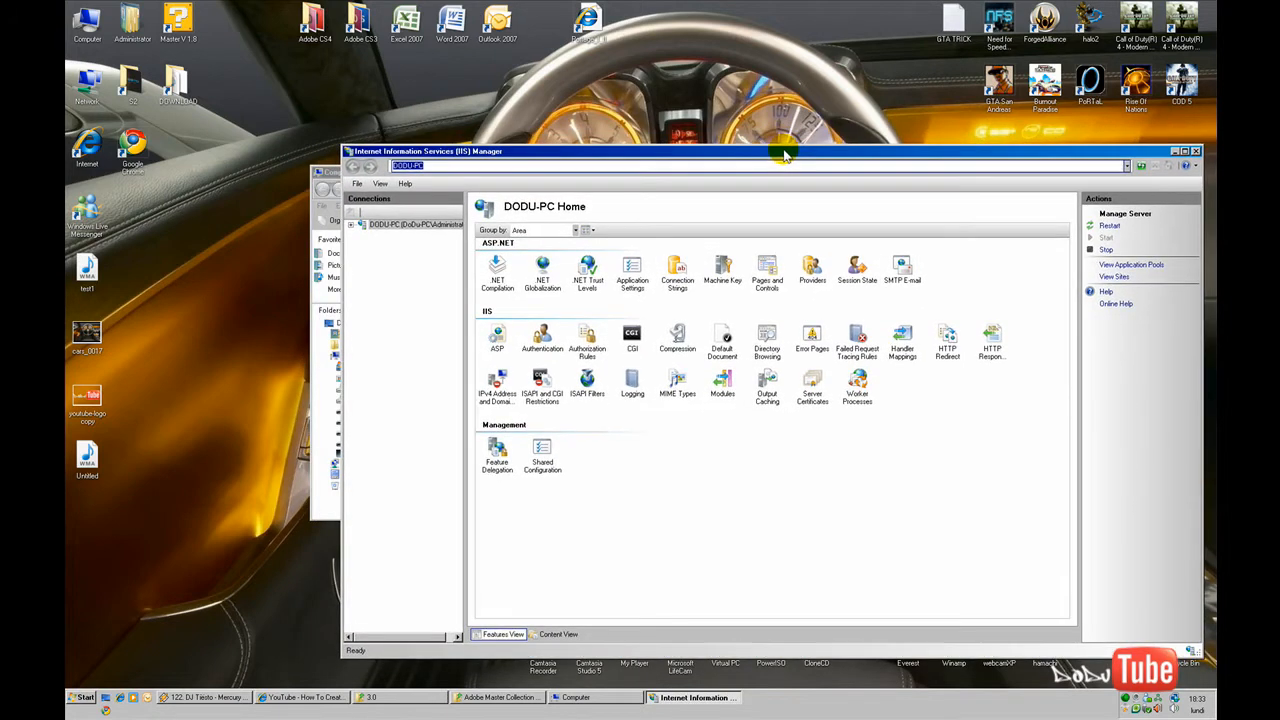
Step: Expand the server and Sites, select TEST, and check its Default Document list
left_click(358, 224)
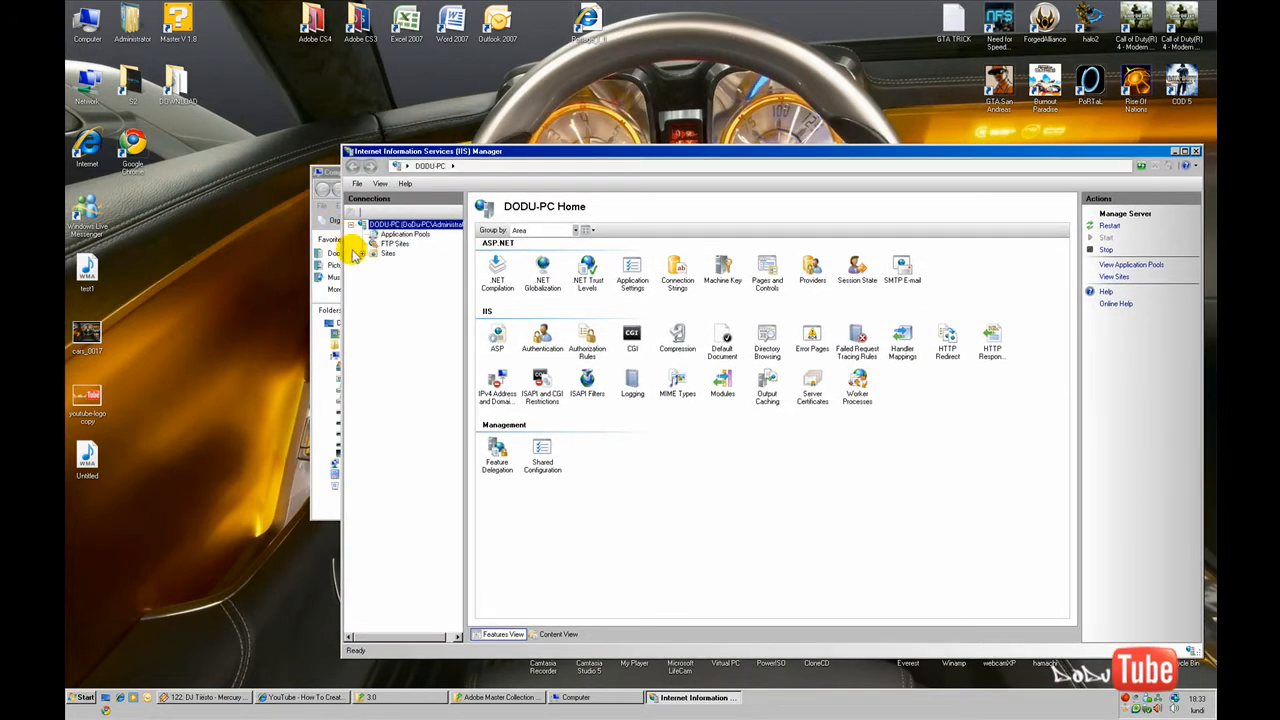
left_click(373, 253)
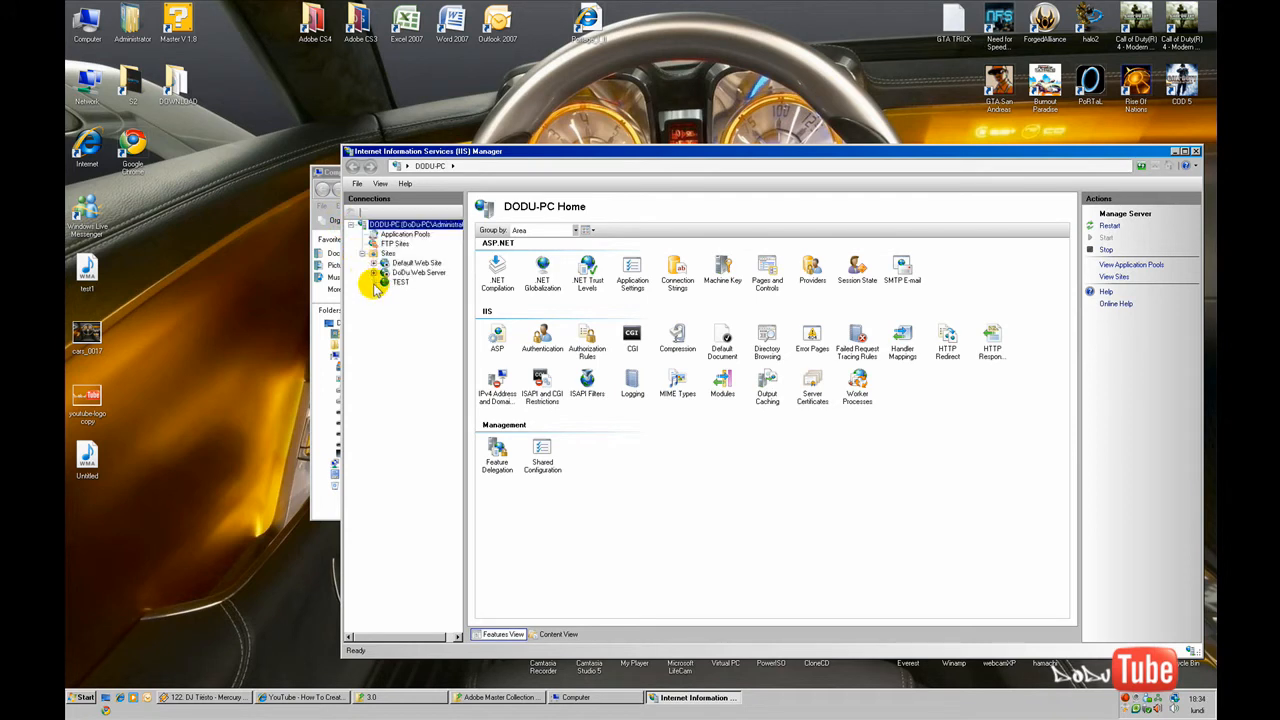
left_click(401, 283)
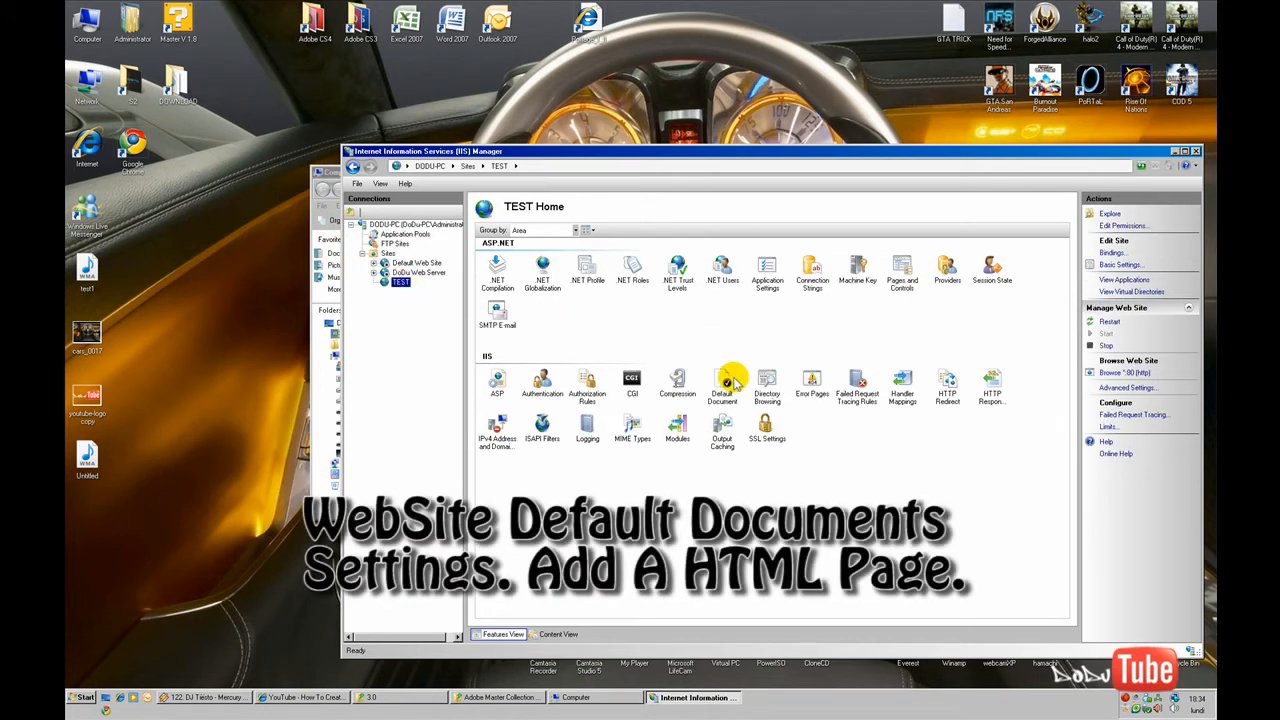
double_click(722, 383)
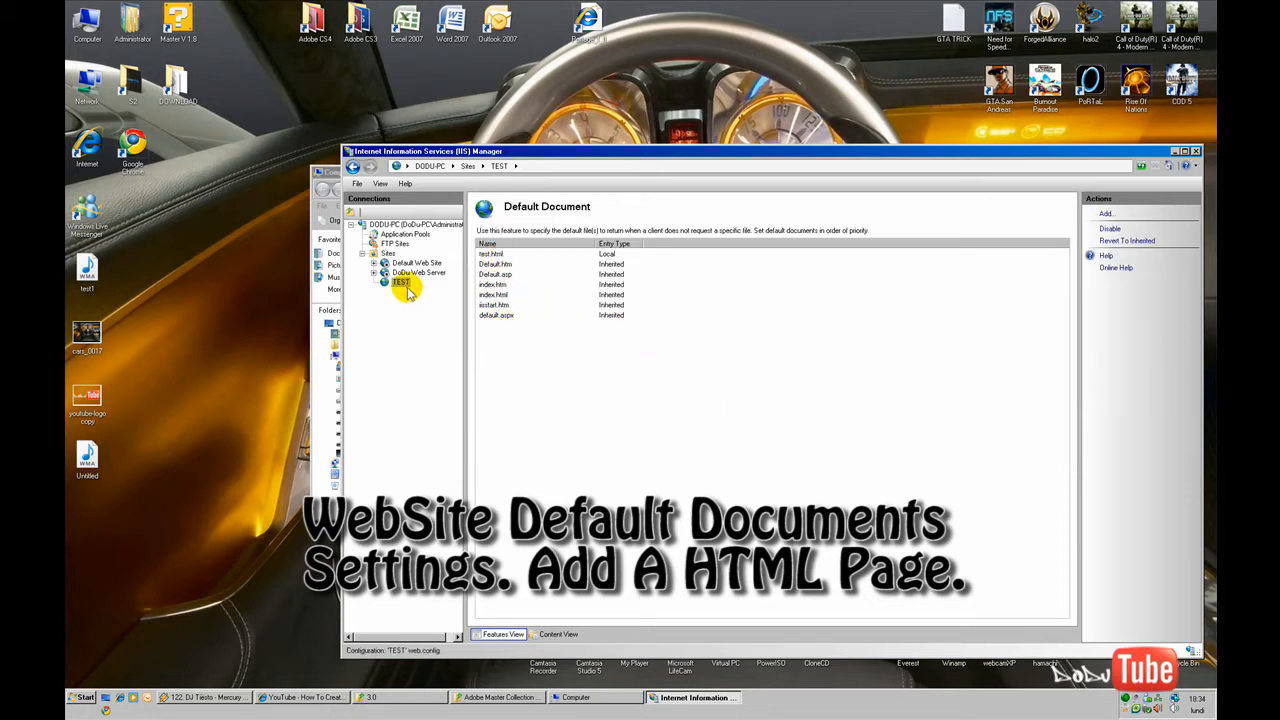
left_click(400, 282)
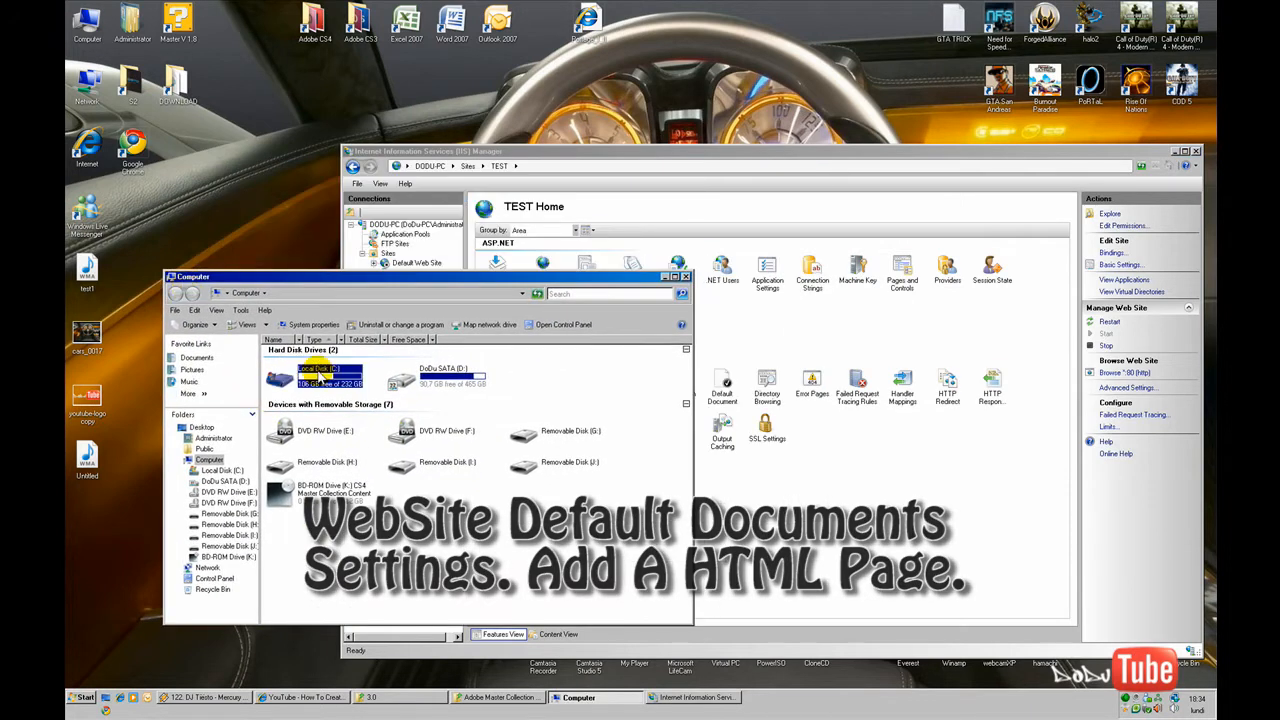
Step: Browse from Local Disk (C:) through inetpub and wwwroot into the TEST folder
double_click(330, 383)
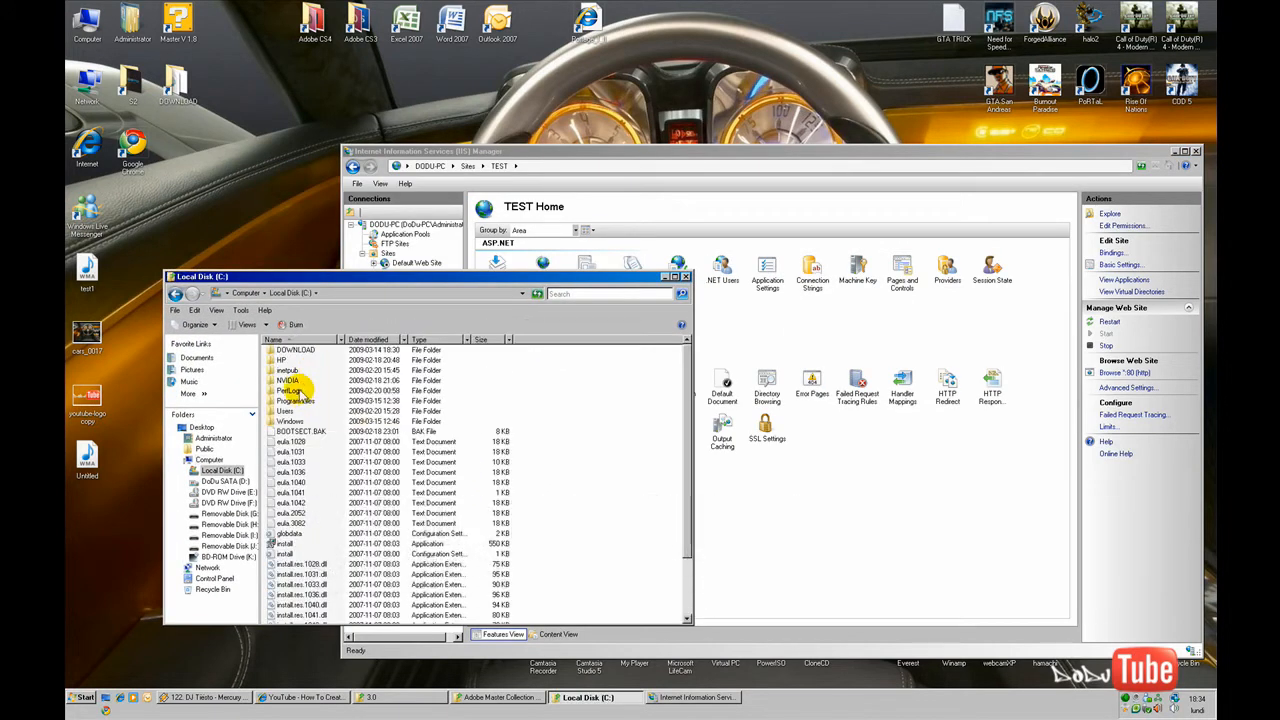
double_click(288, 369)
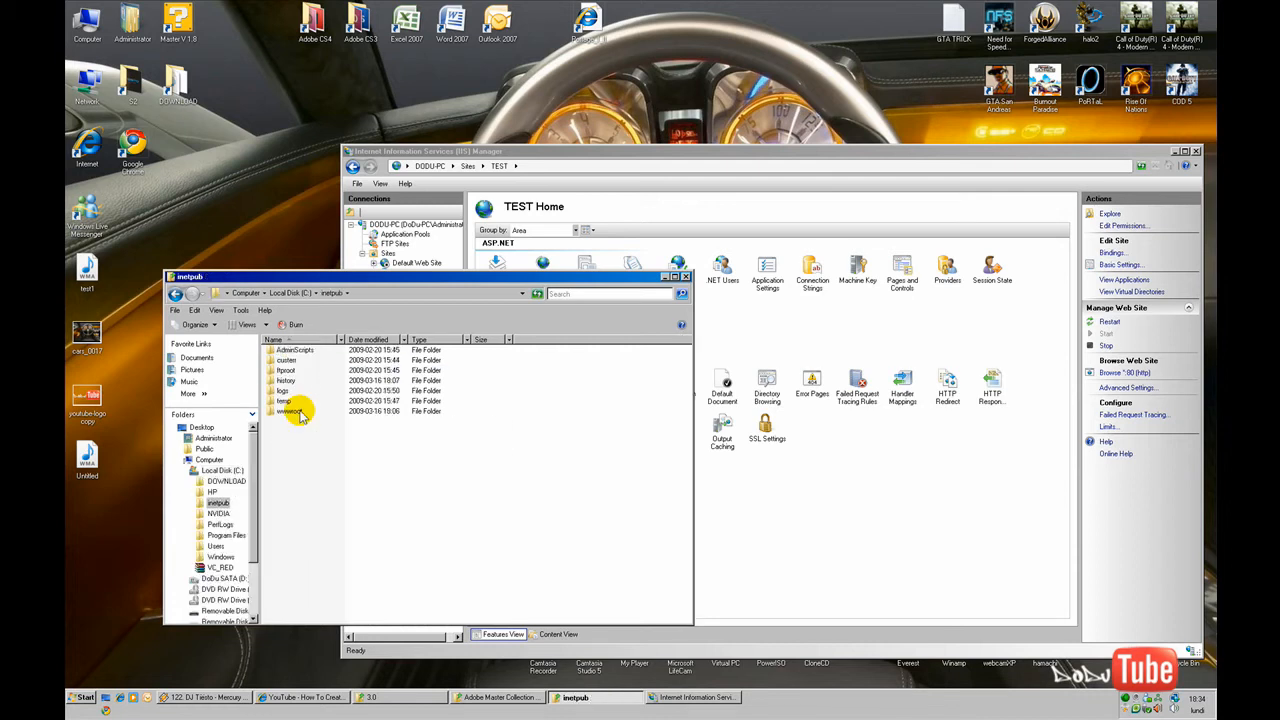
double_click(290, 411)
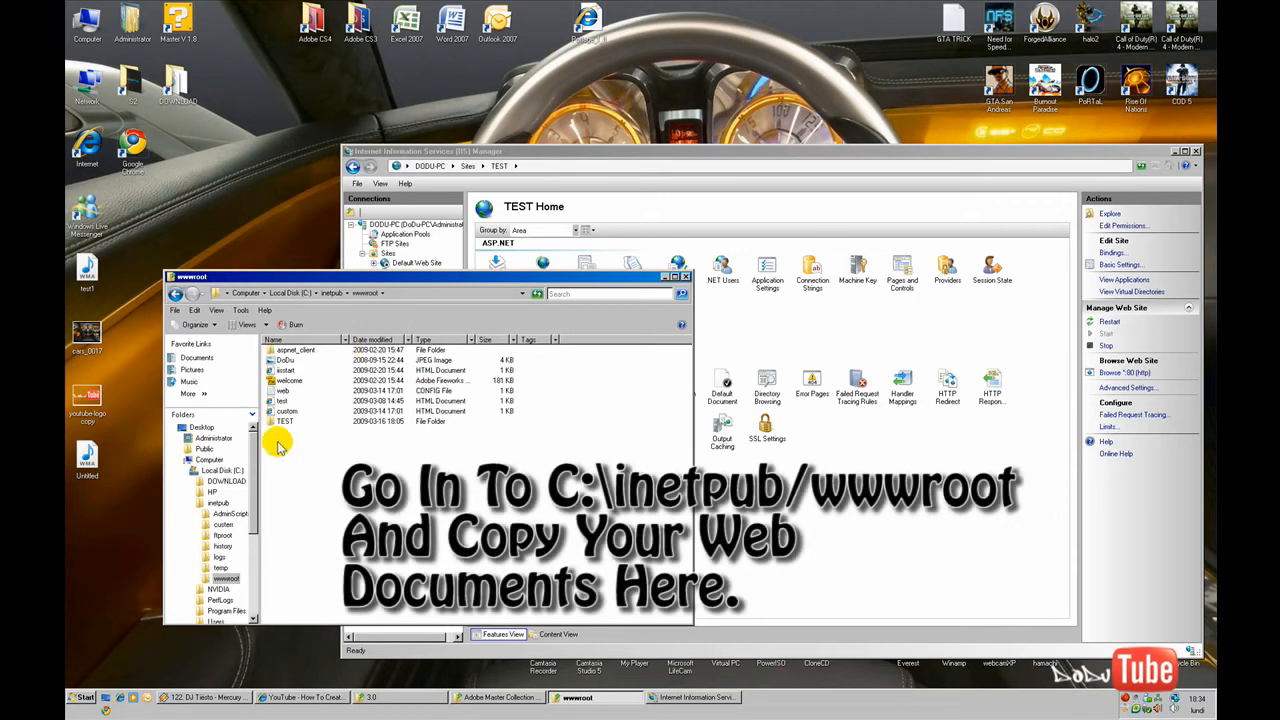
double_click(285, 421)
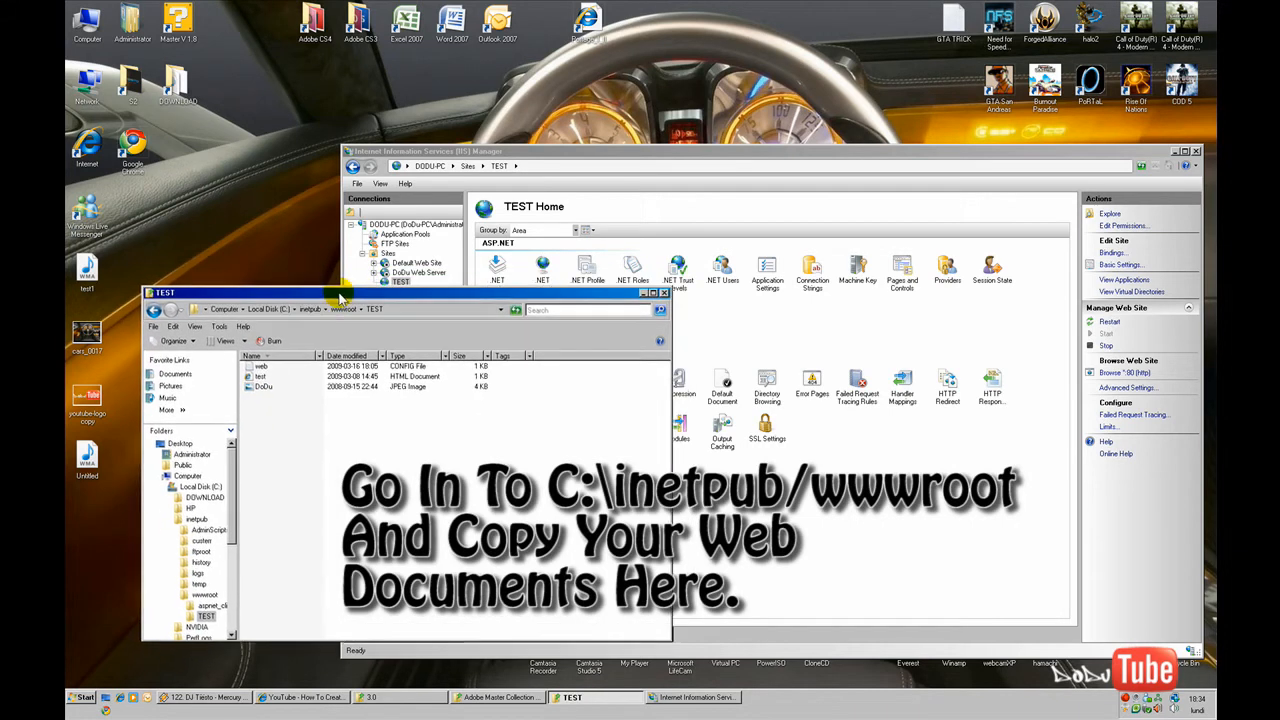
left_click(258, 377)
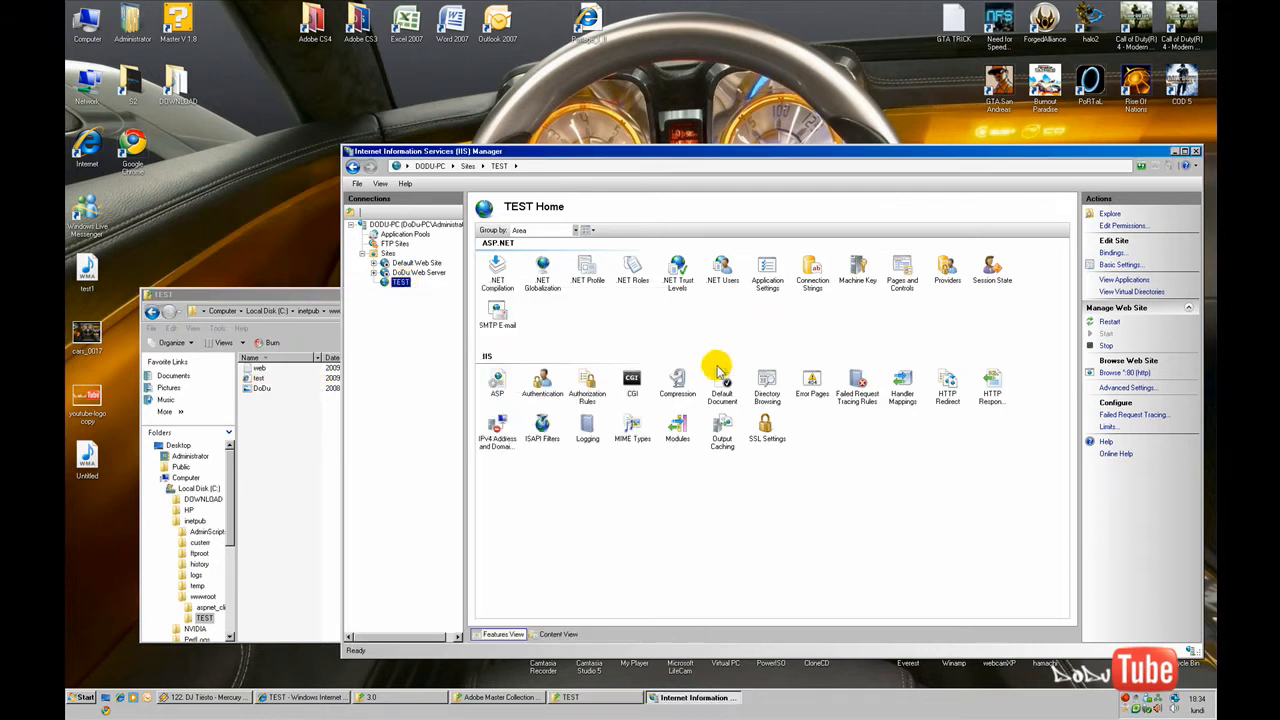
Step: Remove Default.htm and the other inherited default documents, keeping only test.html
double_click(721, 383)
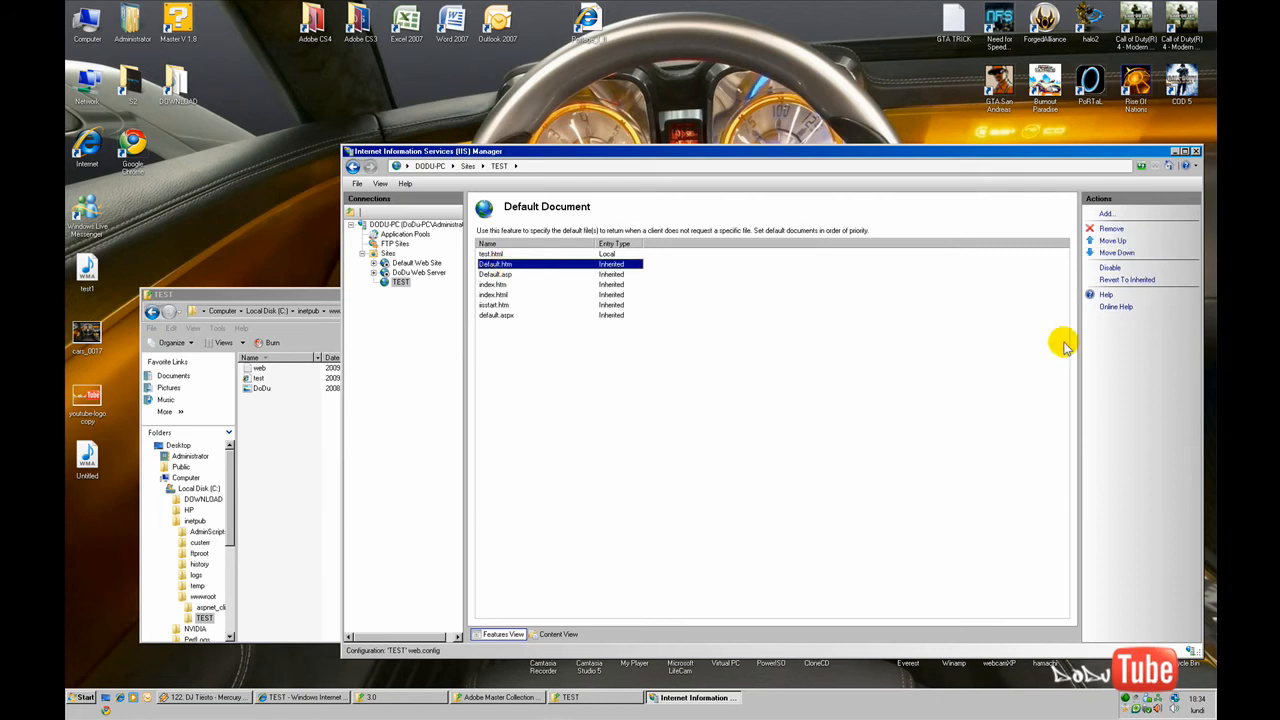
left_click(1111, 228)
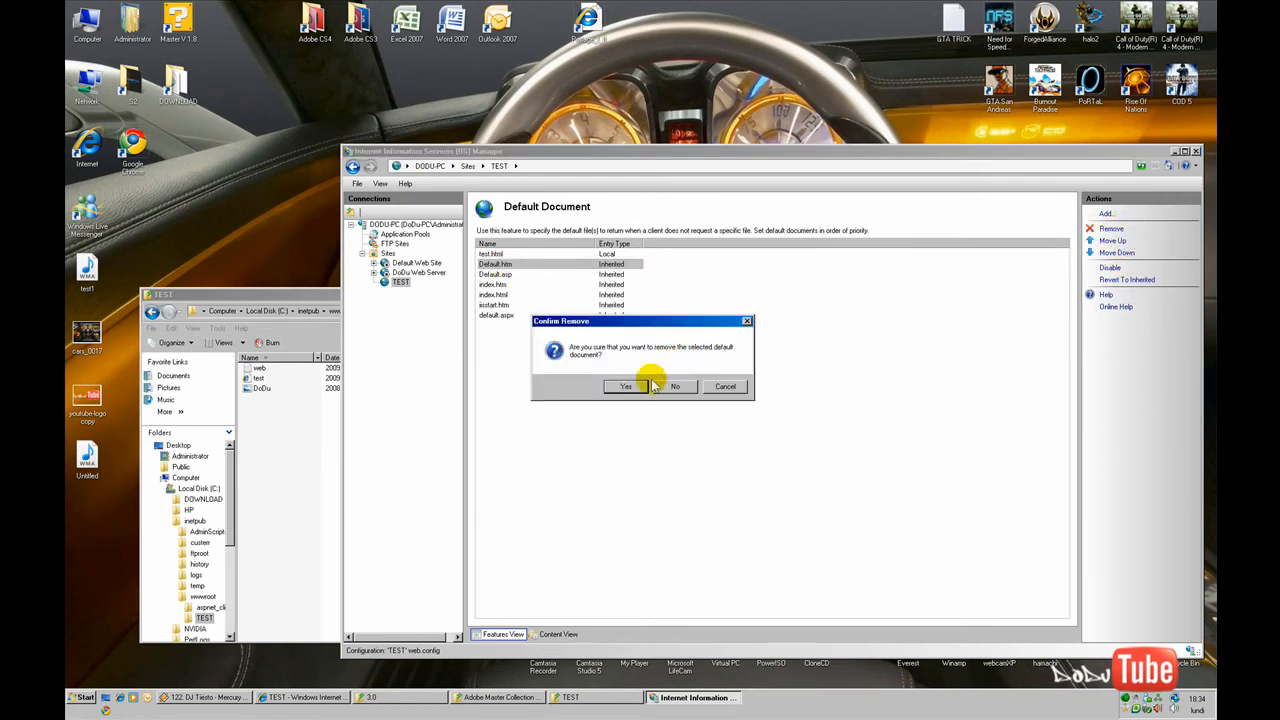
left_click(625, 386)
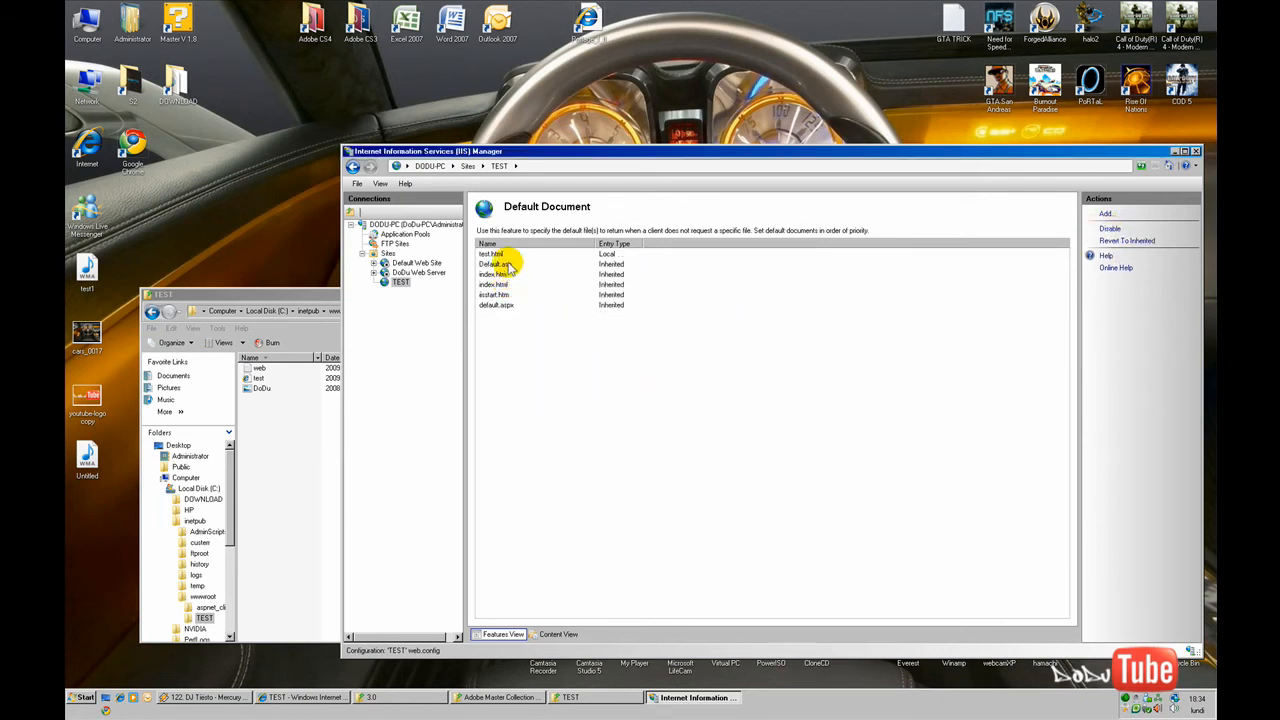
left_click(495, 264)
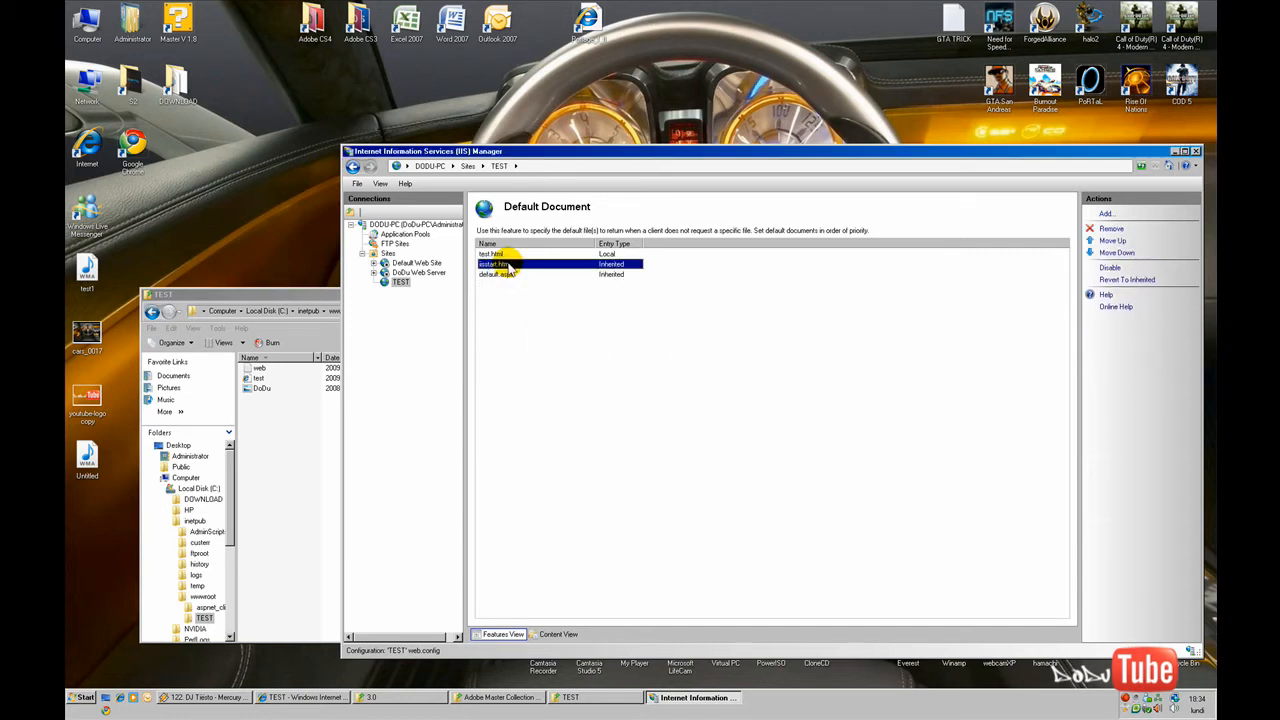
left_click(1111, 228)
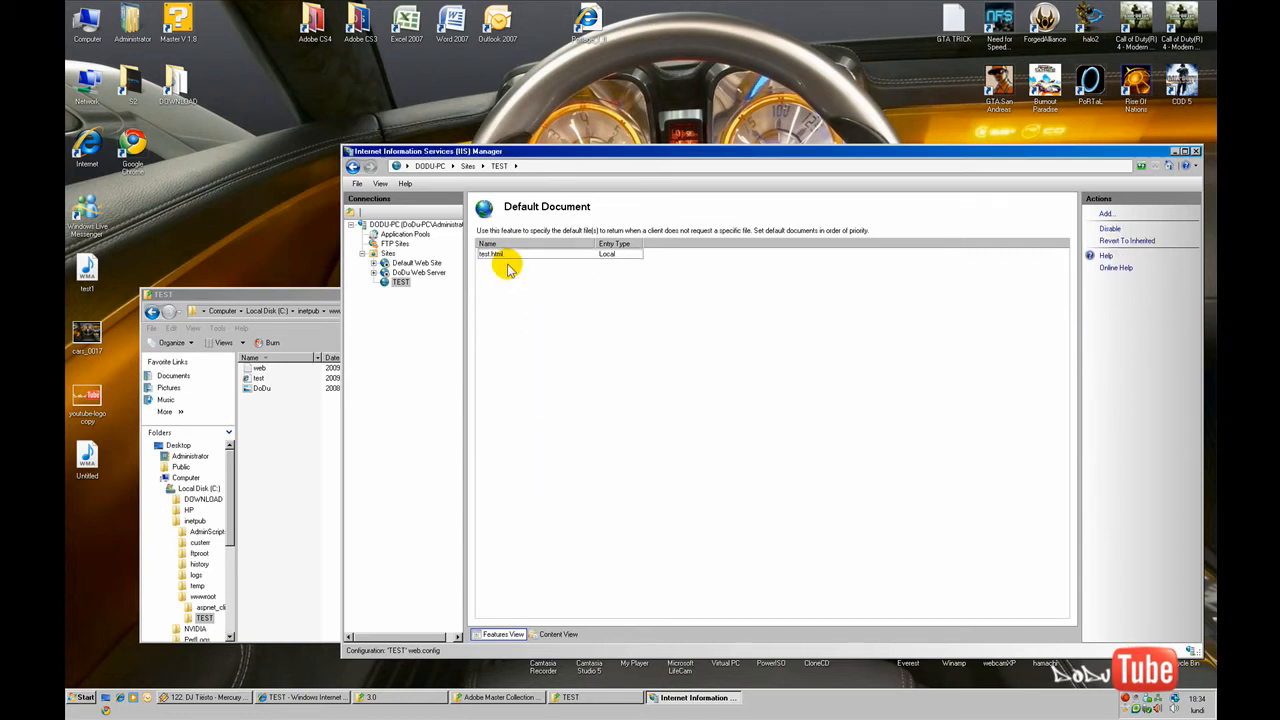
mouse_move(518, 275)
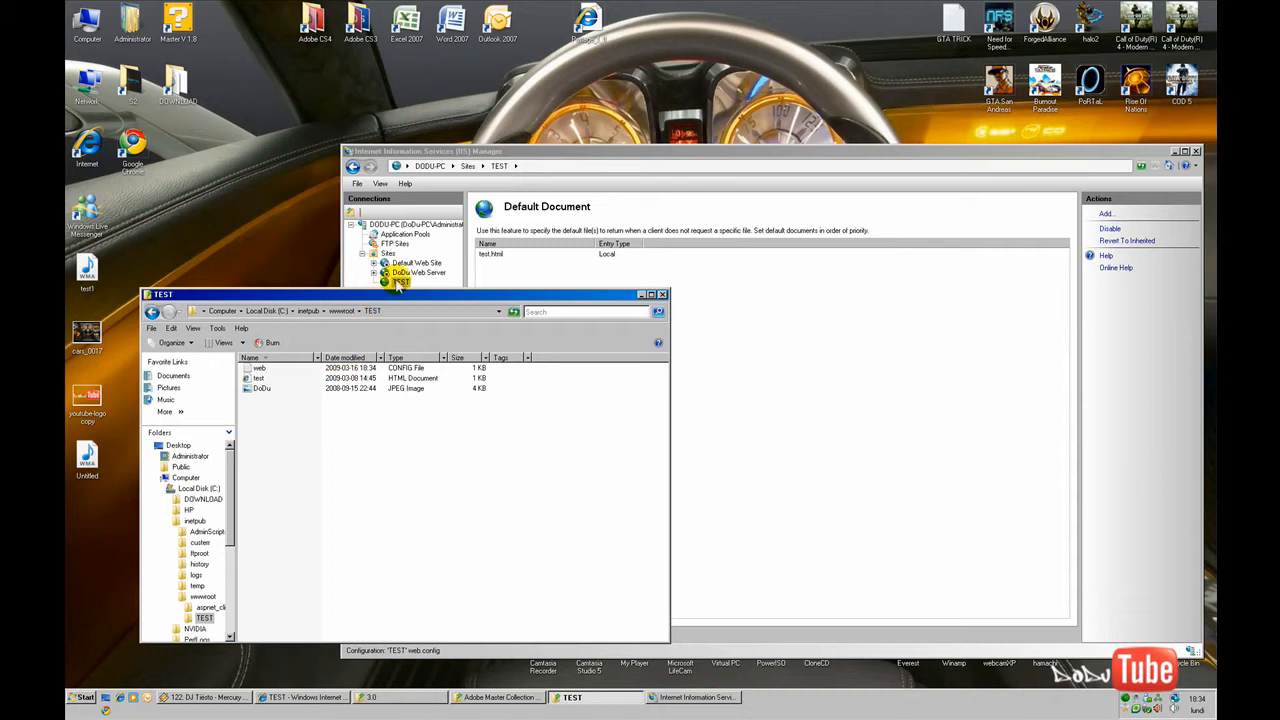
Step: Browse the TEST site from IIS and view the page again at 127.0.0.1
right_click(399, 281)
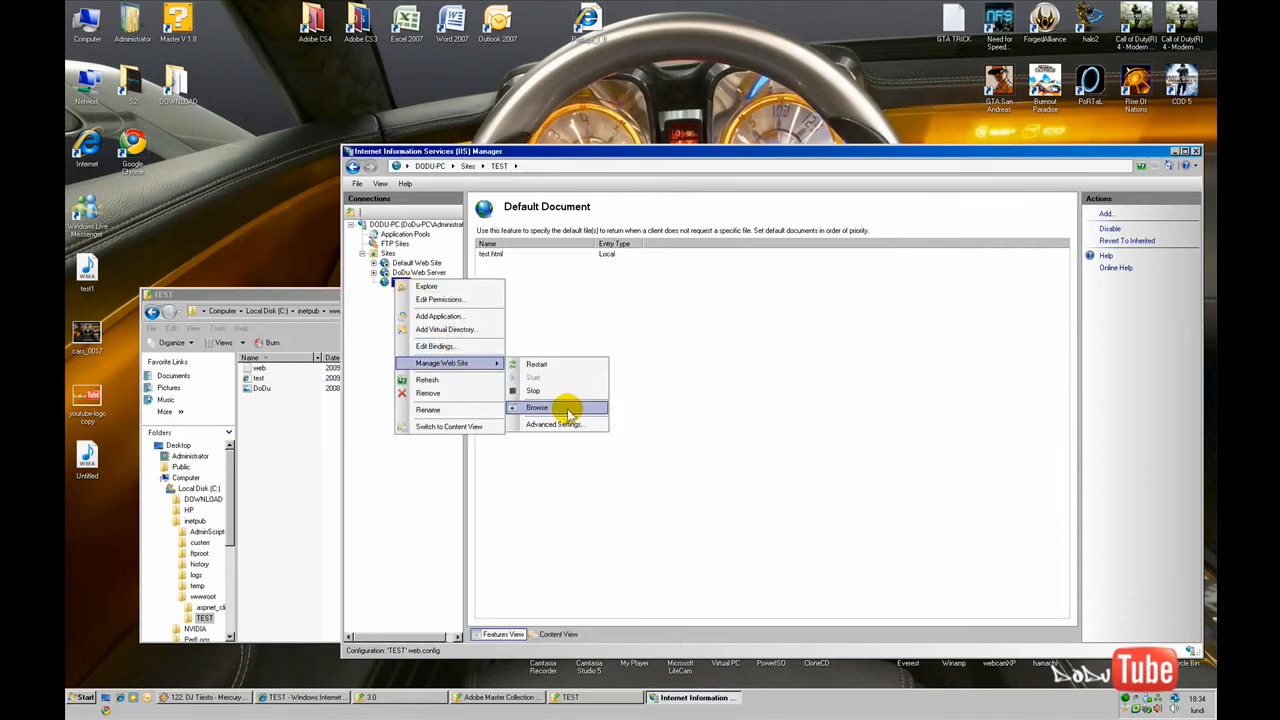
left_click(537, 407)
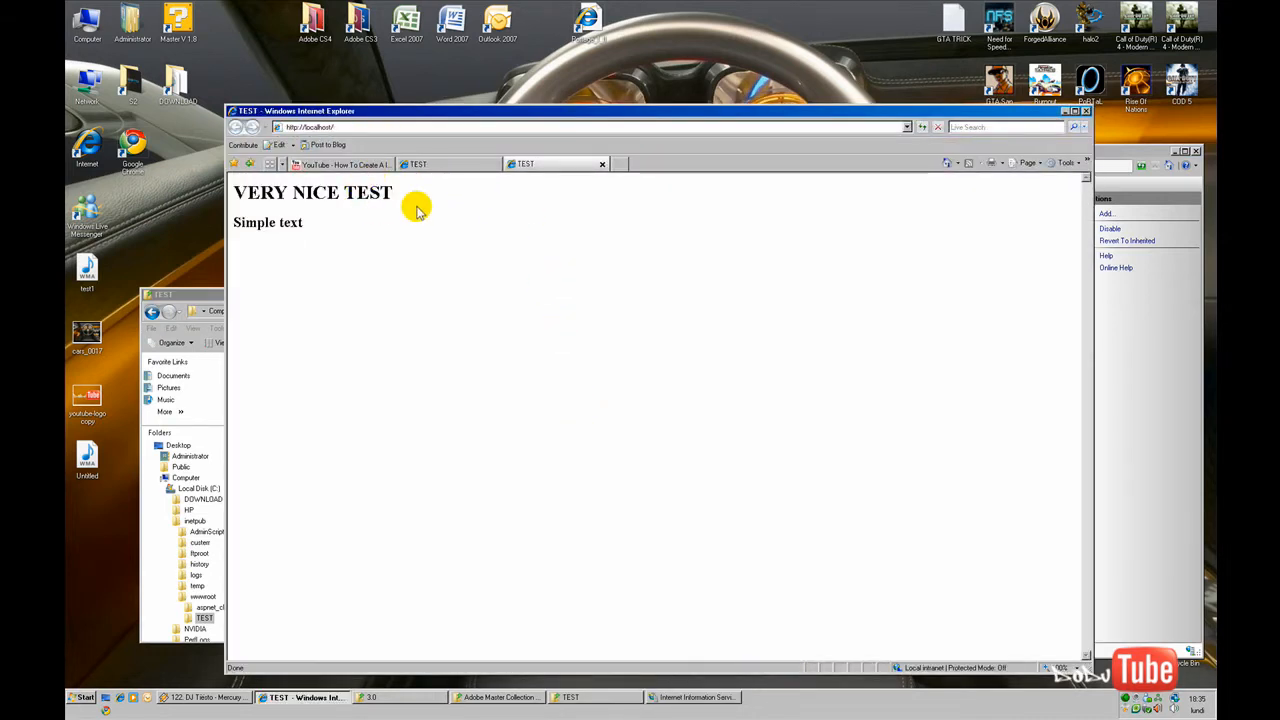
left_click(602, 164)
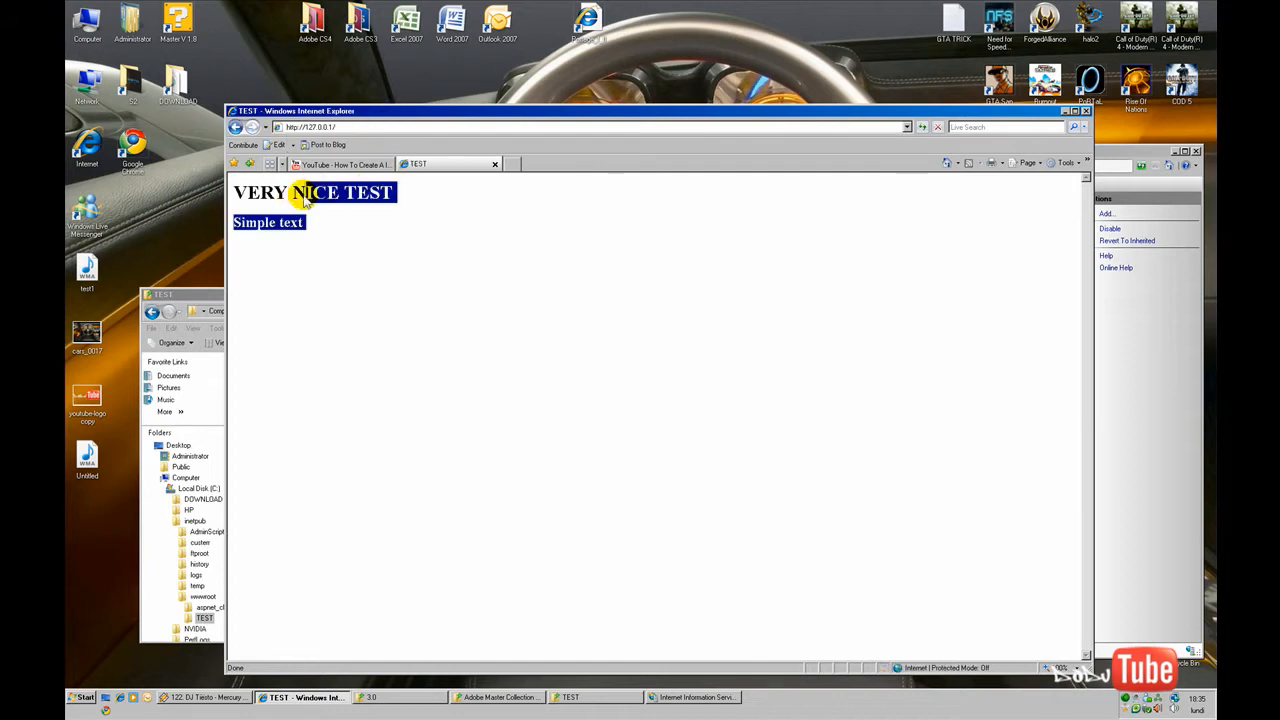
left_click(300, 210)
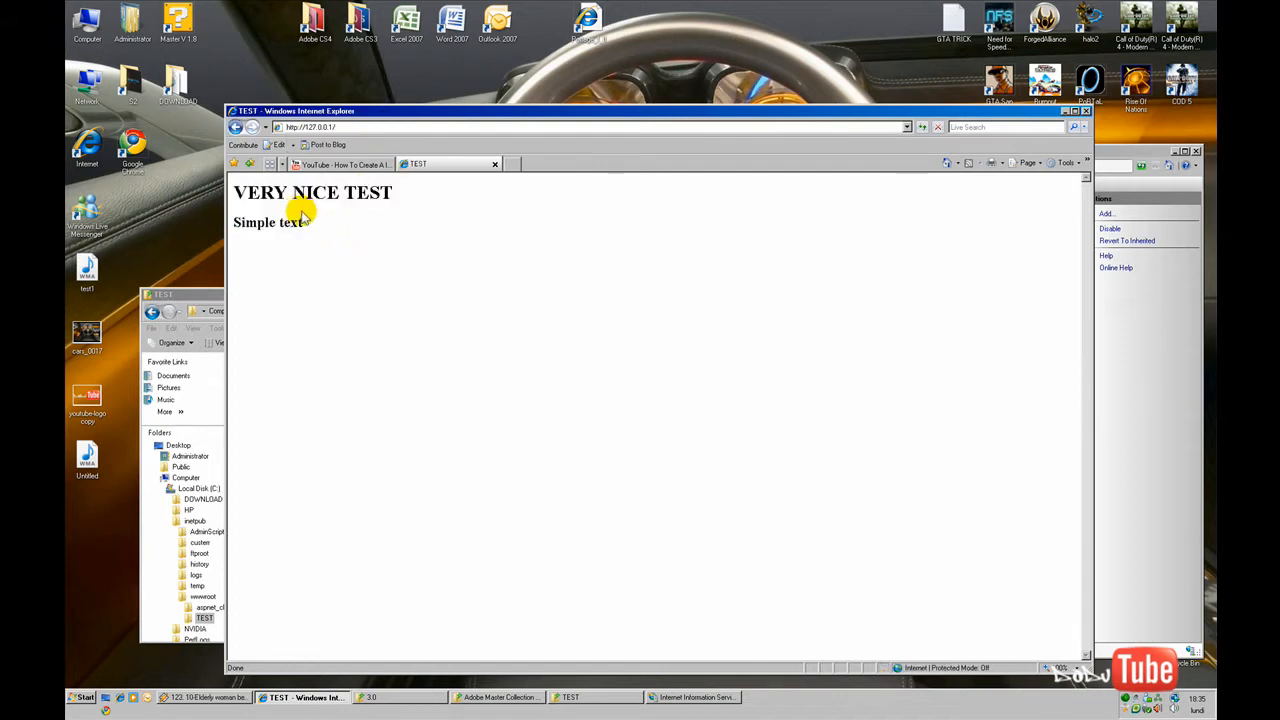
mouse_move(496, 163)
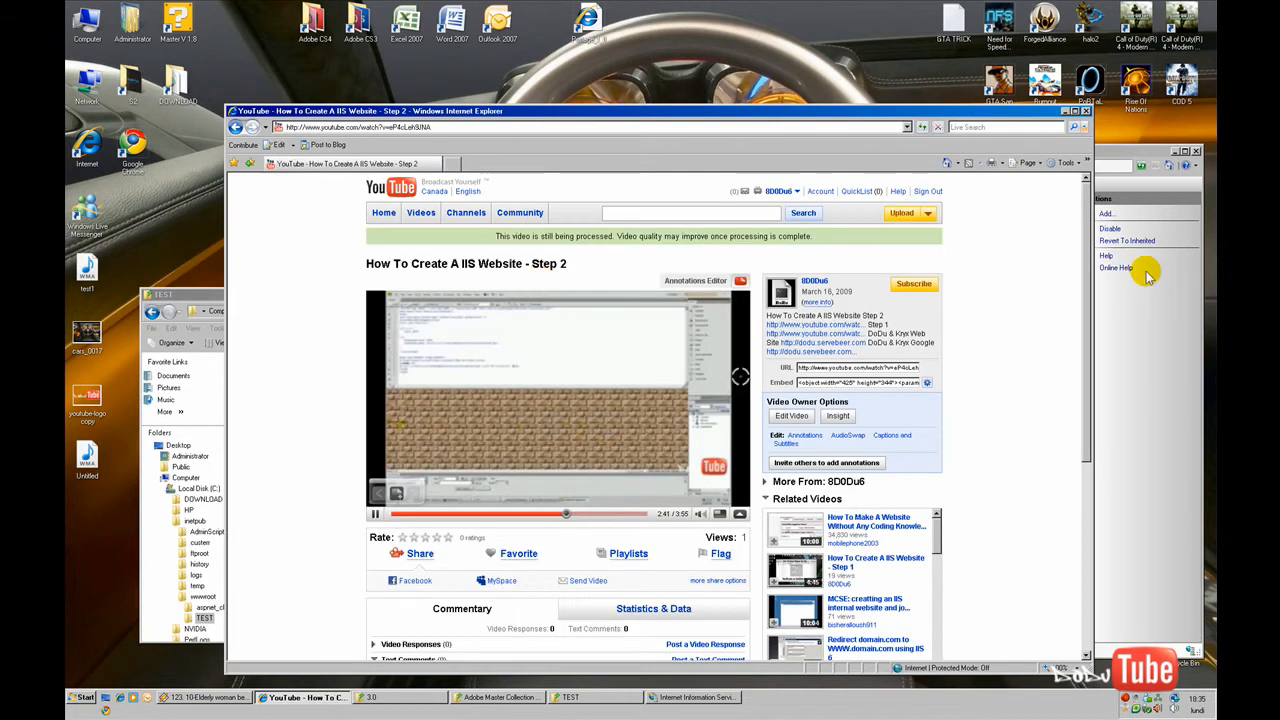
left_click(693, 697)
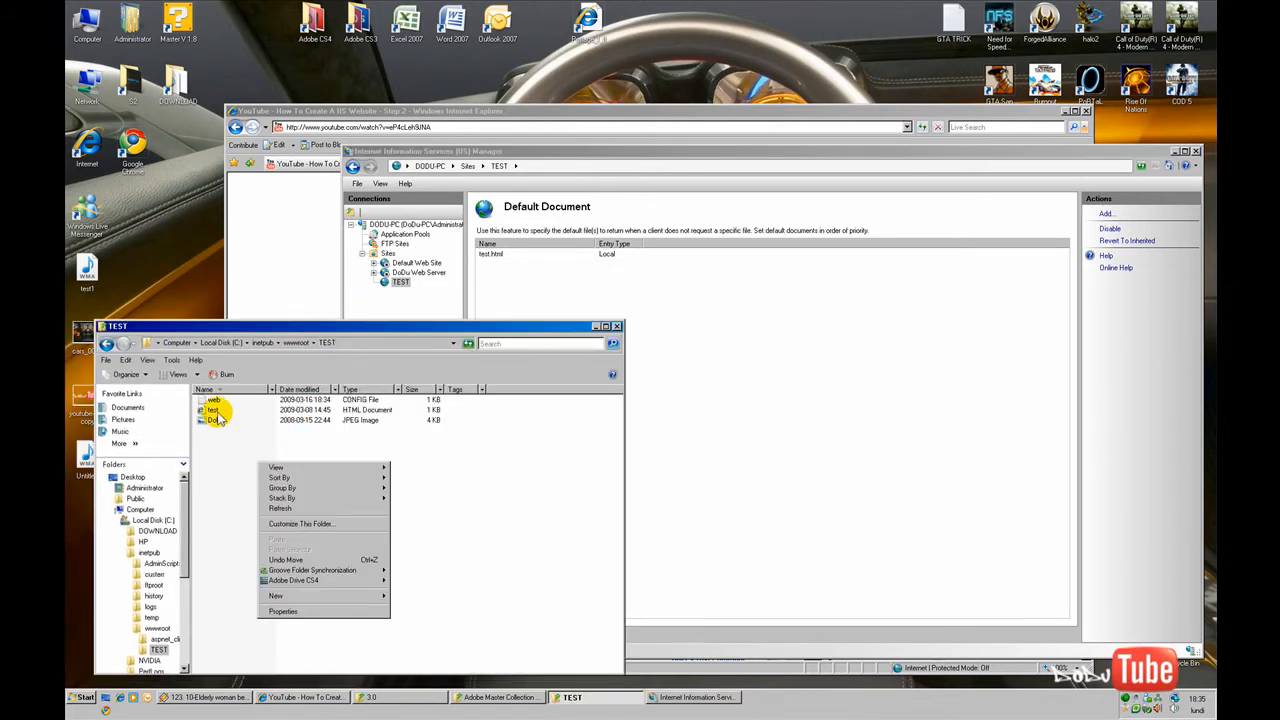
Step: Open test.html in Notepad and add the line 'I Ad some Word And link In My Page'
right_click(213, 409)
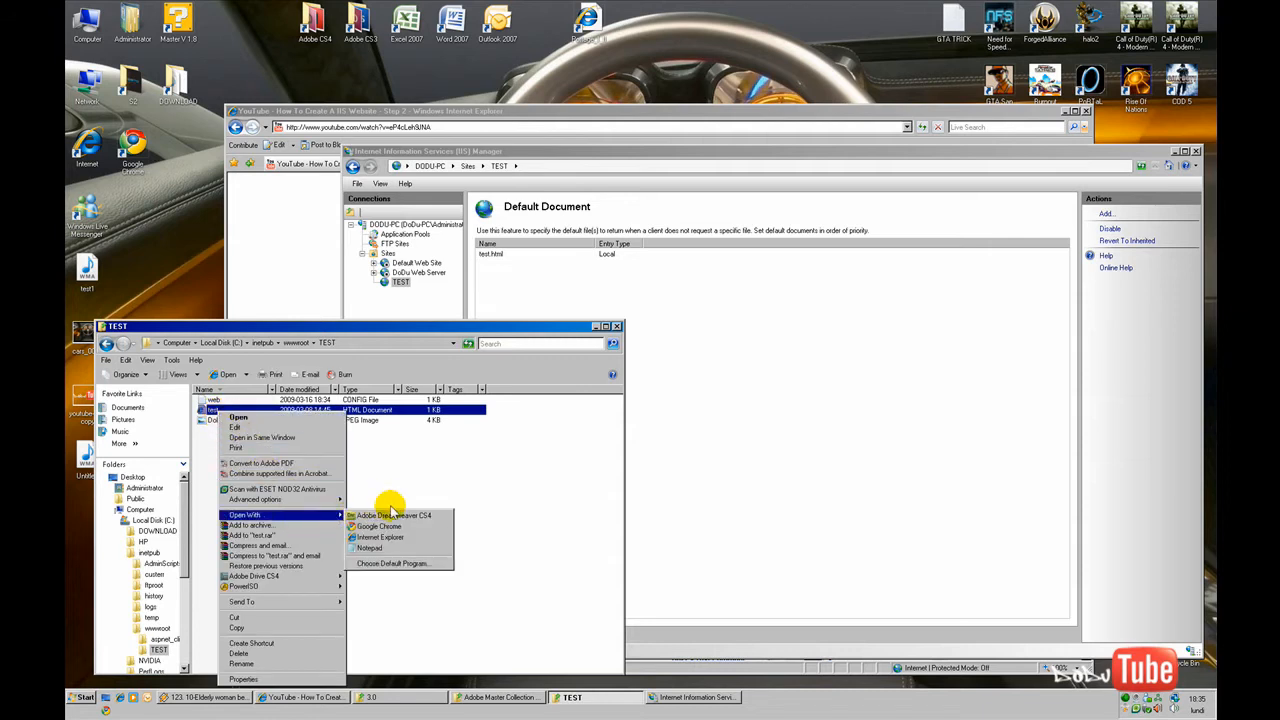
left_click(369, 548)
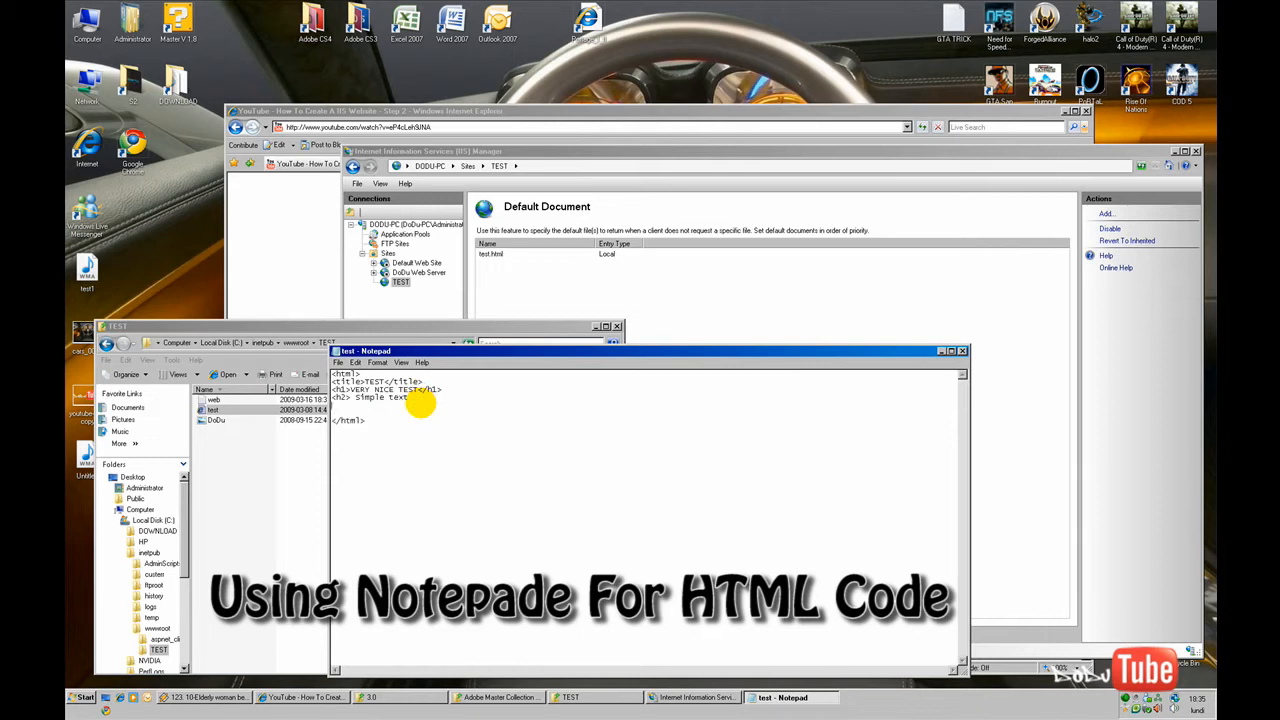
type("I Ad")
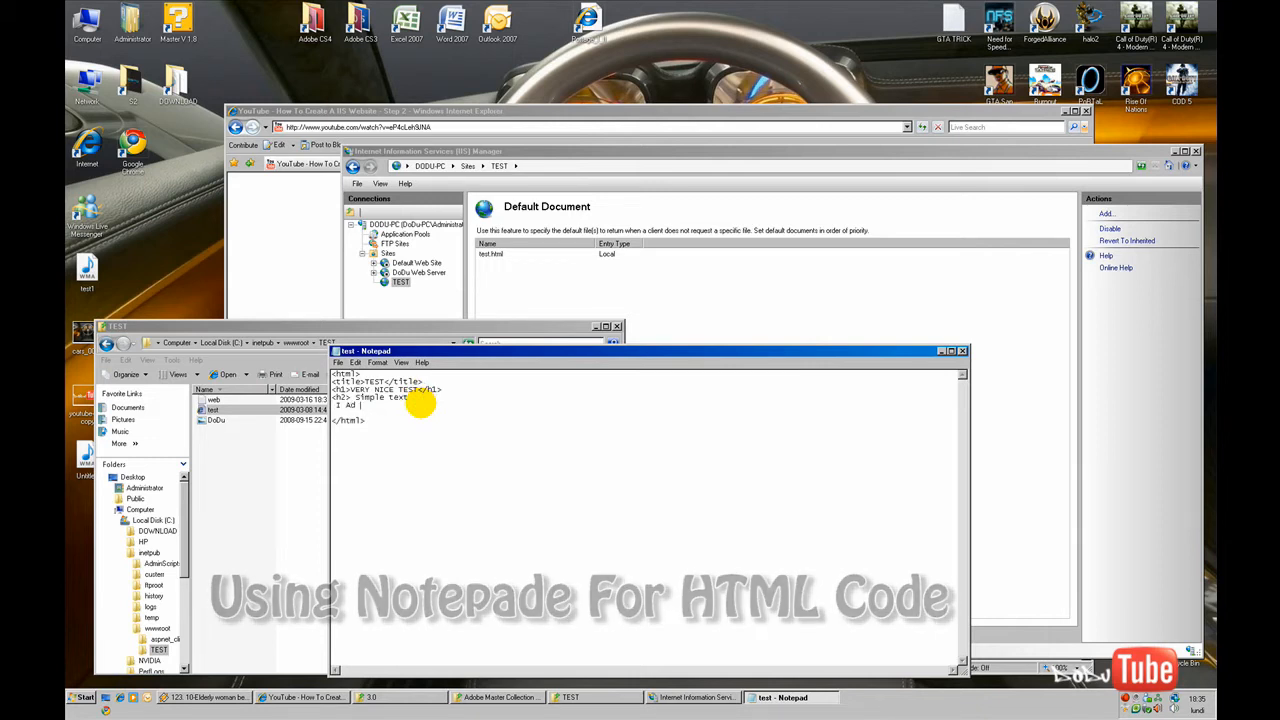
type("some")
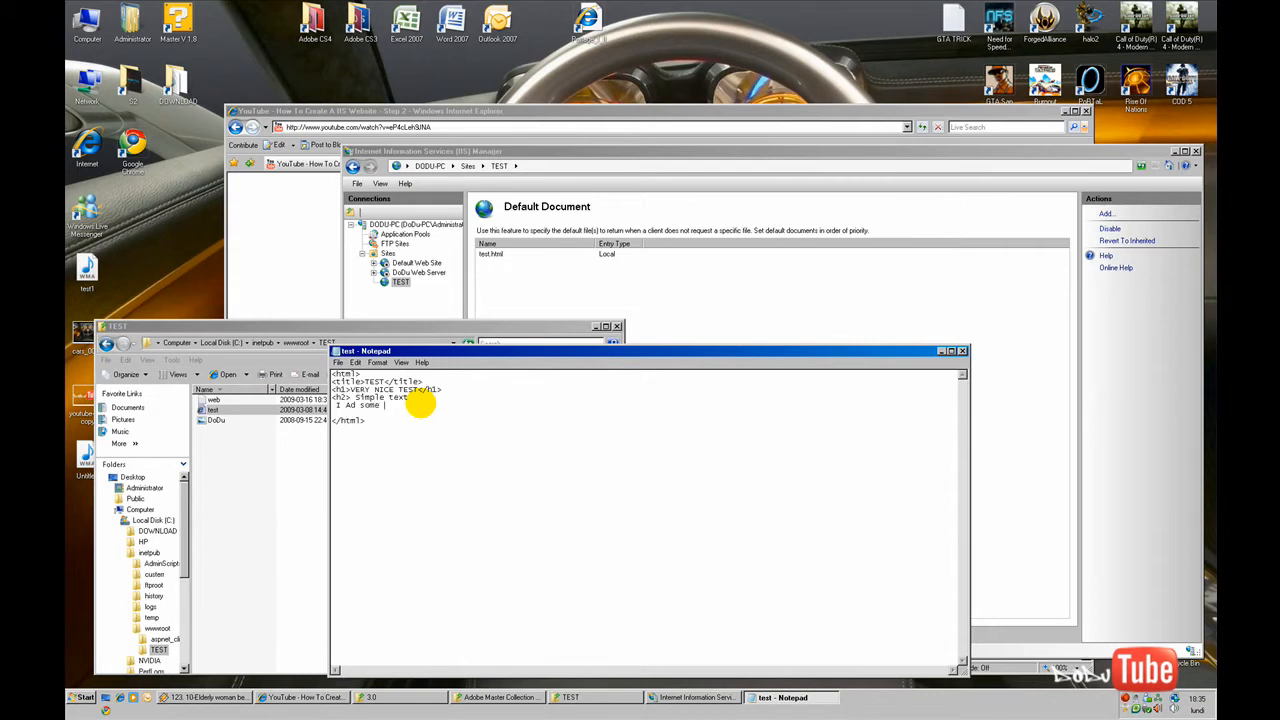
type("word")
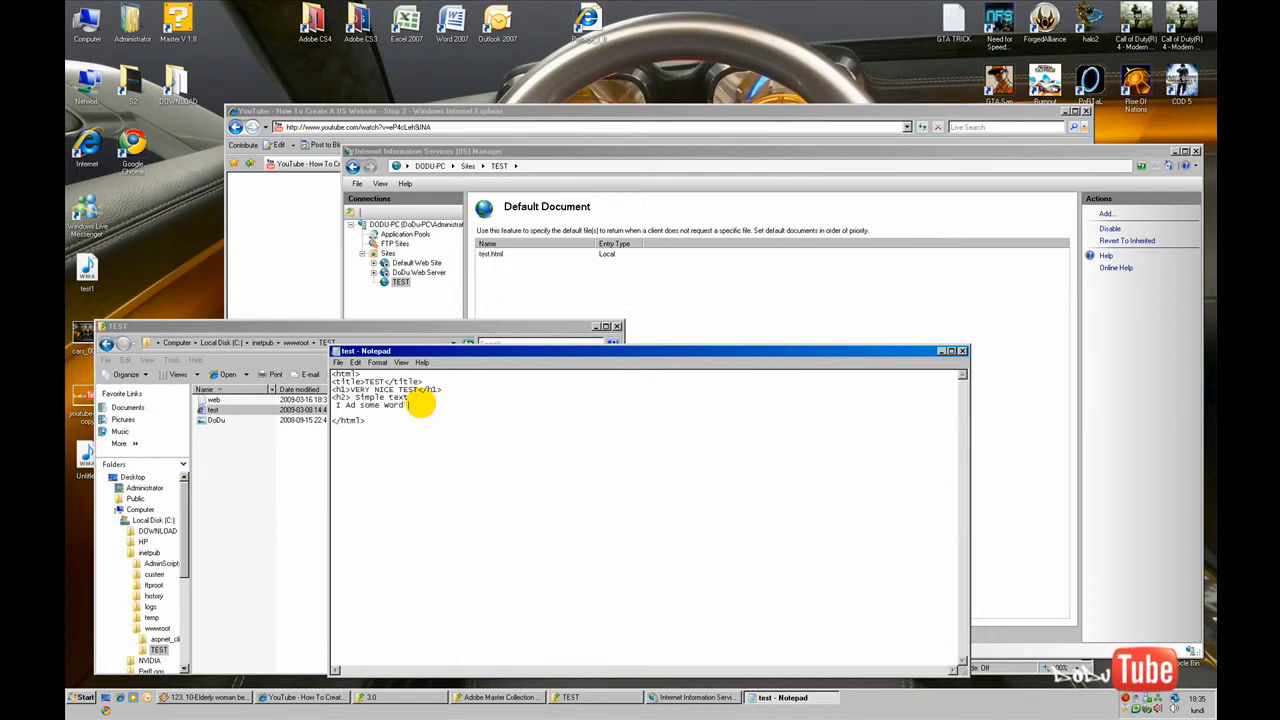
type("And link I")
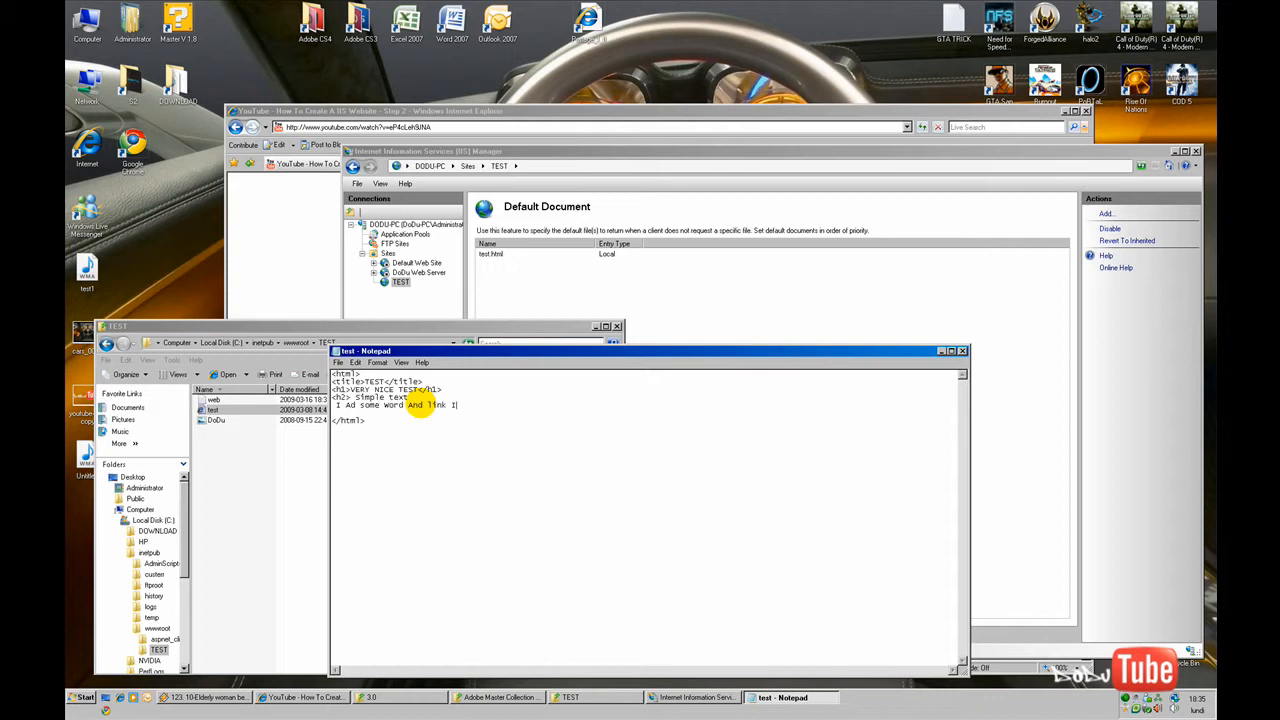
type("In My")
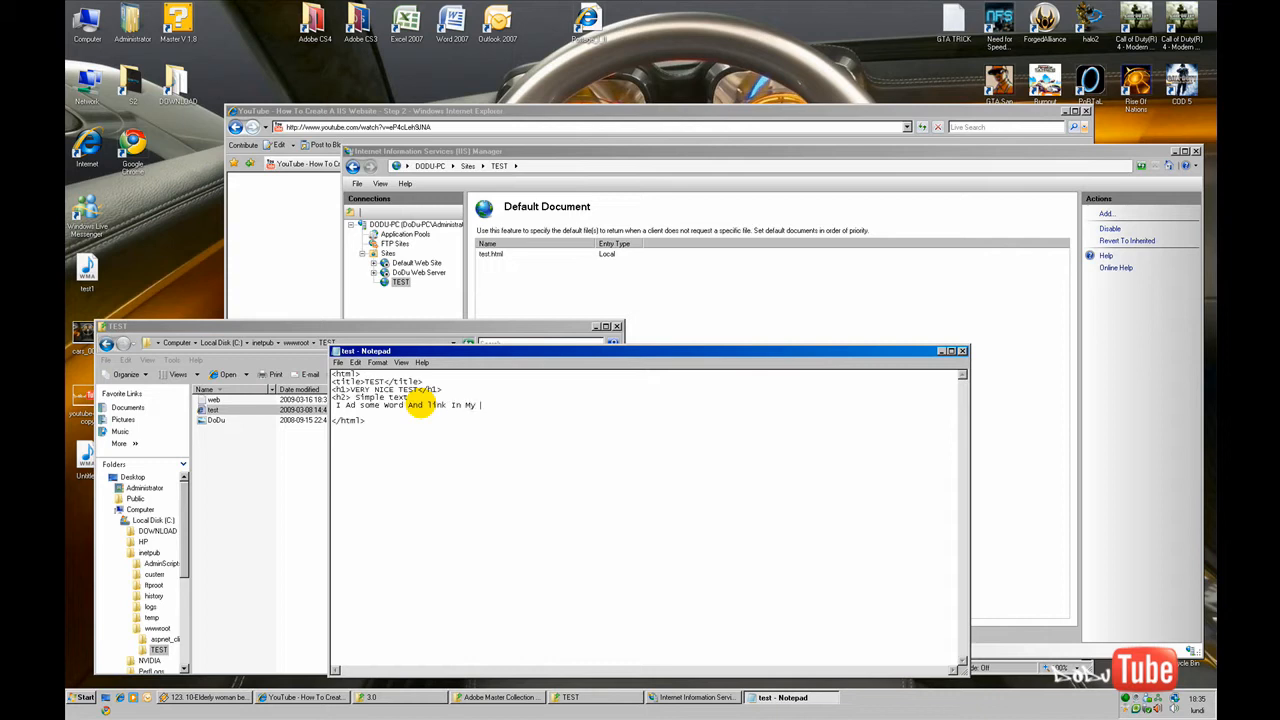
type("Page")
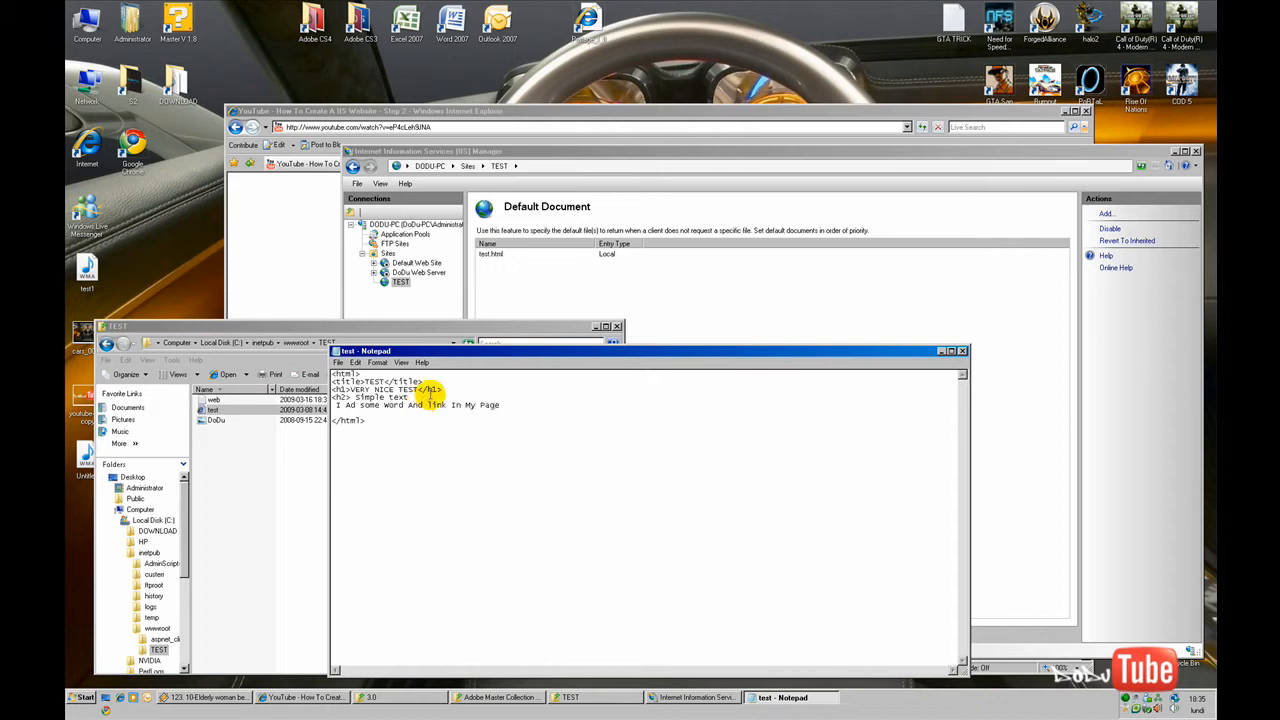
mouse_move(407, 453)
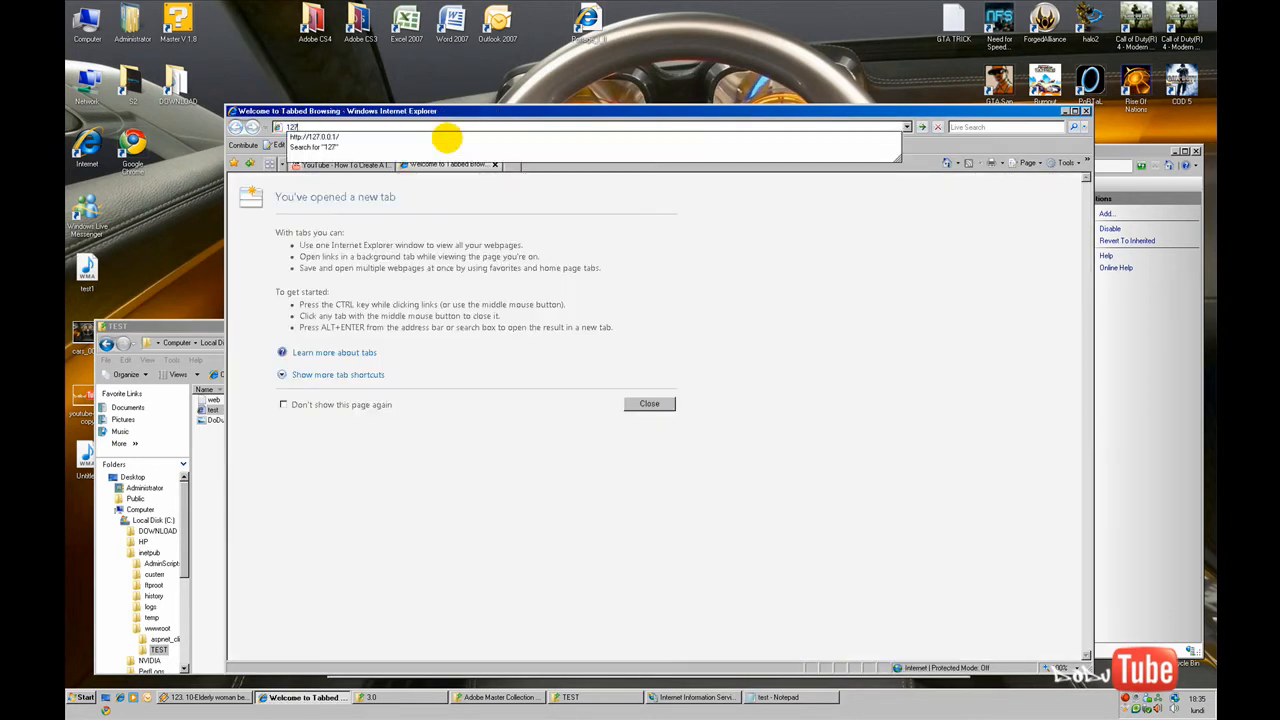
Step: Load 127.0.0.1 to see the added sentence, then close Notepad
key("Return")
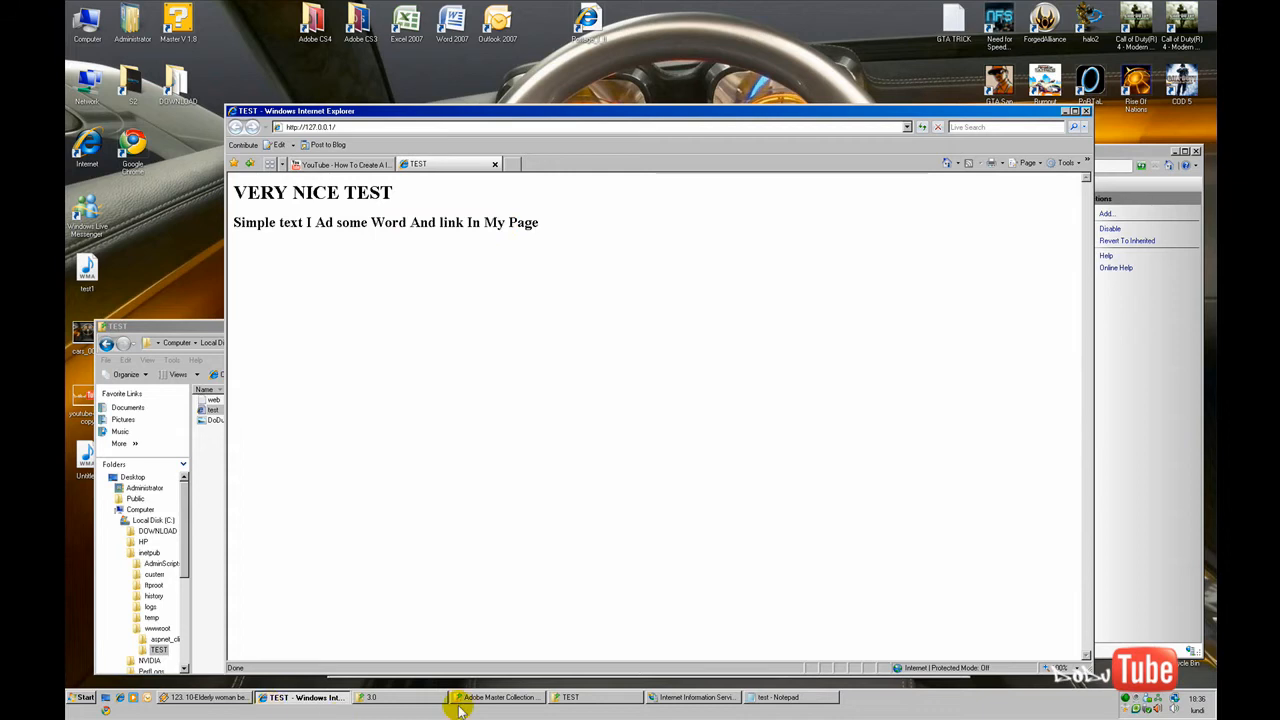
left_click(785, 697)
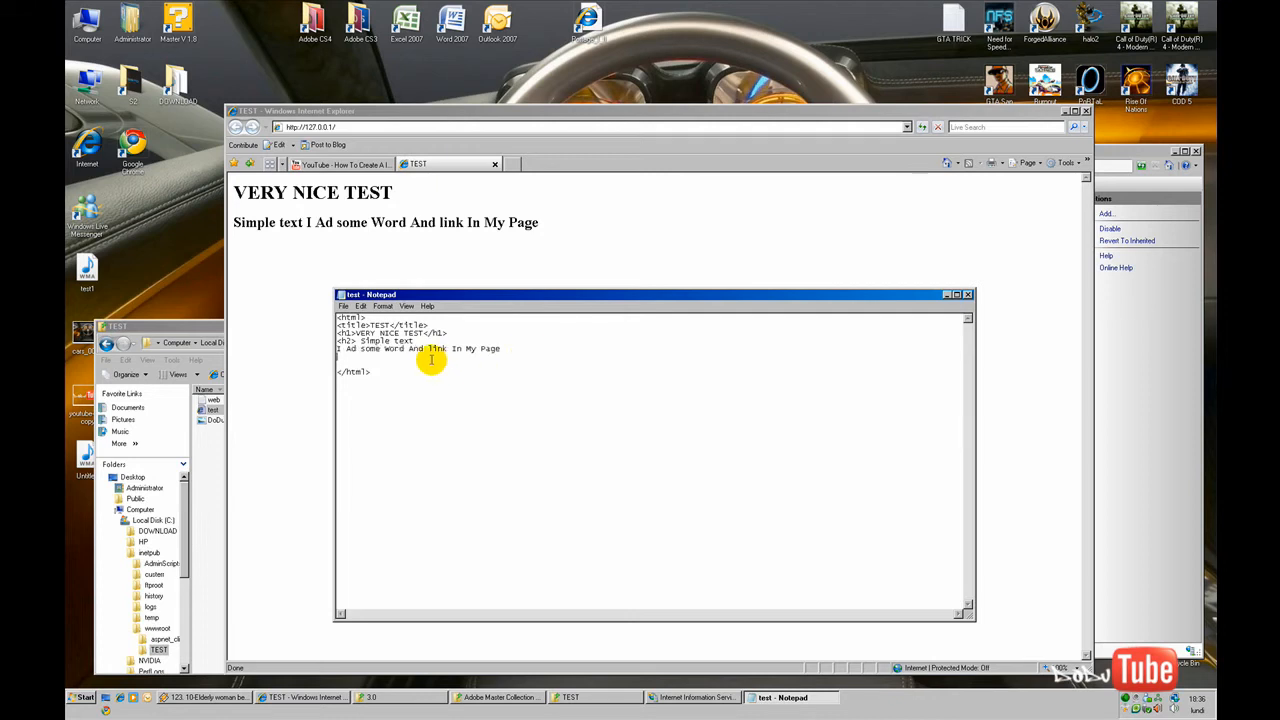
left_click(344, 306)
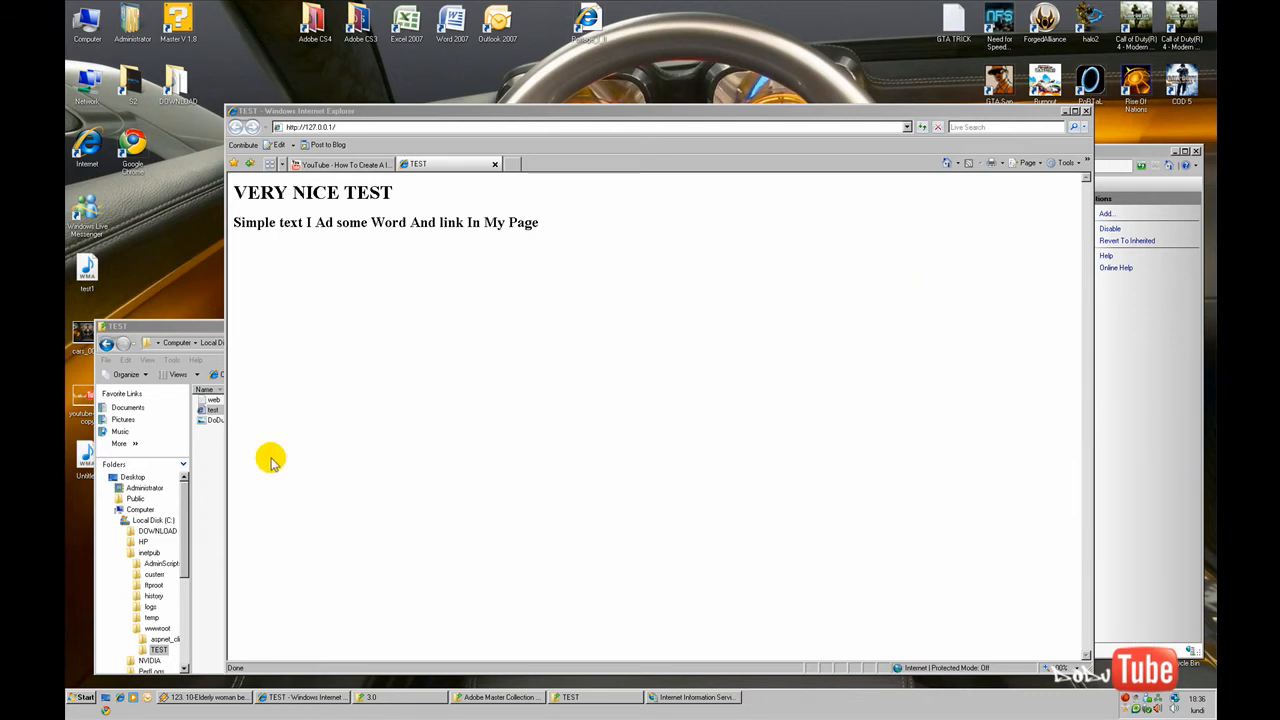
right_click(212, 410)
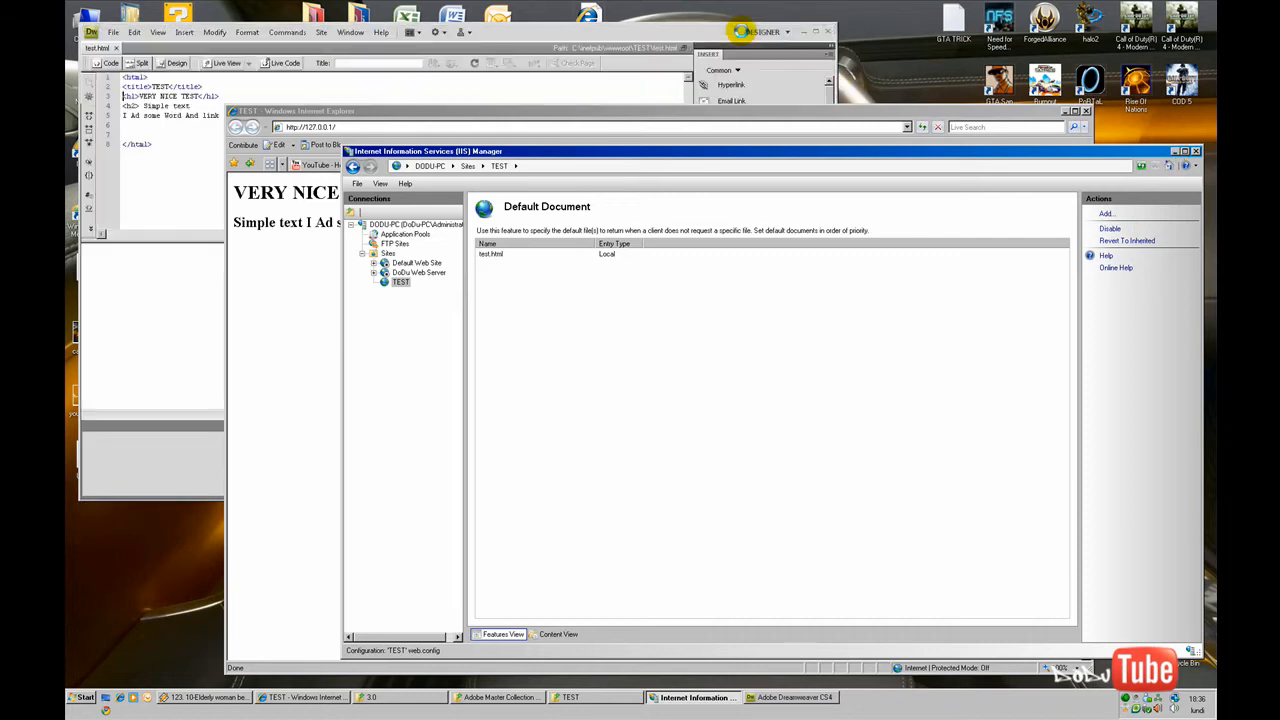
Step: Bring the Dreamweaver window with test.html to the front
left_click(789, 697)
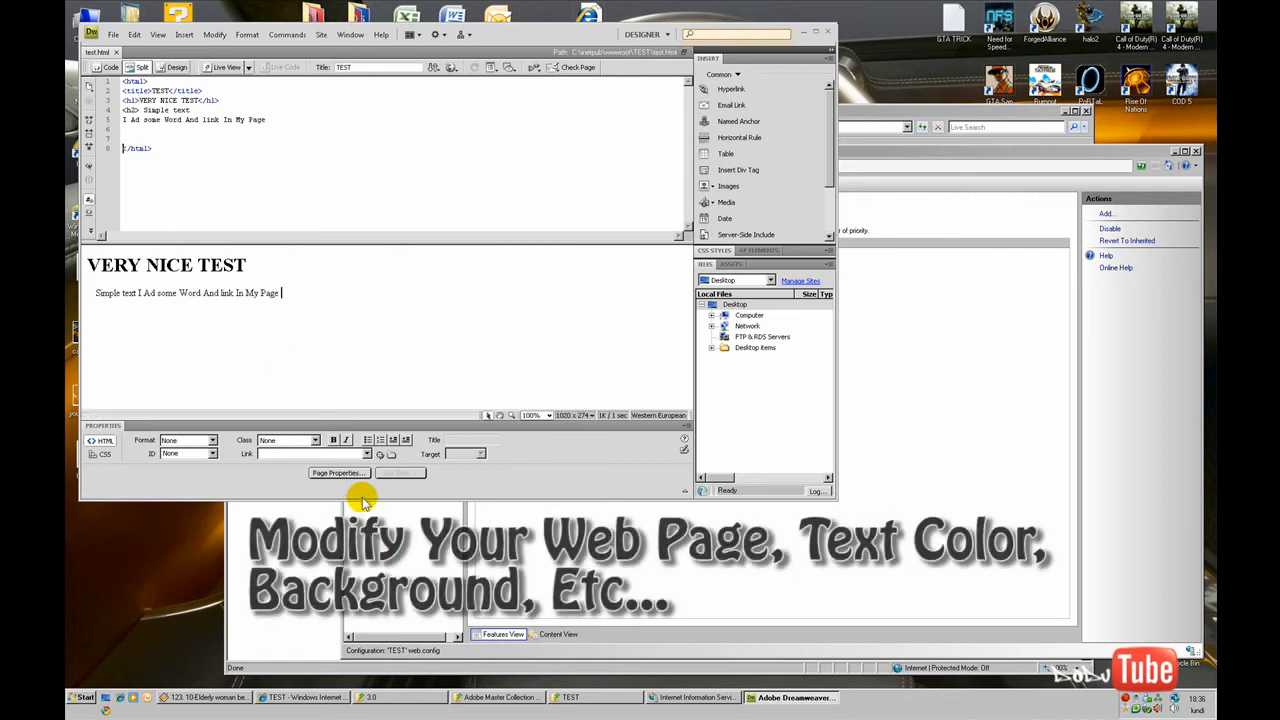
Step: Set text colour #FFF and background #000 in Page Properties, then save
left_click(338, 472)
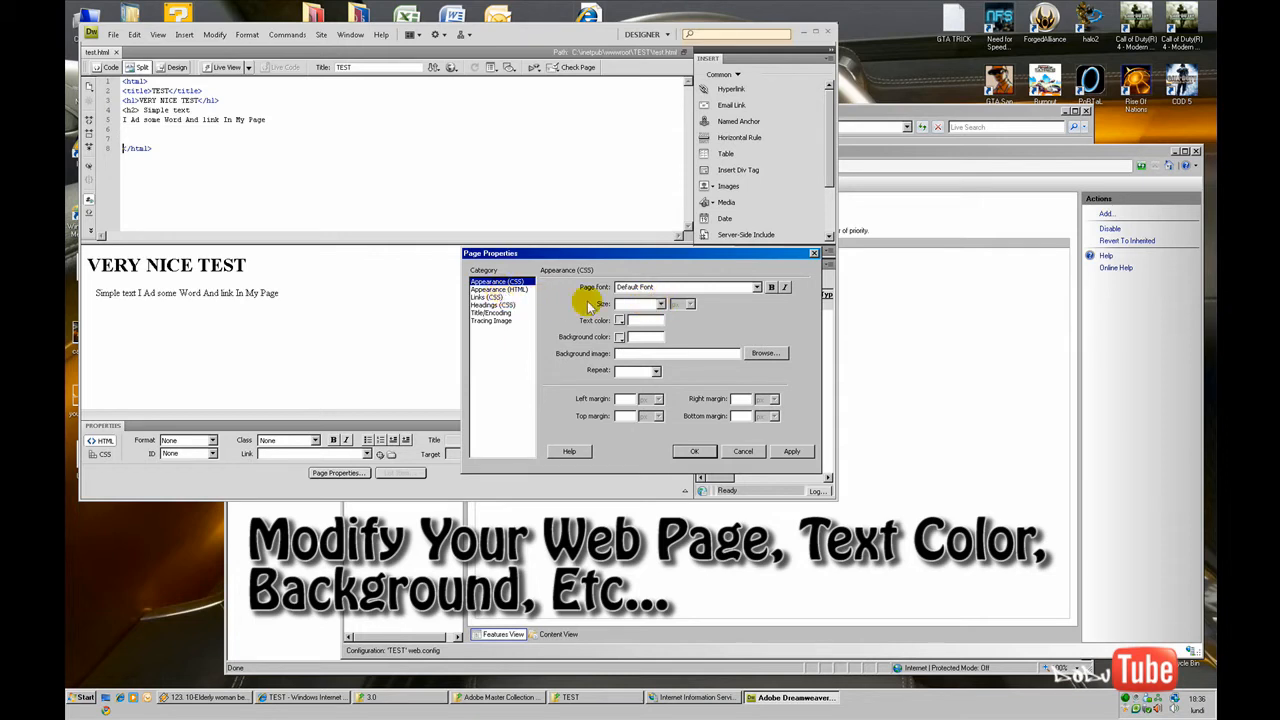
left_click(621, 320)
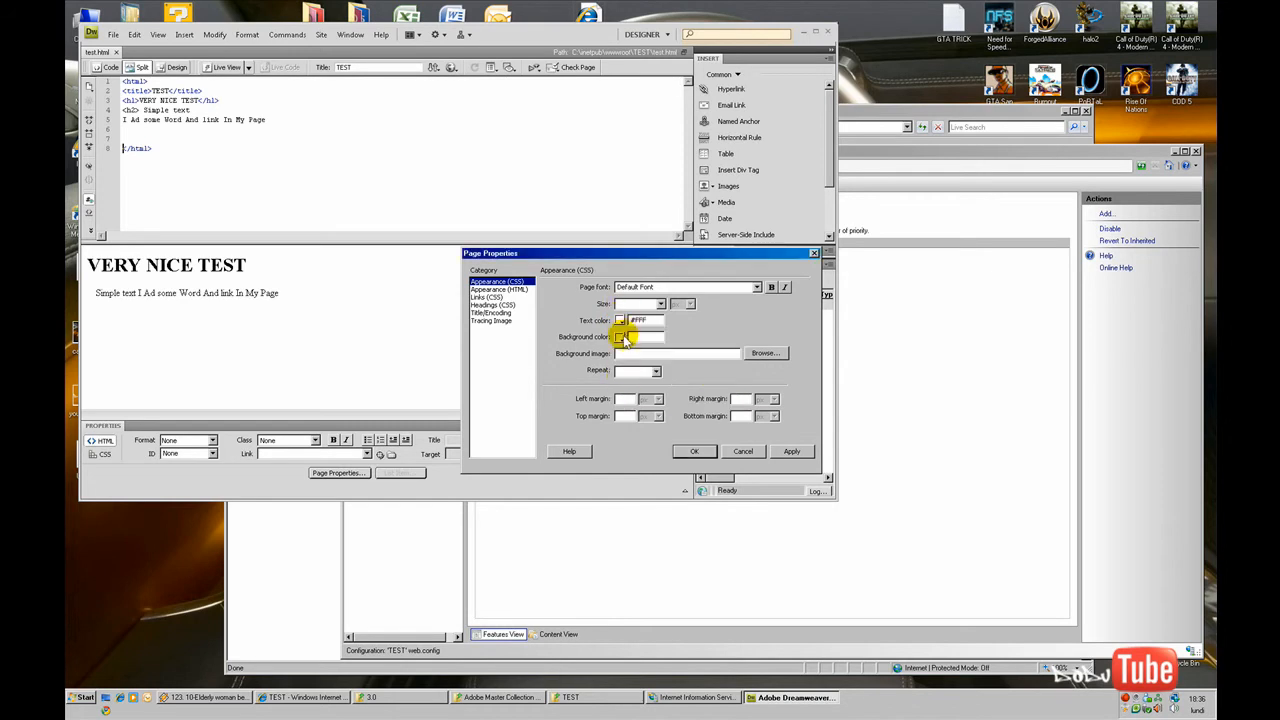
left_click(620, 336)
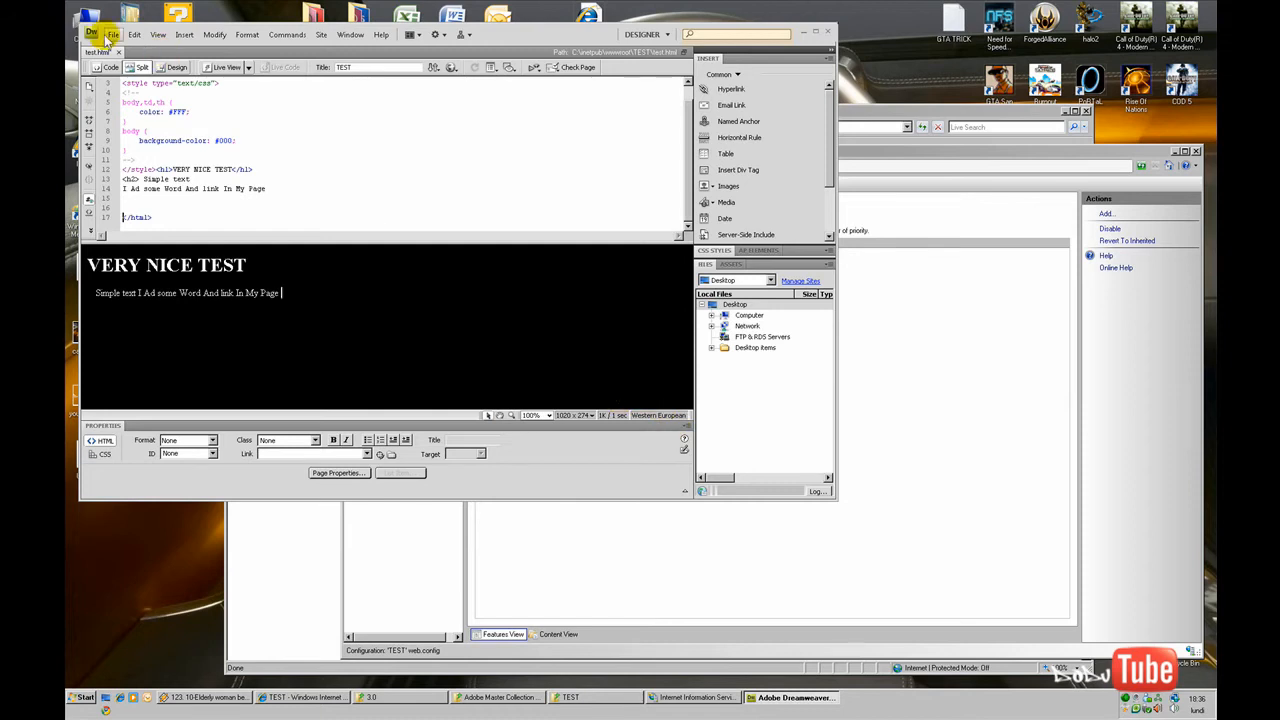
left_click(113, 34)
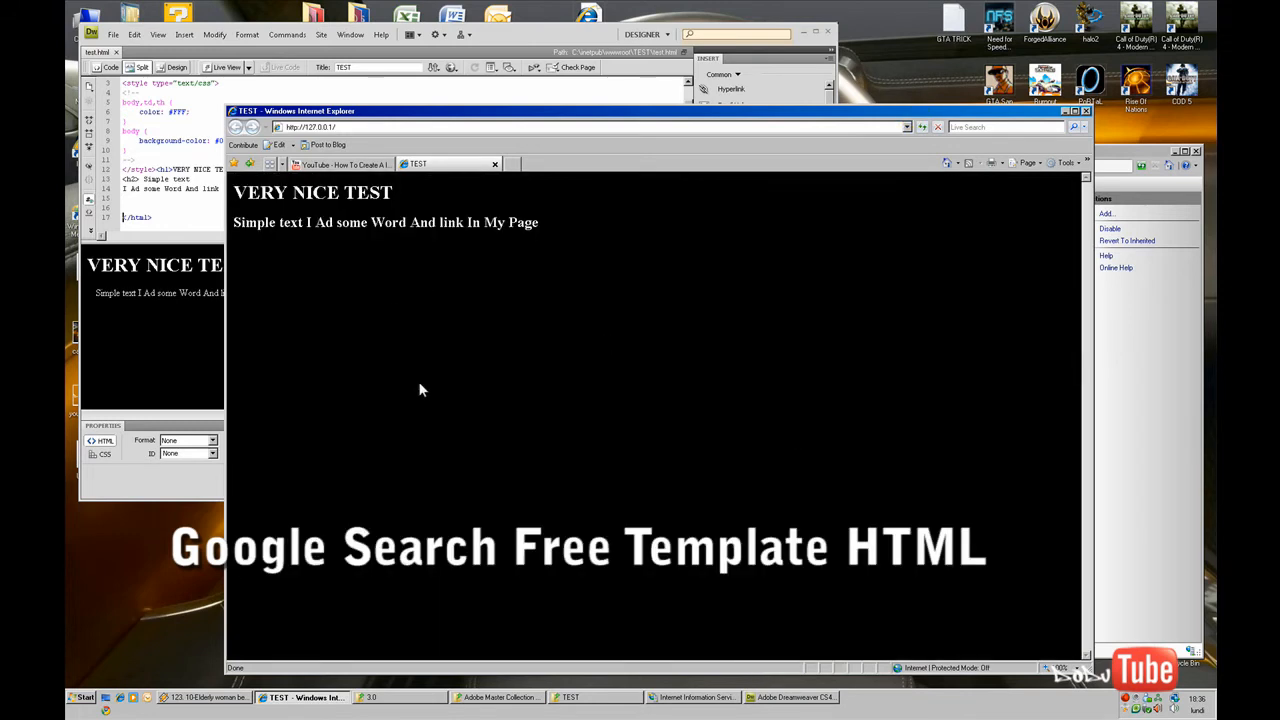
mouse_move(530, 408)
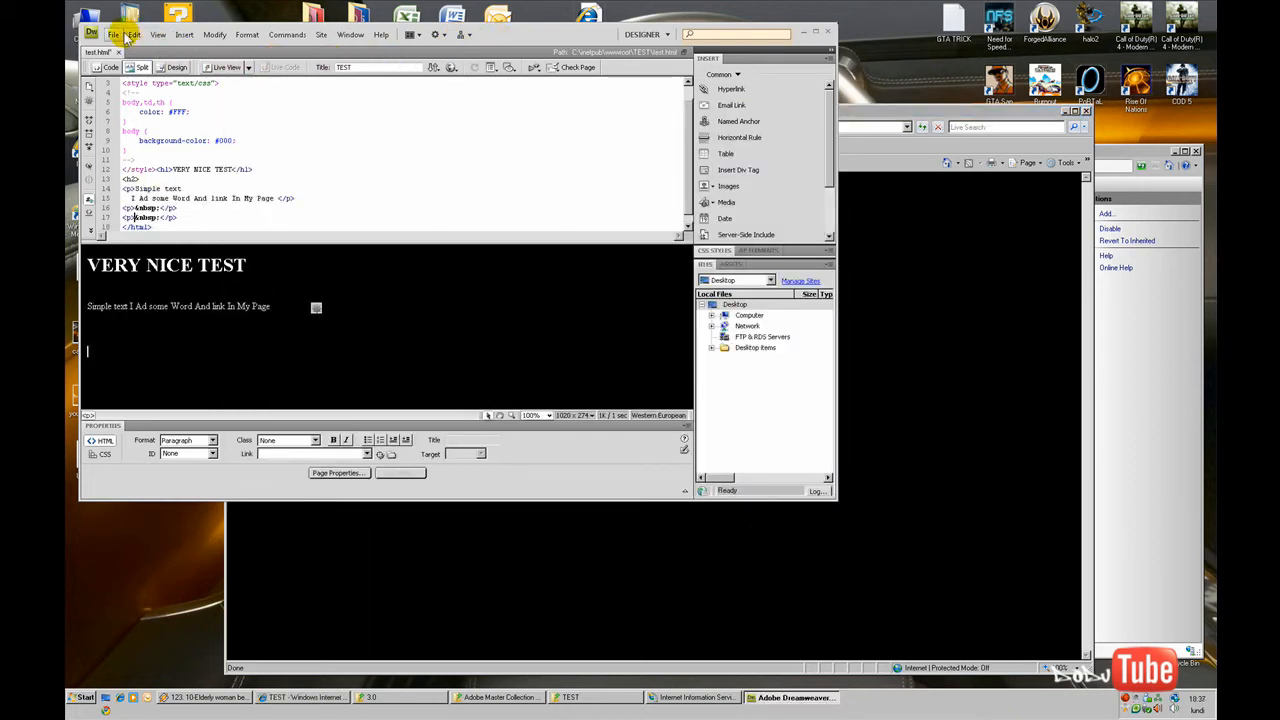
left_click(184, 34)
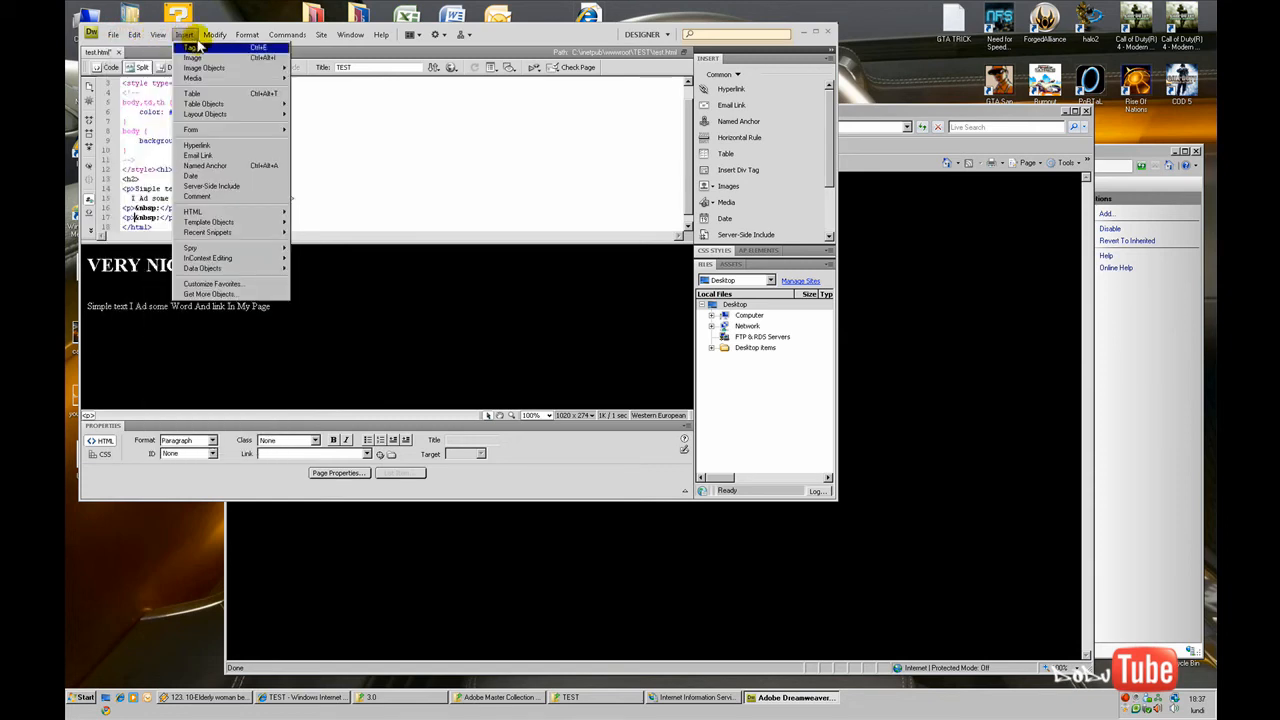
left_click(193, 57)
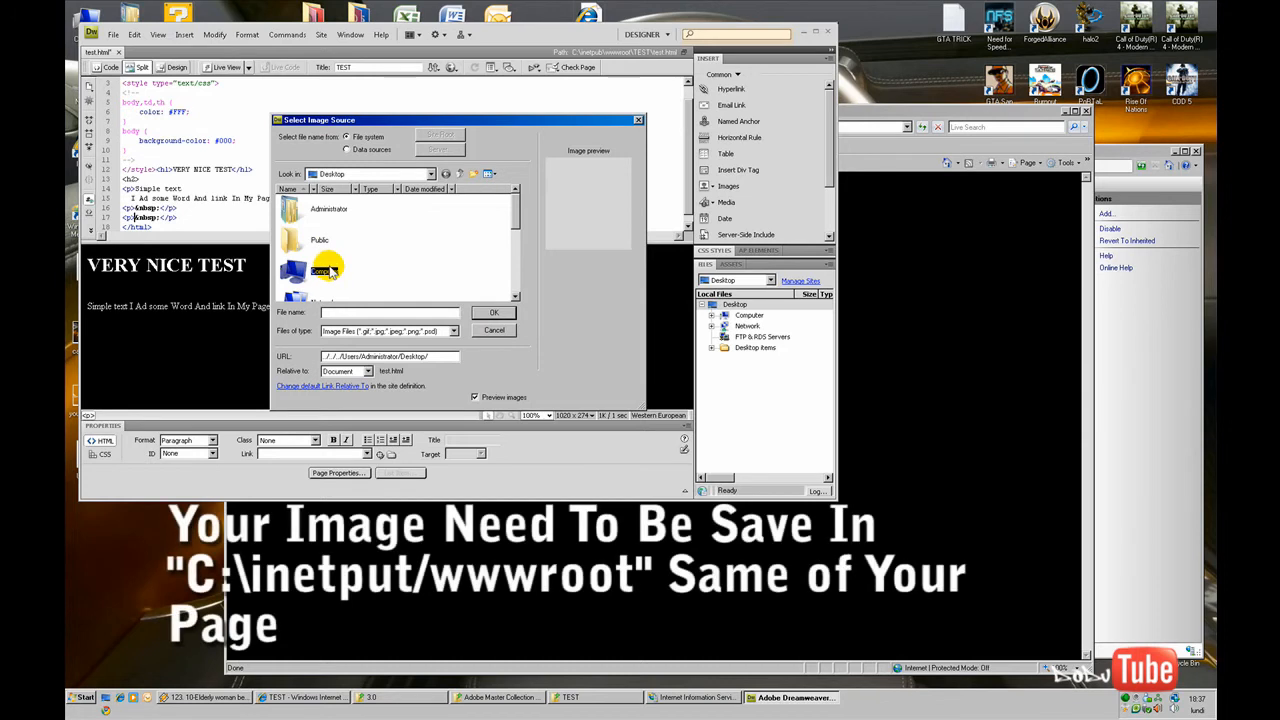
double_click(320, 272)
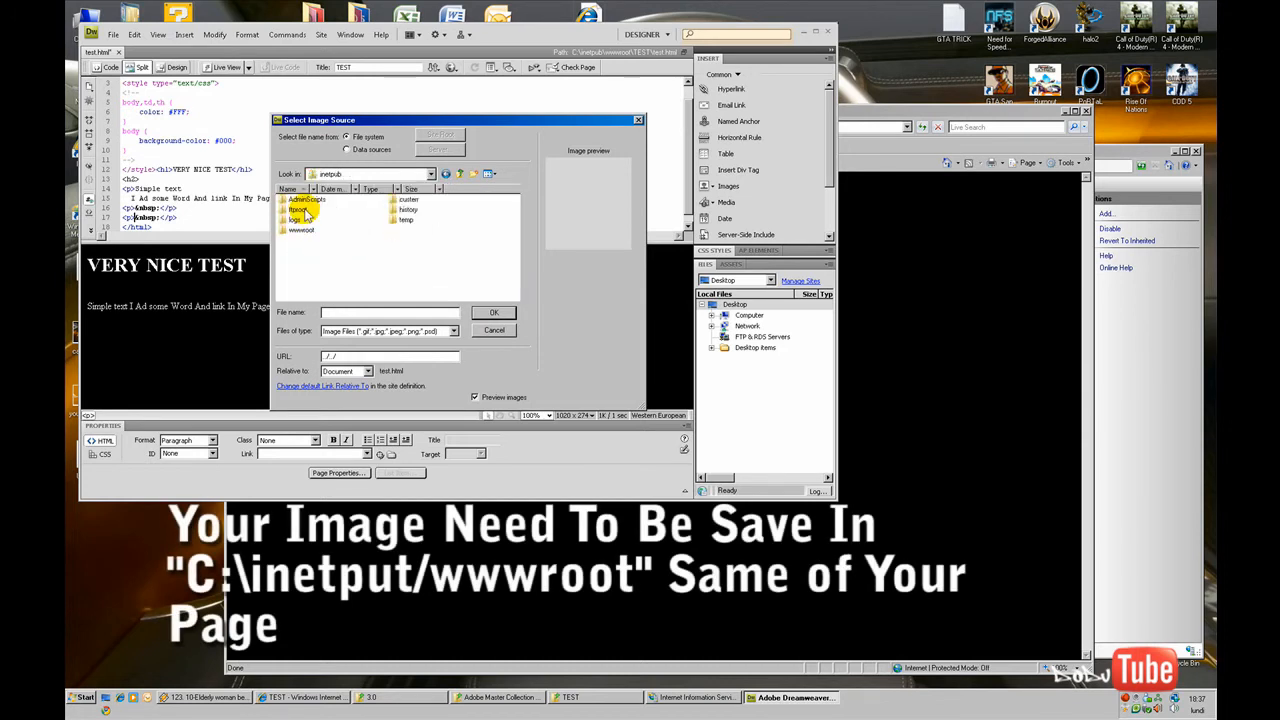
double_click(301, 230)
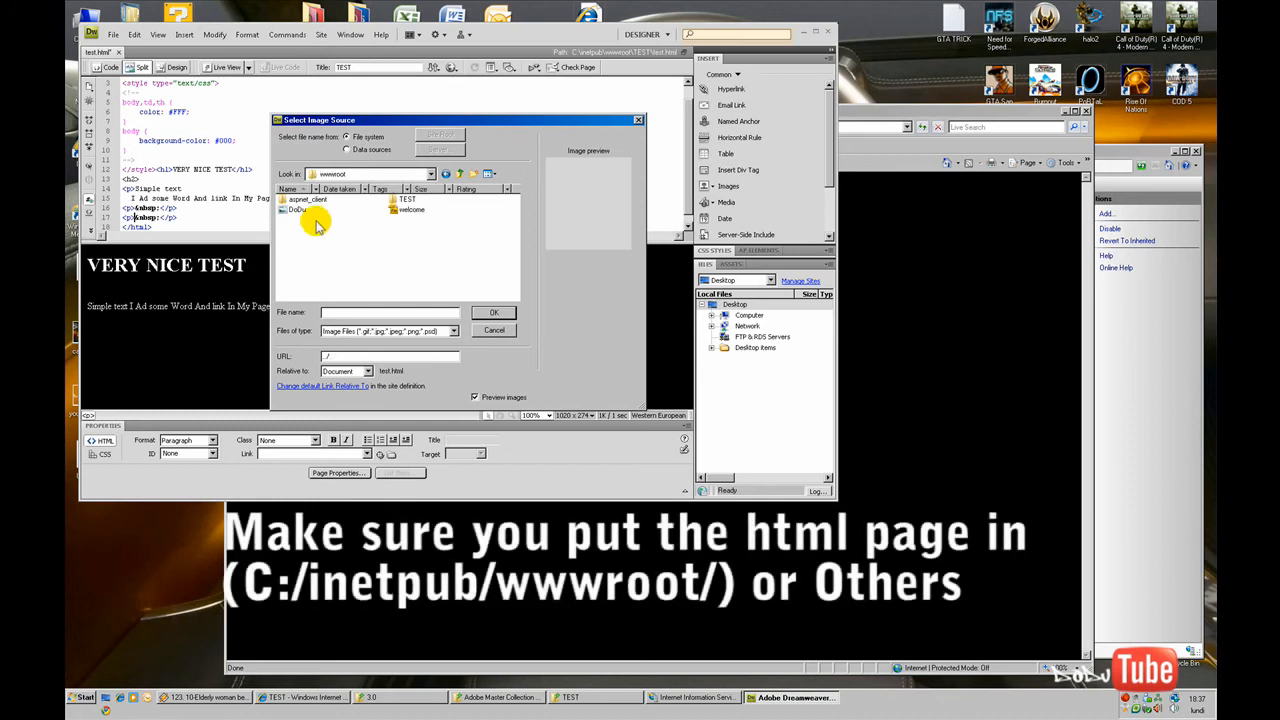
left_click(298, 209)
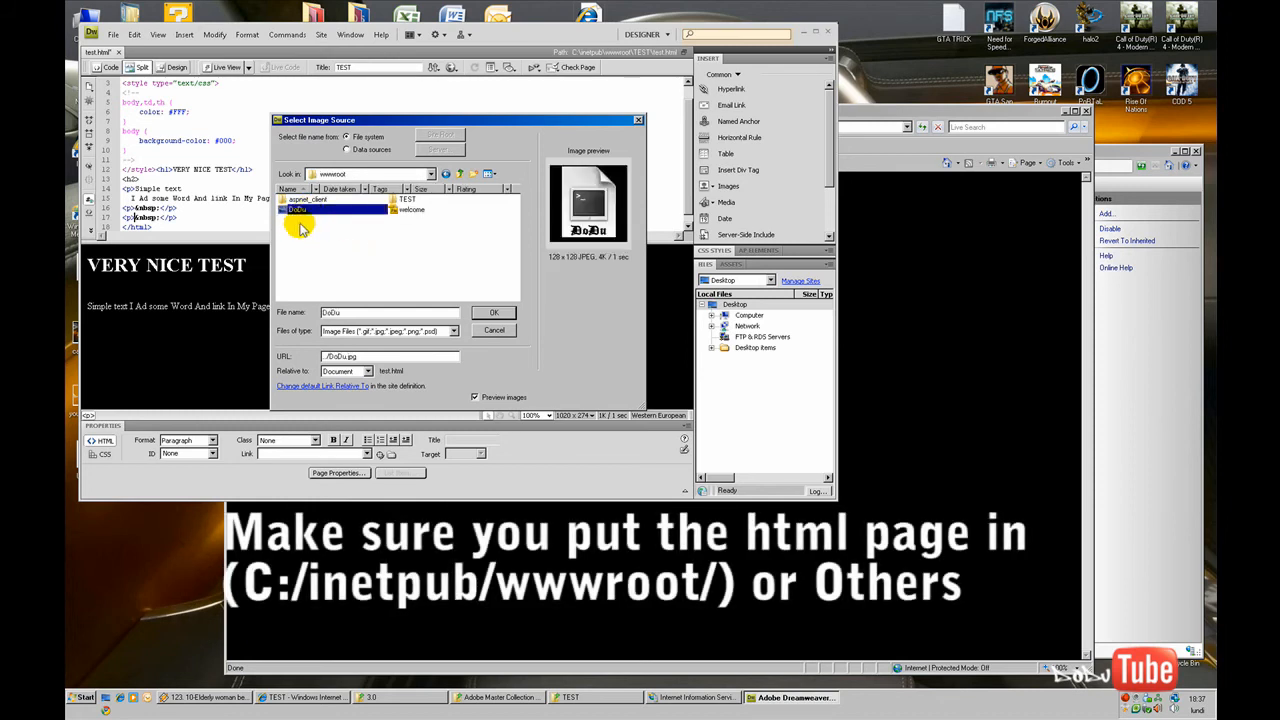
left_click(494, 312)
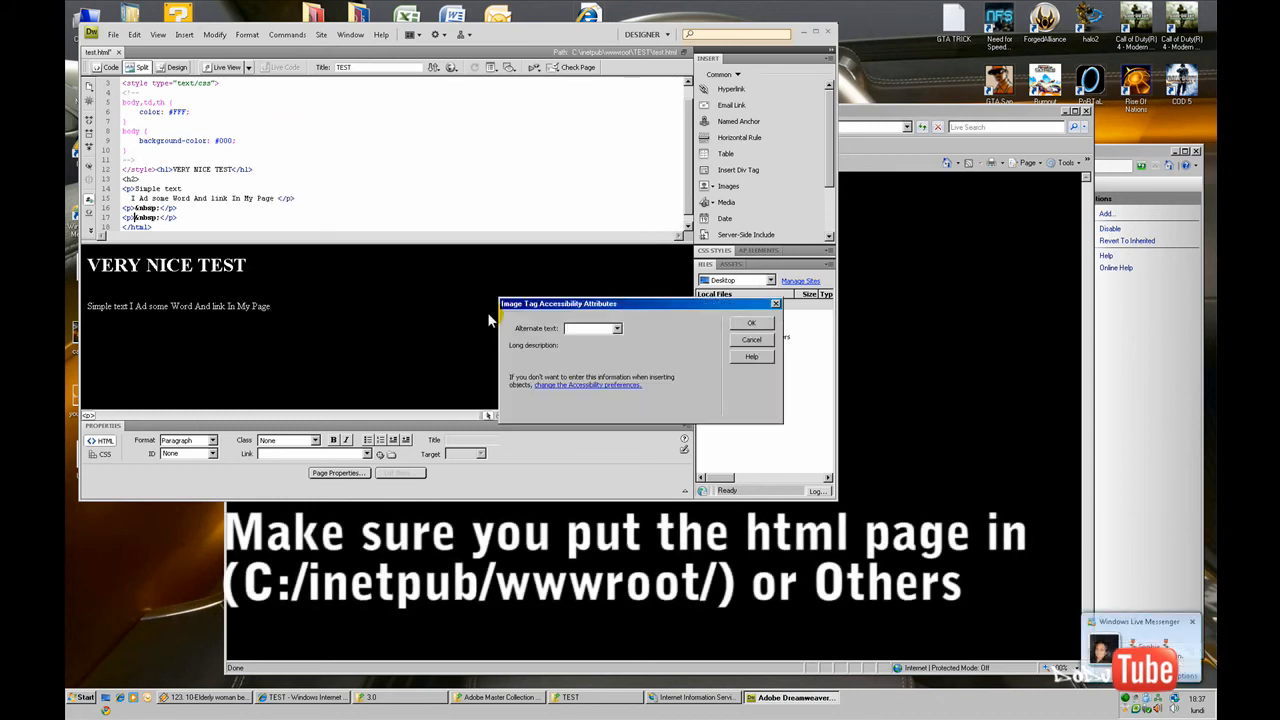
left_click(620, 345)
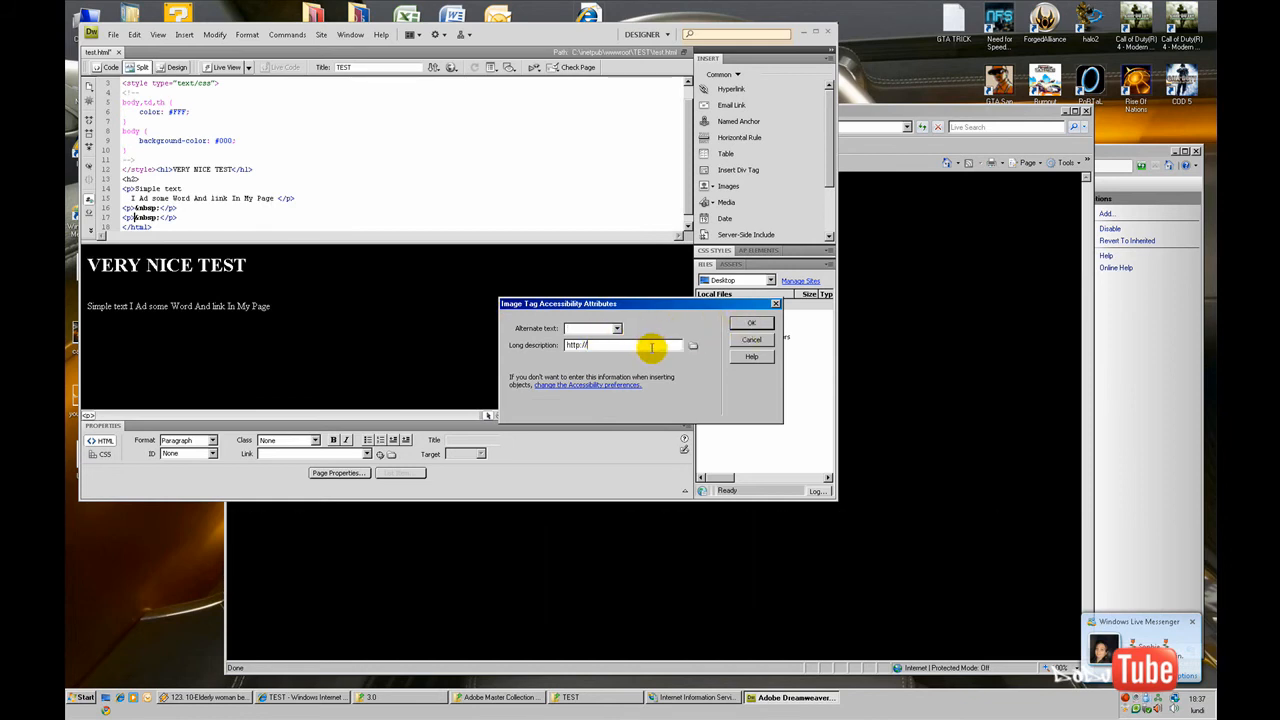
type("127.0.0.1")
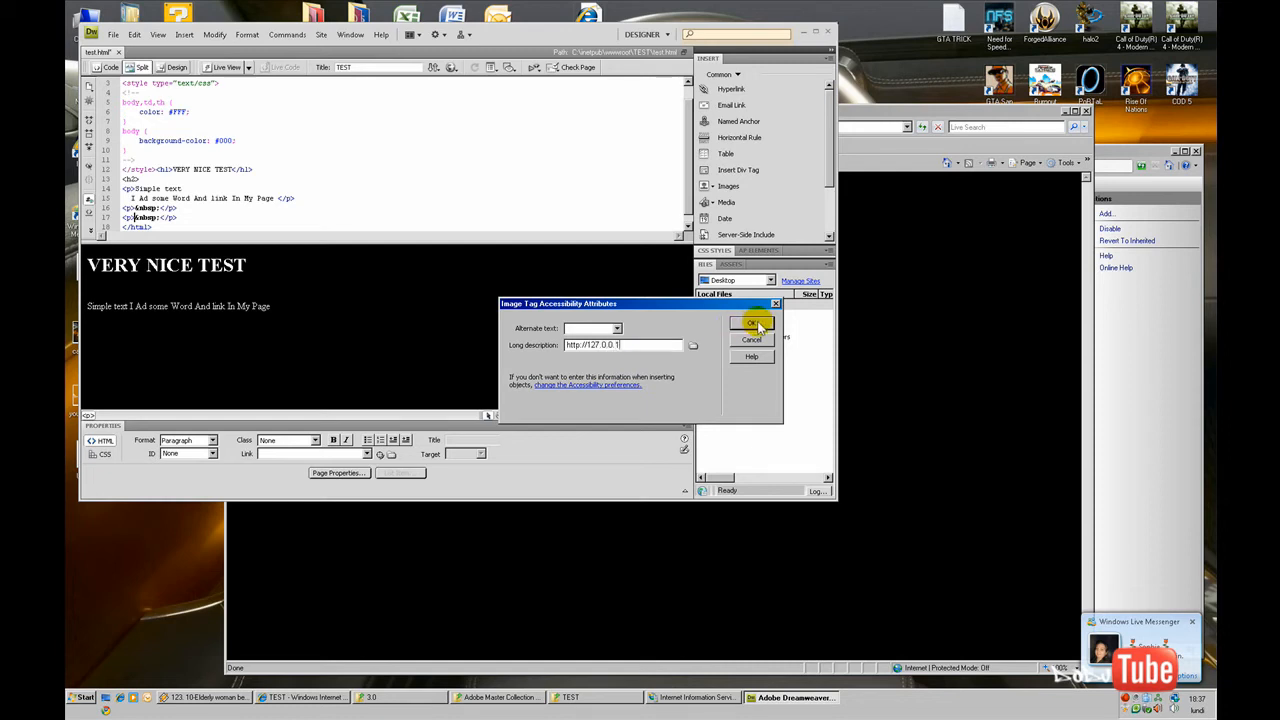
left_click(752, 323)
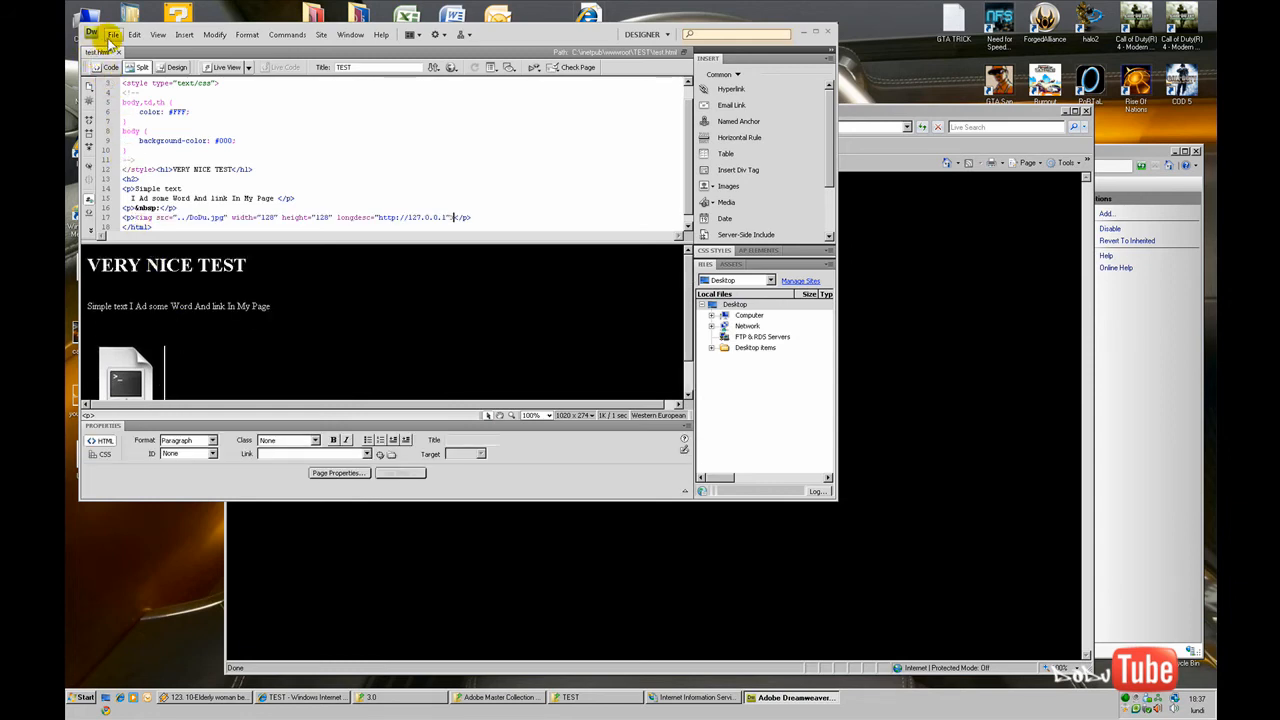
Step: Split the added sentence into its own paragraph below 'Simple text' and save test.html
double_click(155, 140)
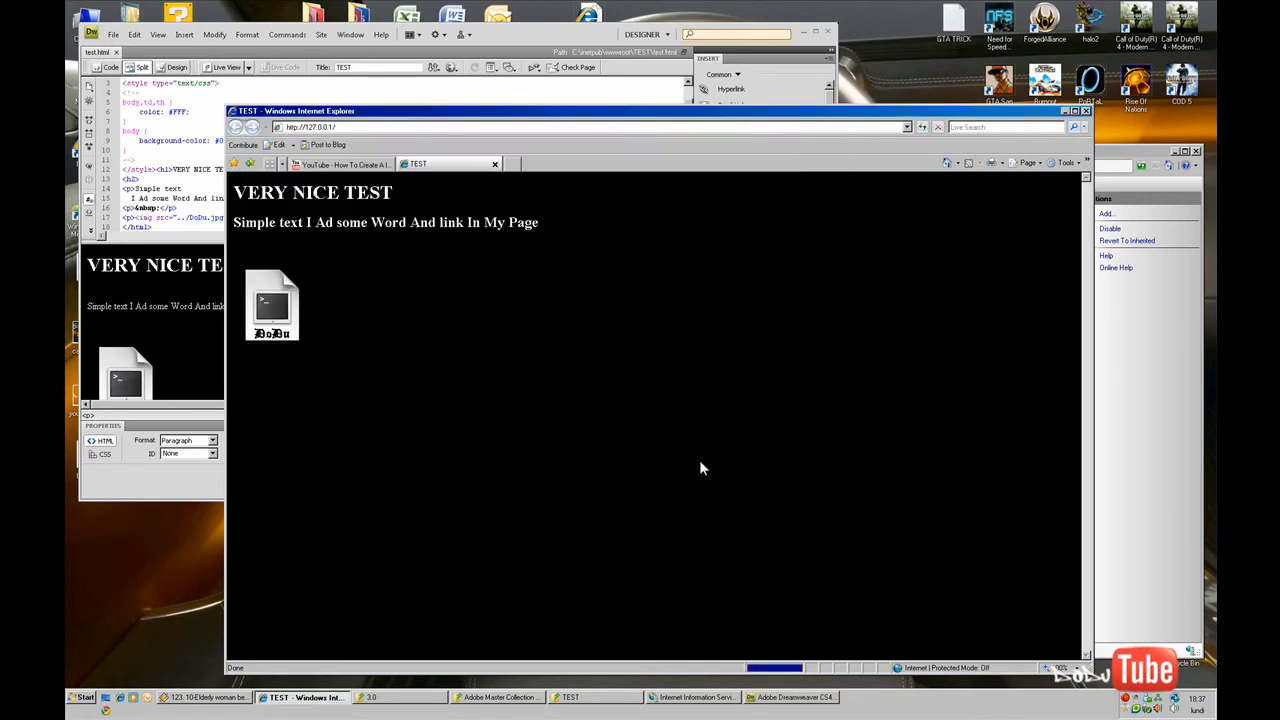
mouse_move(379, 368)
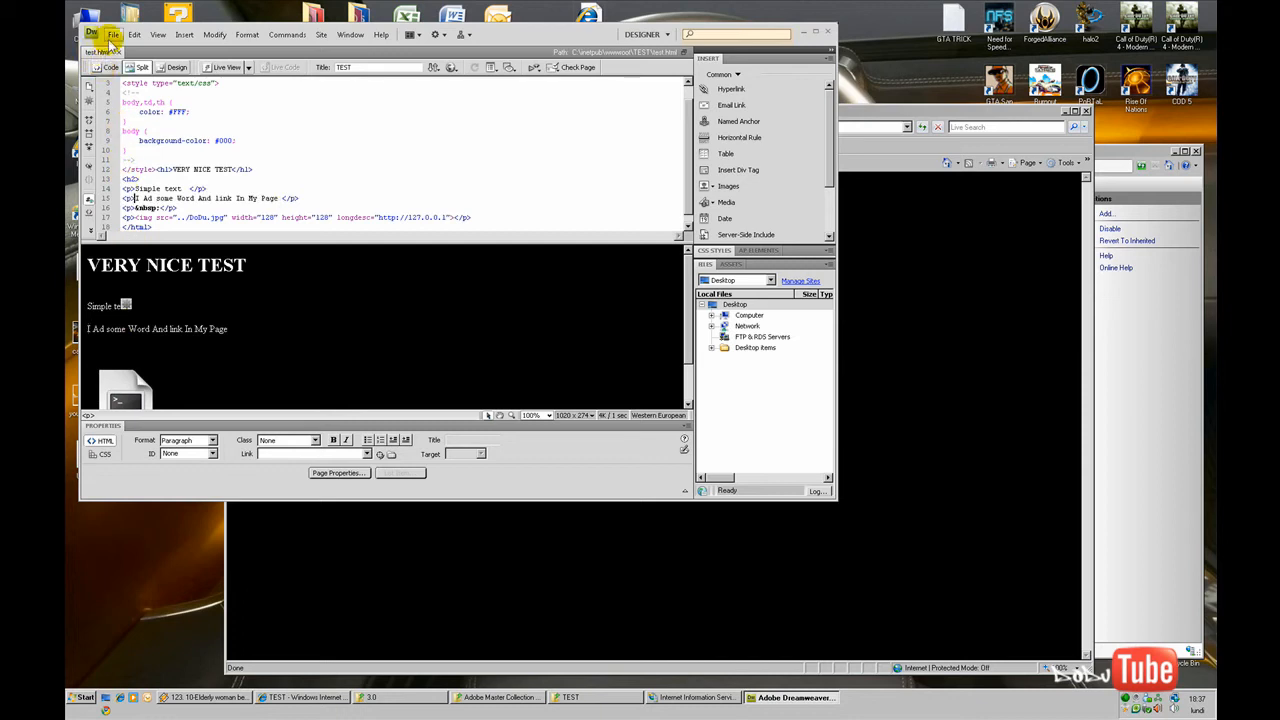
left_click(113, 34)
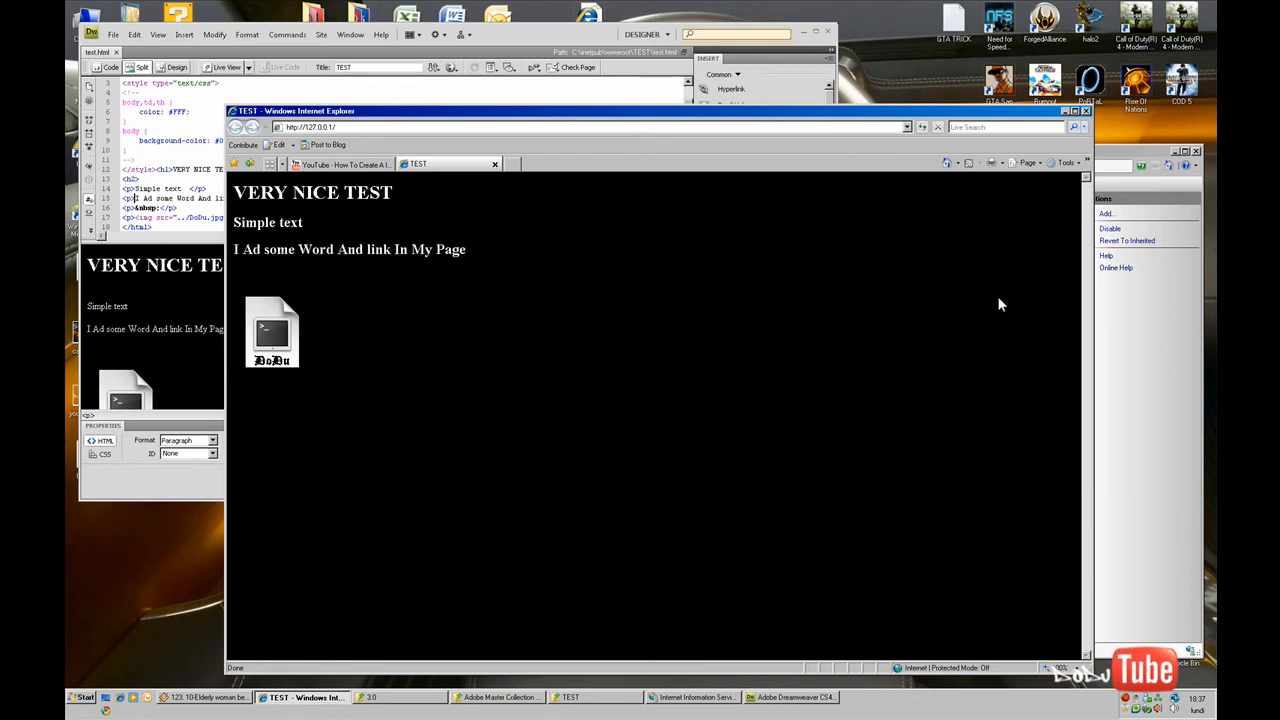
Step: Switch to the YouTube tab and minimize Internet Explorer to bring Dreamweaver forward
left_click(340, 163)
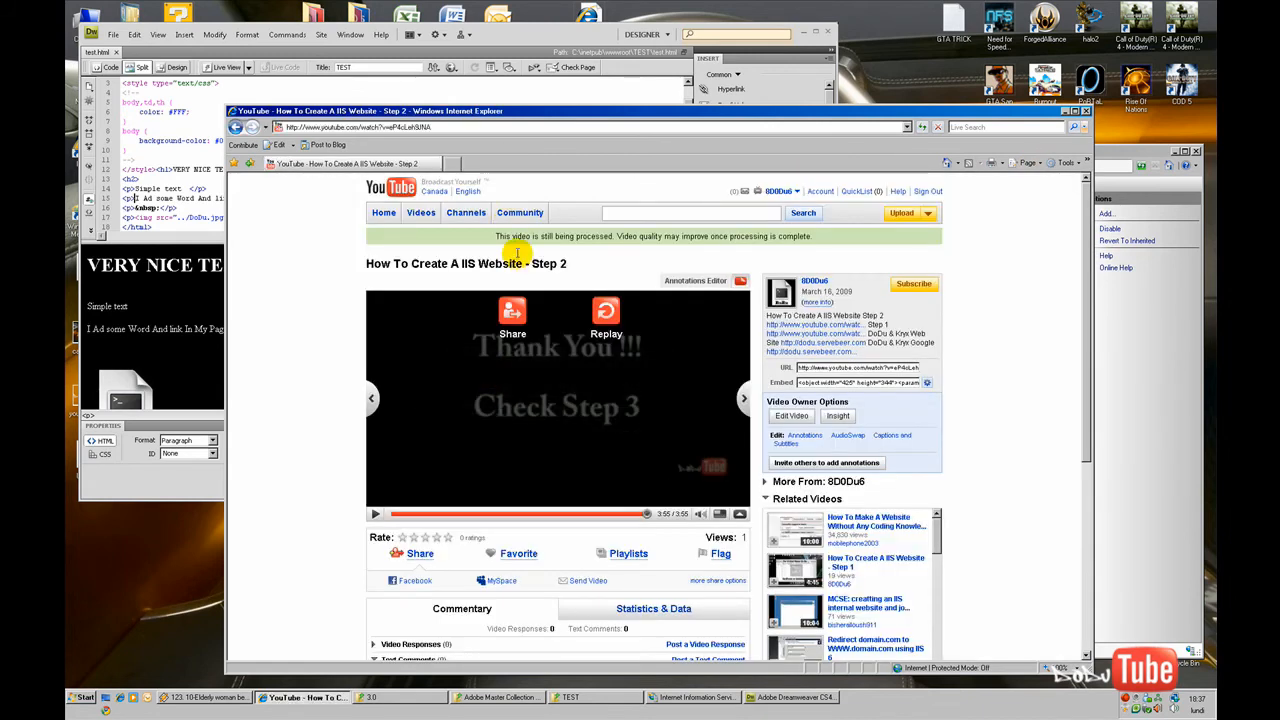
left_click(788, 697)
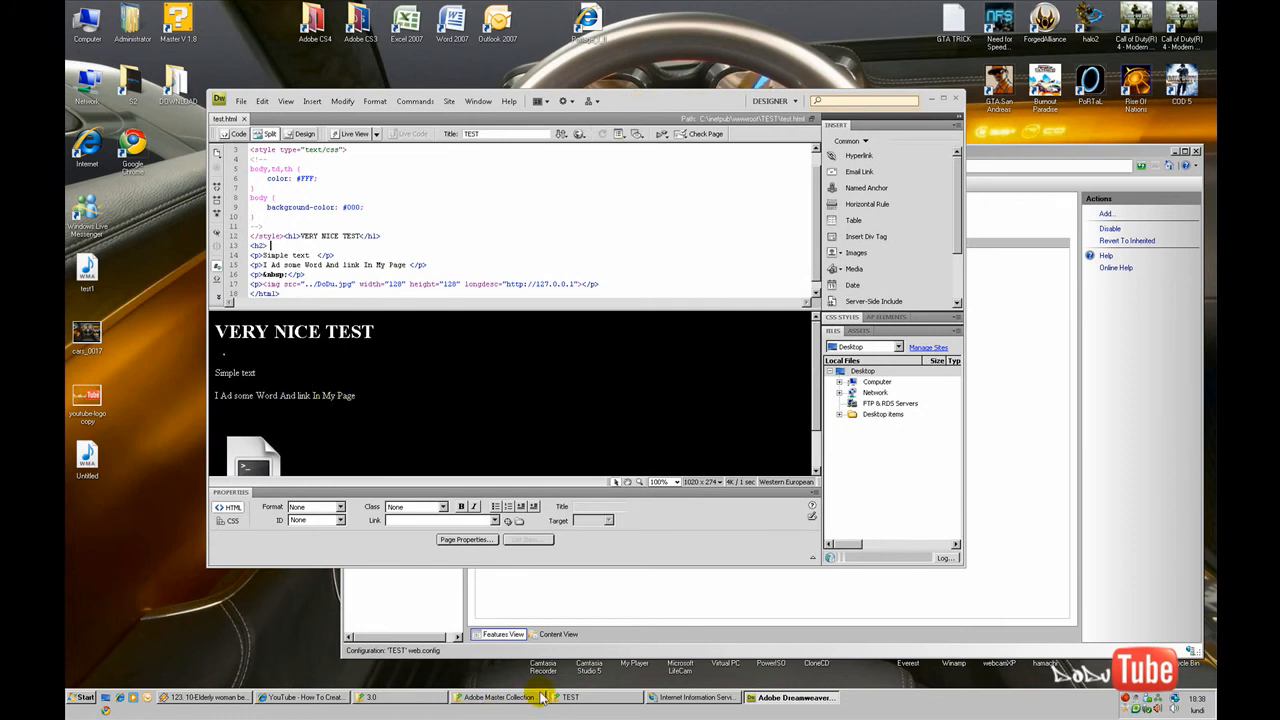
Step: Reopen the TEST site folder (web, test, DoDu) and select web.config
left_click(571, 697)
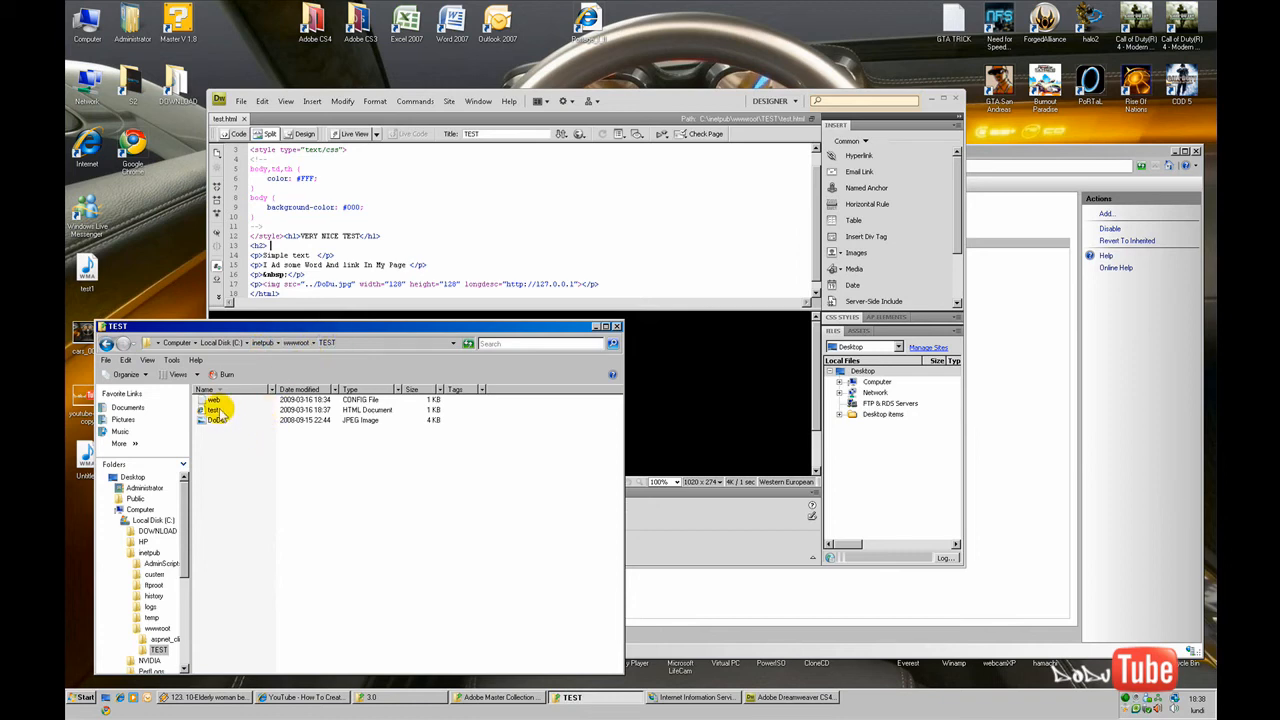
left_click(215, 399)
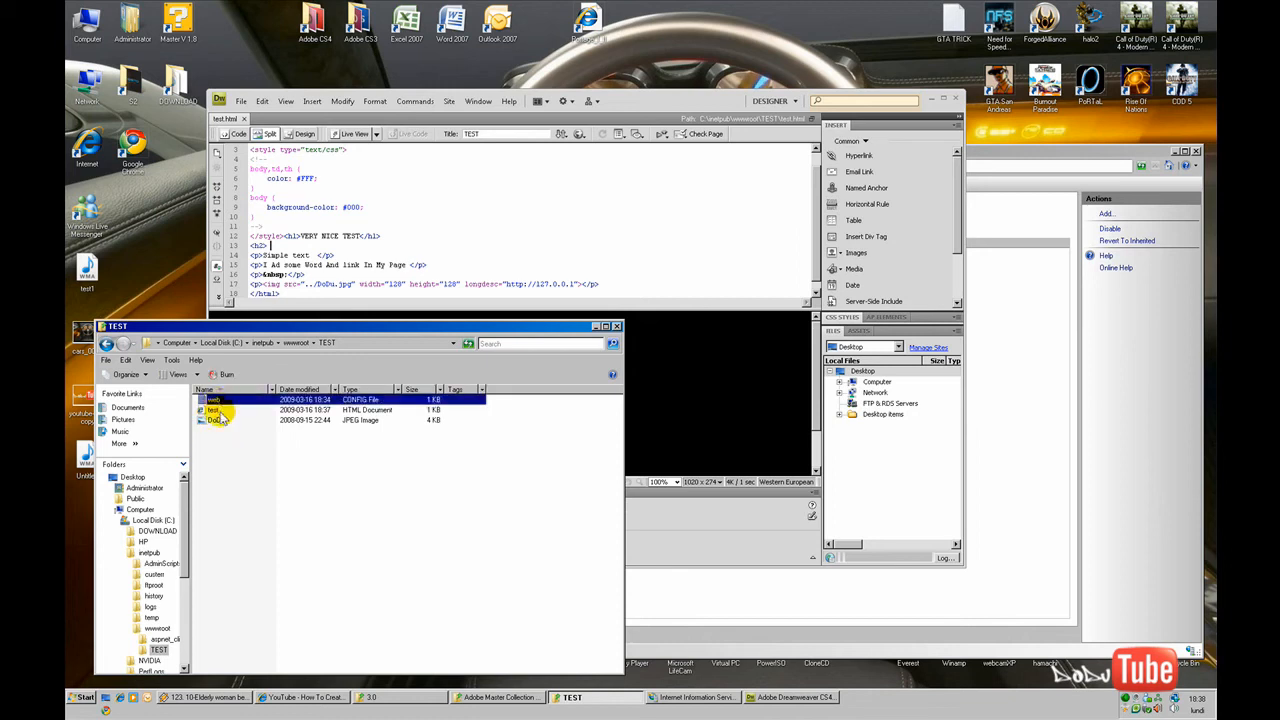
left_click(214, 399)
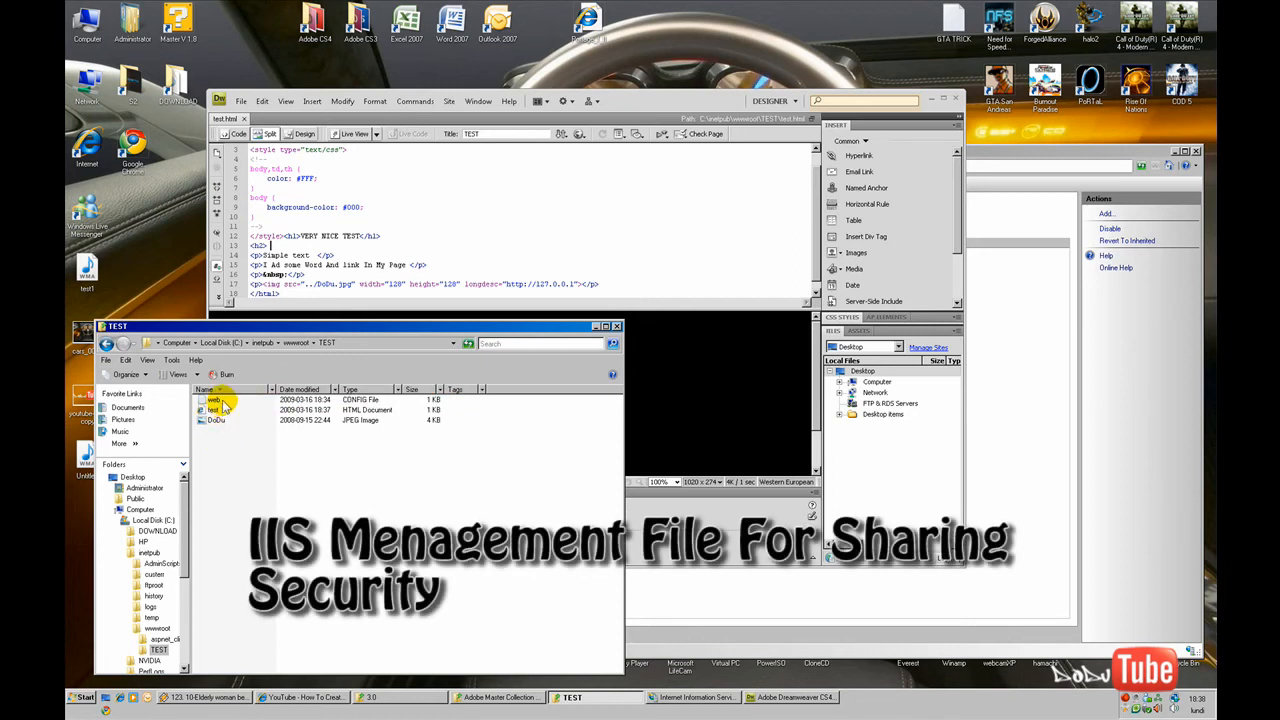
left_click(213, 399)
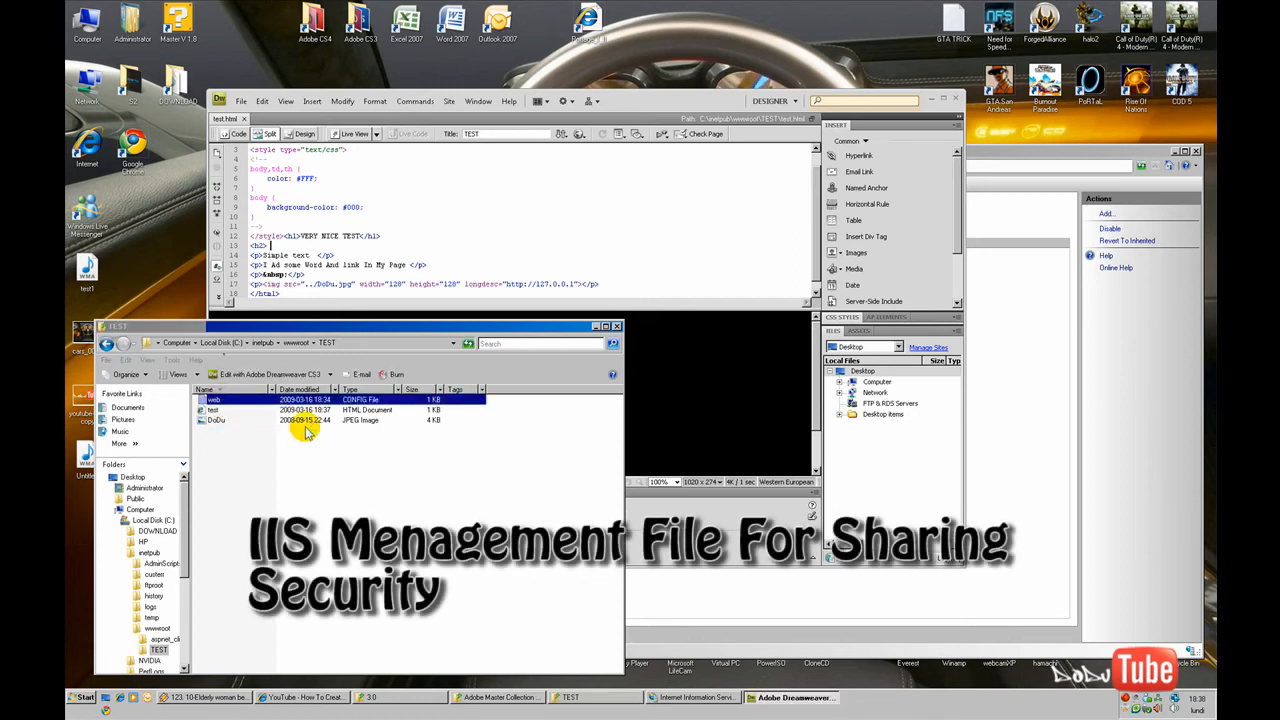
double_click(213, 399)
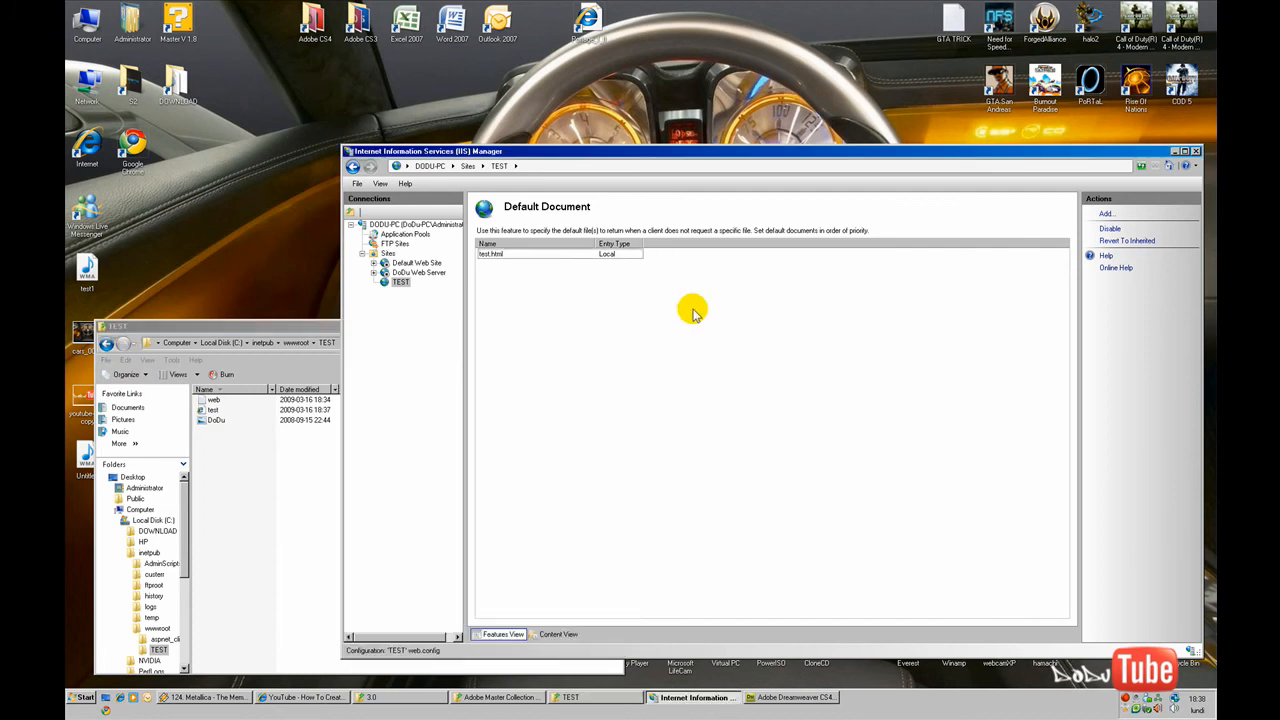
Step: Open the TEST site's Authentication settings and review Anonymous, Basic and Windows Authentication
left_click(401, 281)
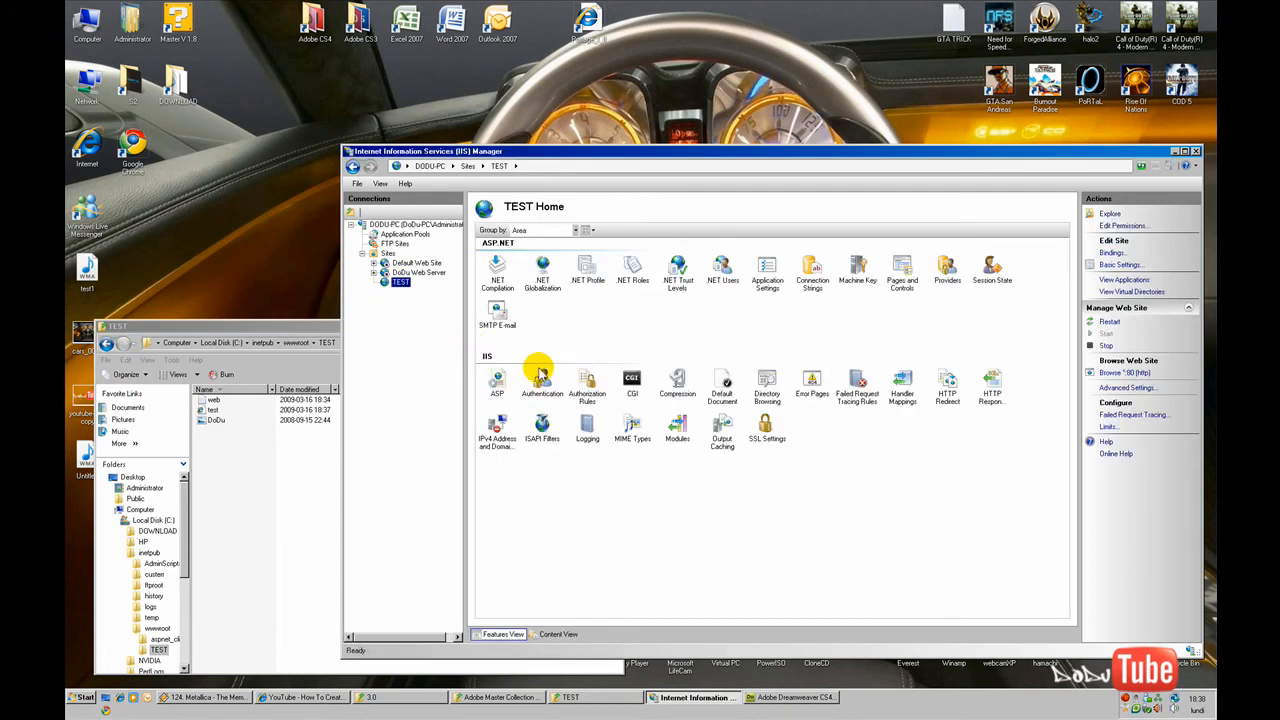
mouse_move(812, 385)
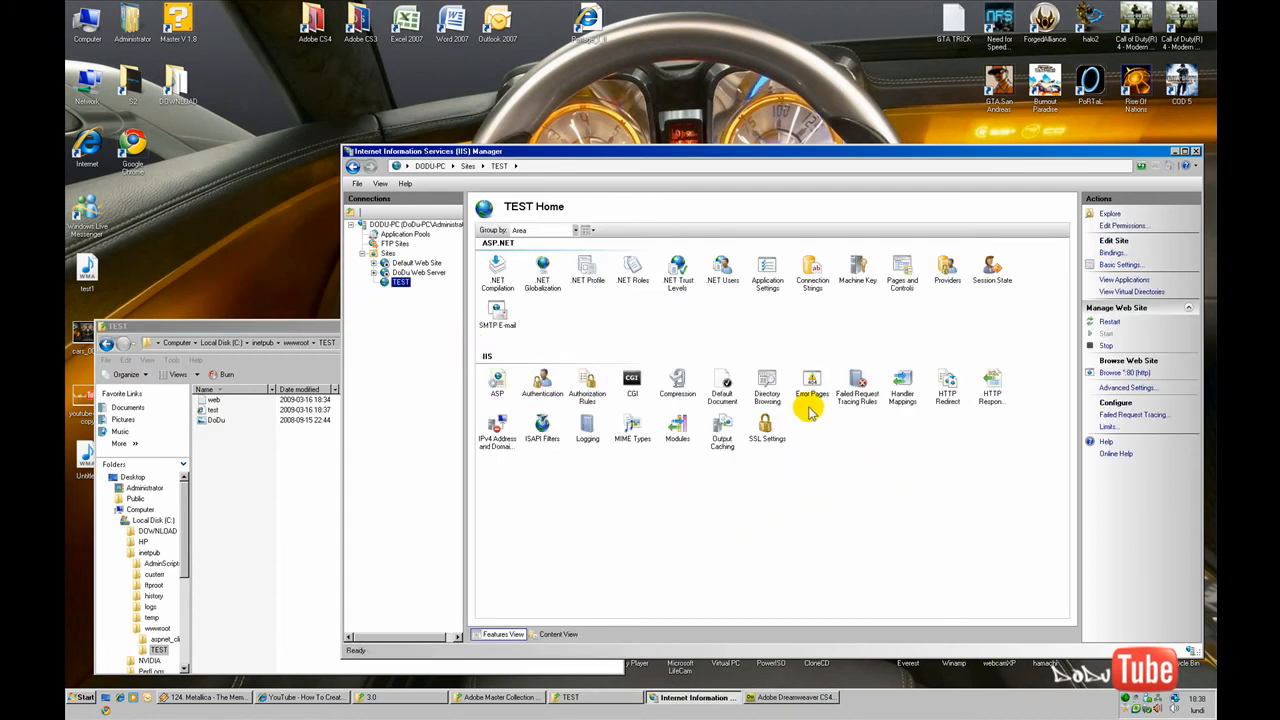
double_click(542, 383)
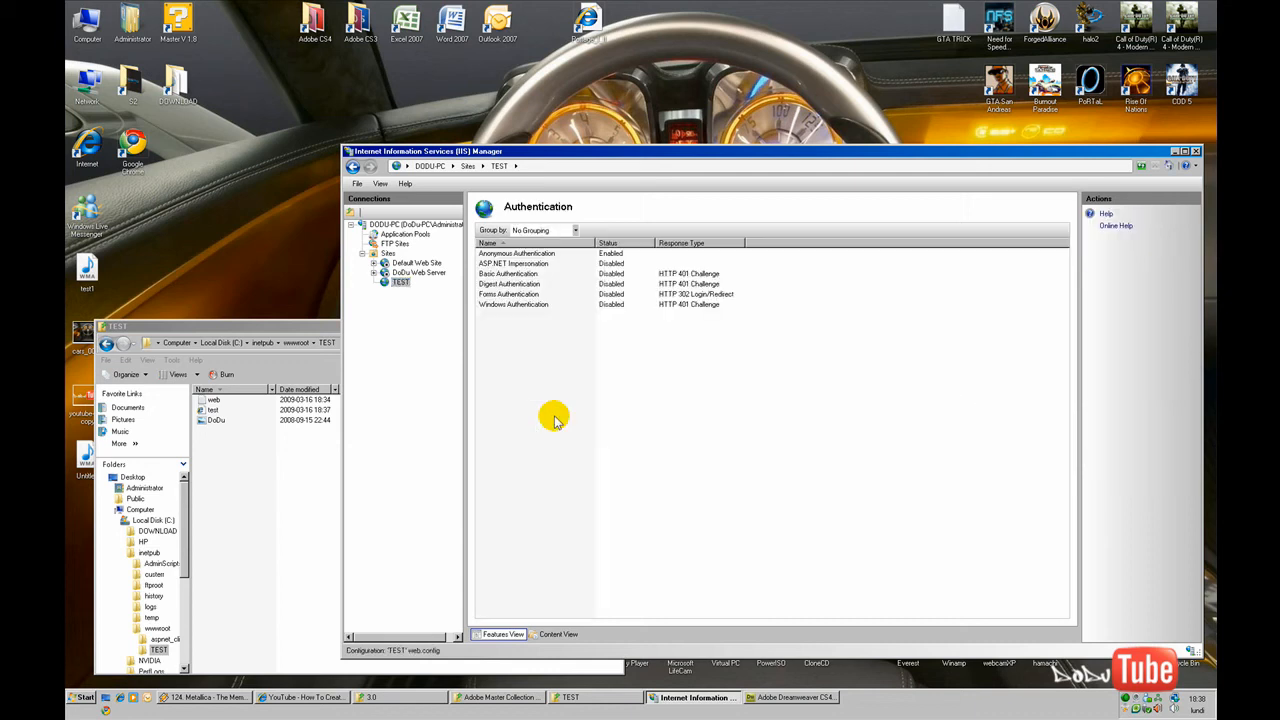
left_click(517, 253)
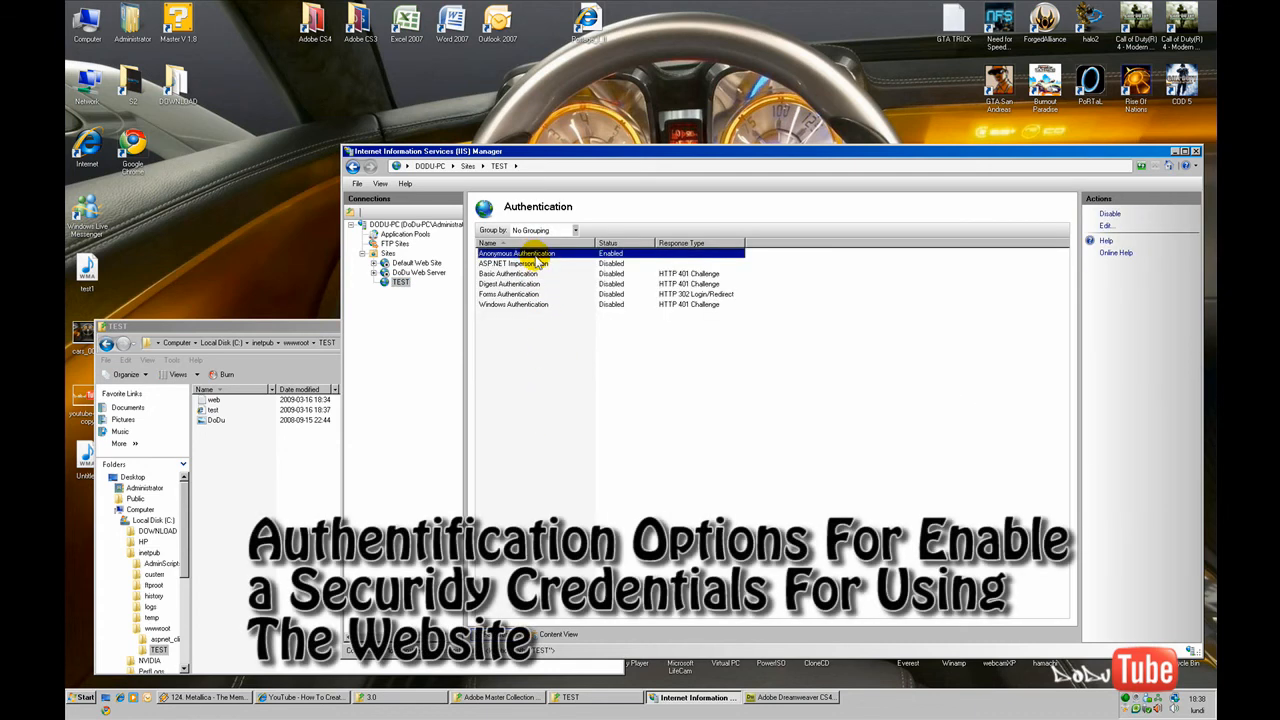
left_click(530, 273)
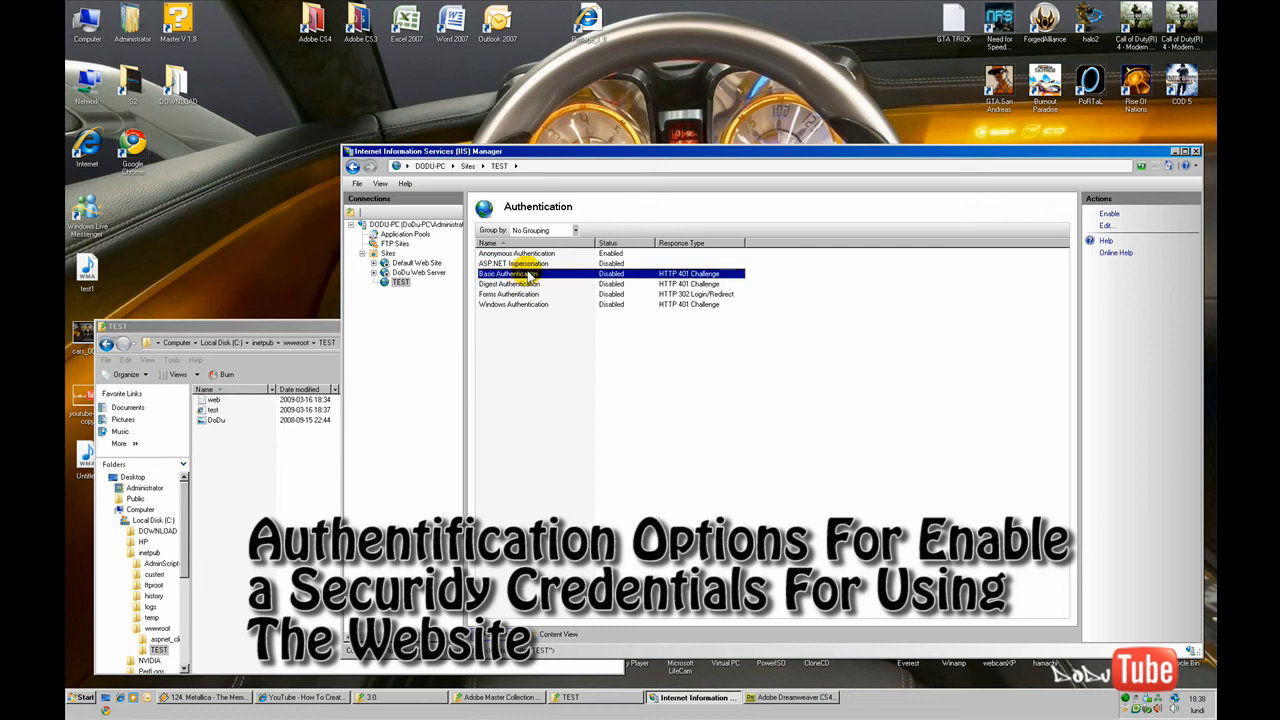
left_click(513, 304)
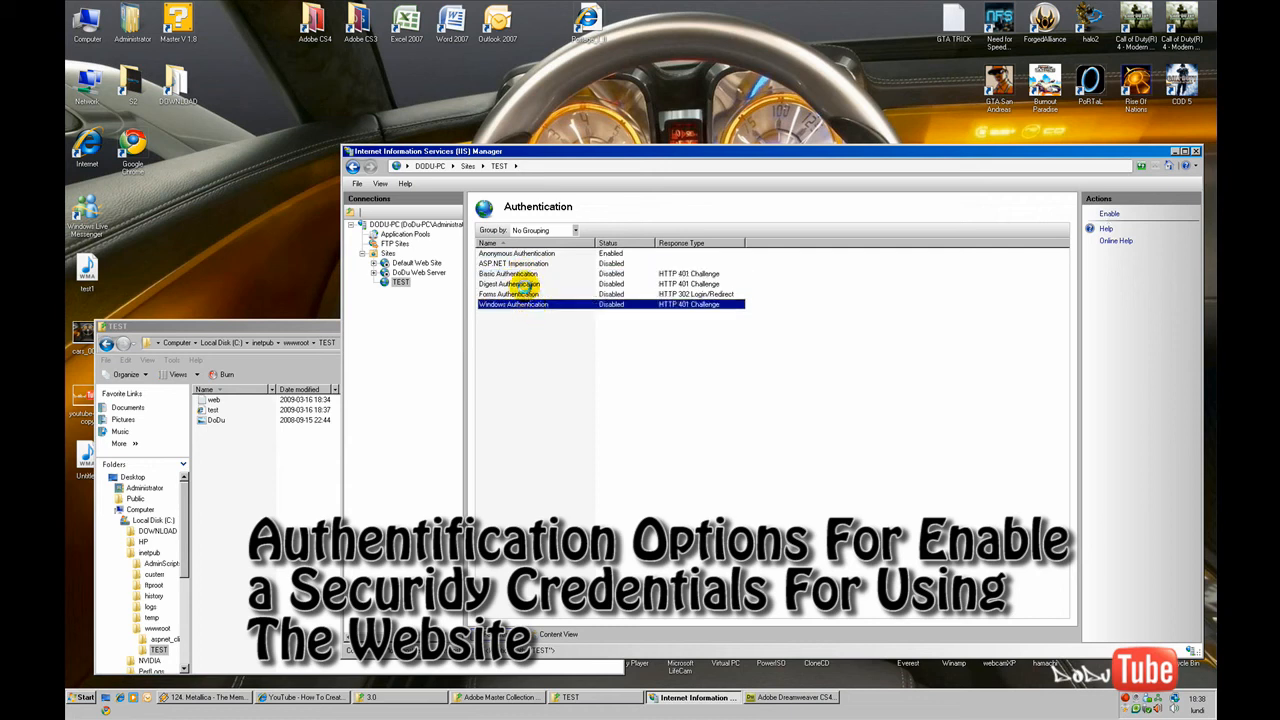
left_click(510, 273)
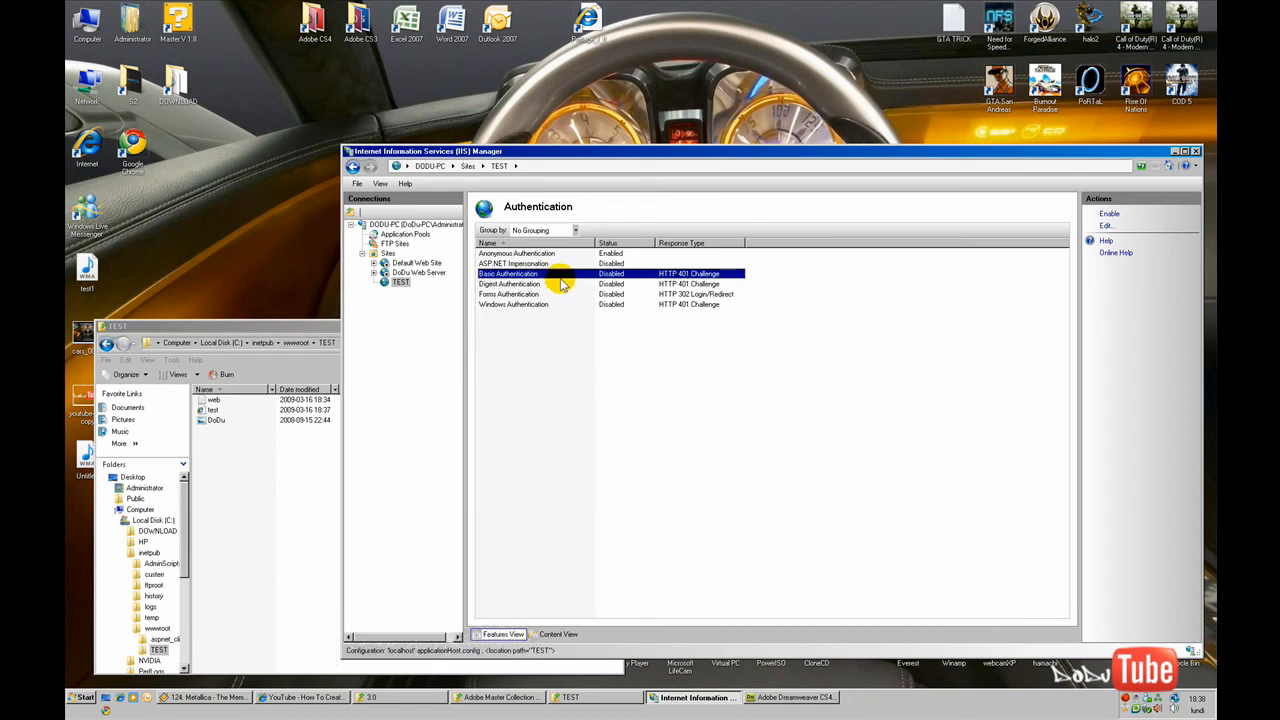
mouse_move(668, 278)
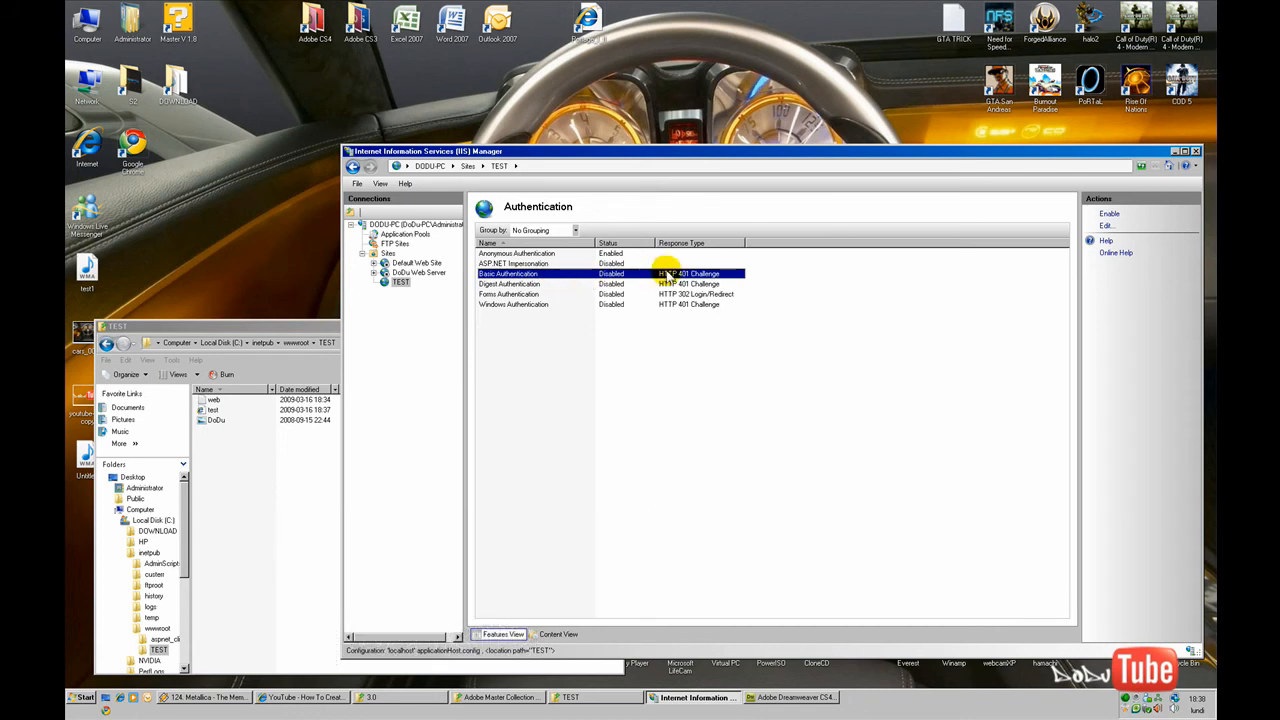
Step: Enable Basic Authentication, then disable it again, leaving only Anonymous enabled
left_click(1108, 213)
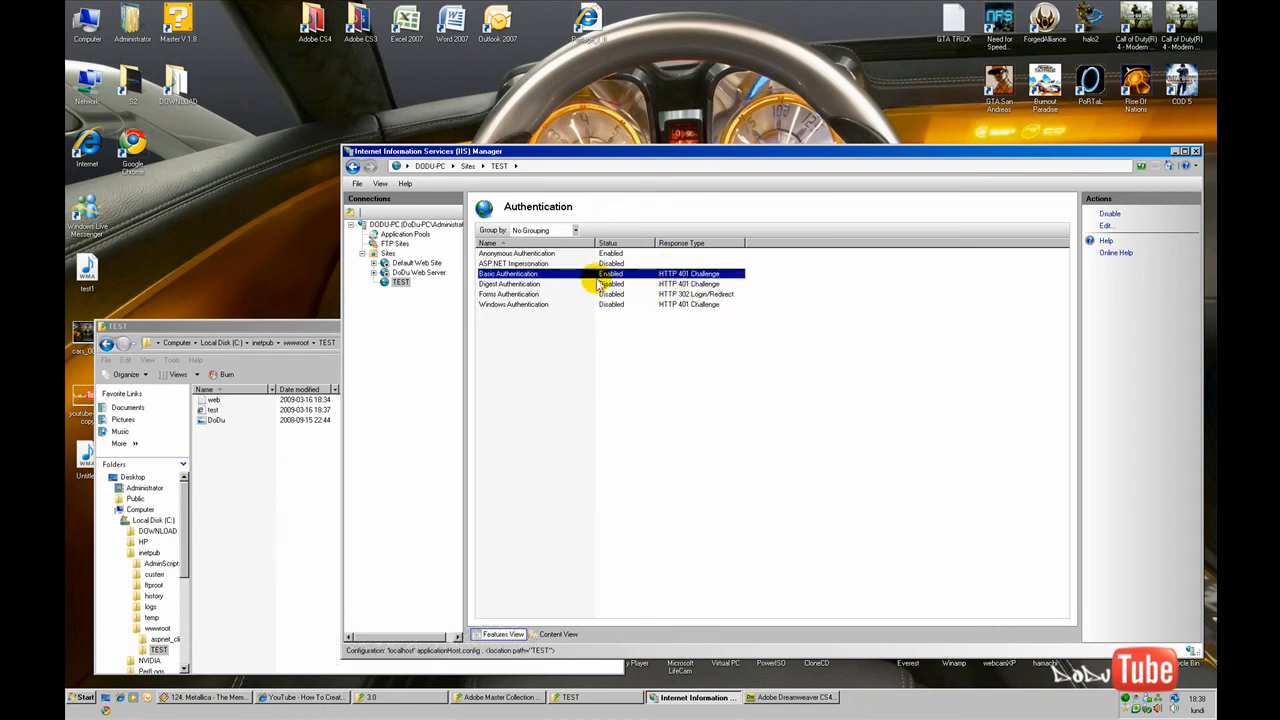
left_click(1105, 225)
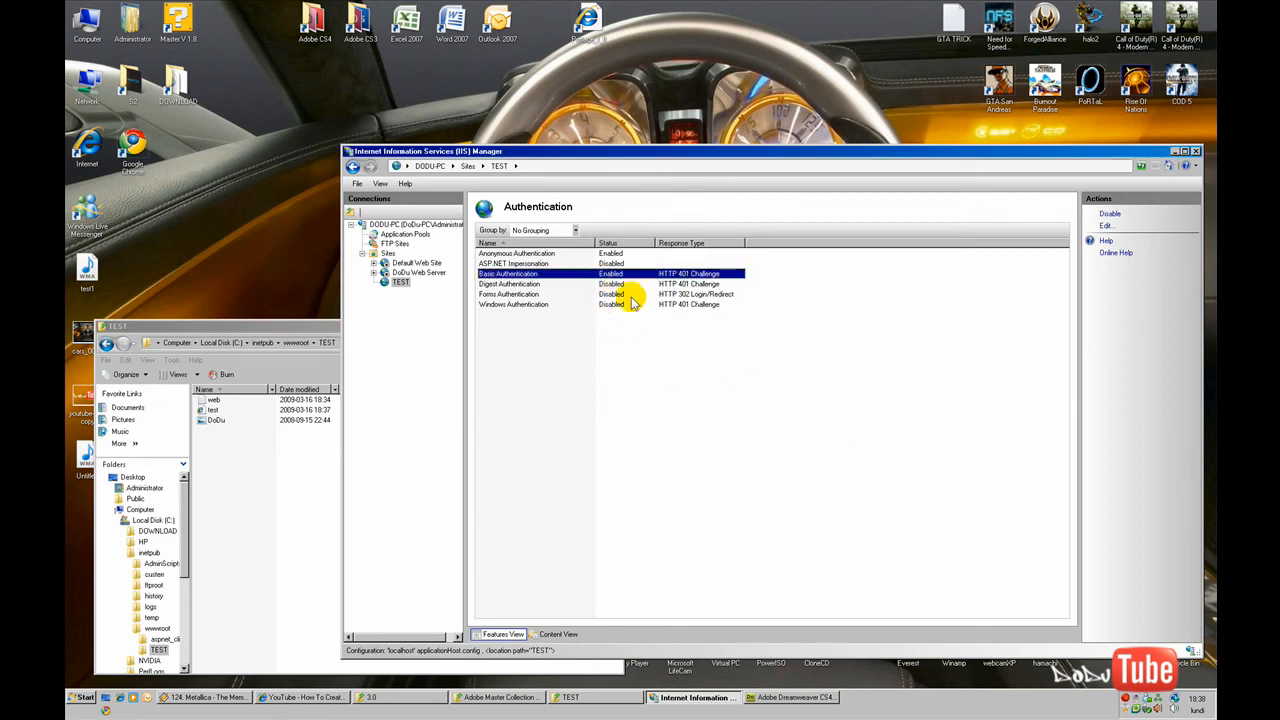
right_click(633, 273)
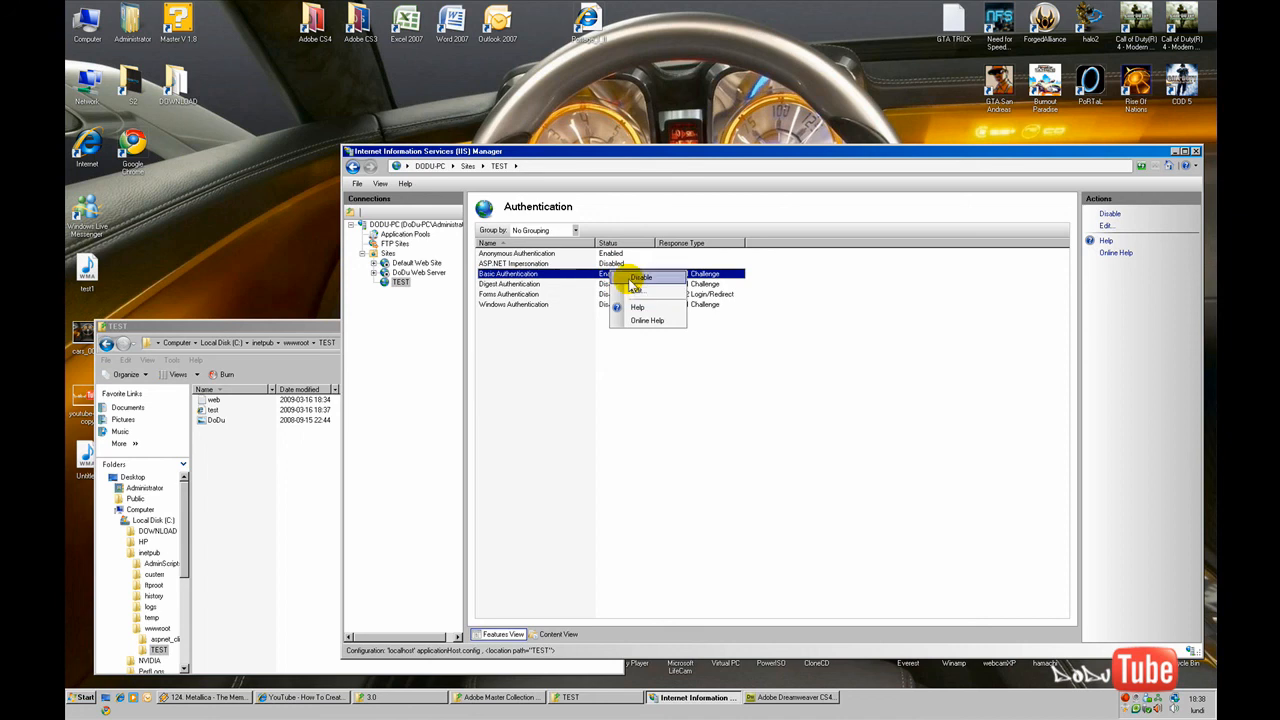
left_click(640, 277)
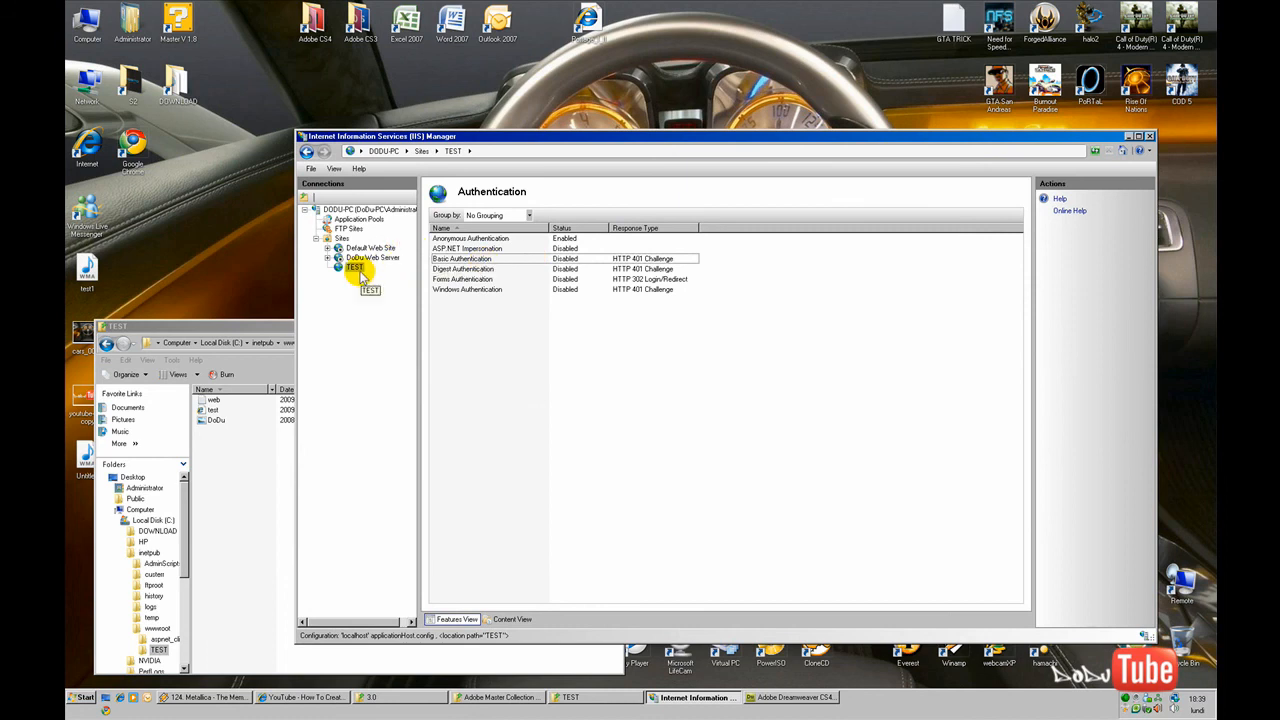
Step: Browse DoDu Web Server's NEWWEBSITE and BLOG, minimize IIS Manager, center the TEST window
left_click(339, 258)
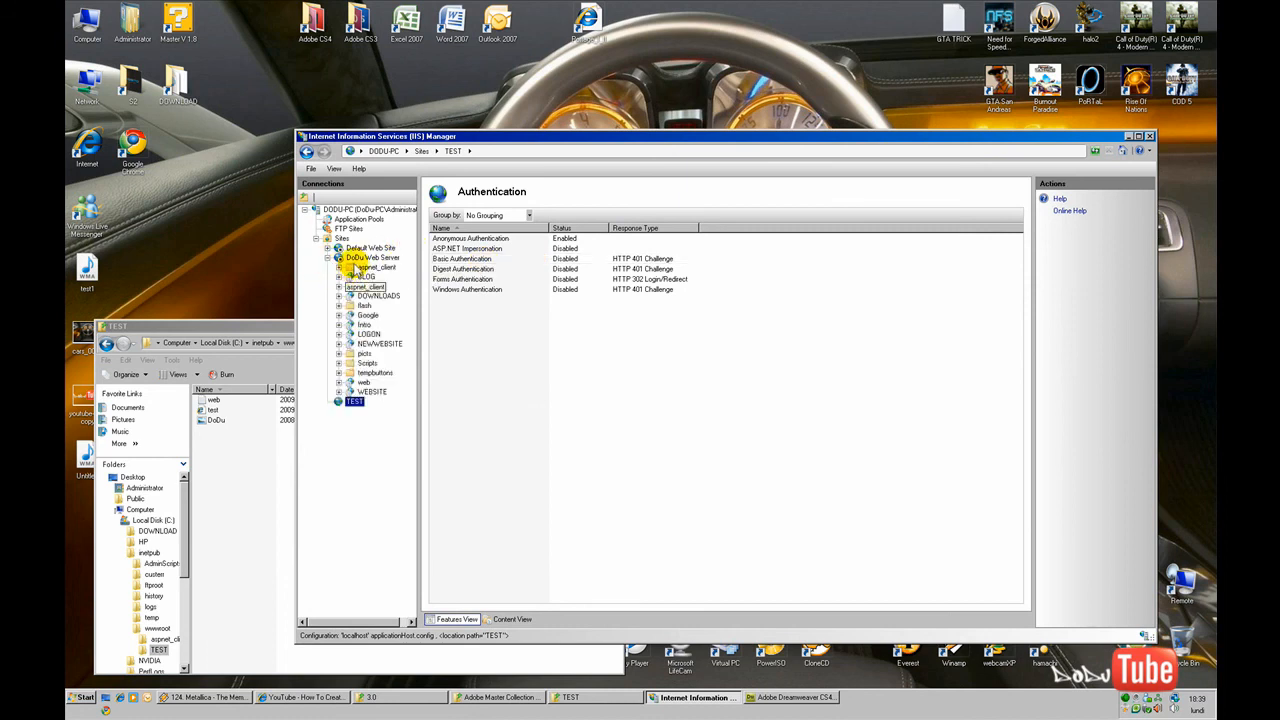
left_click(372, 382)
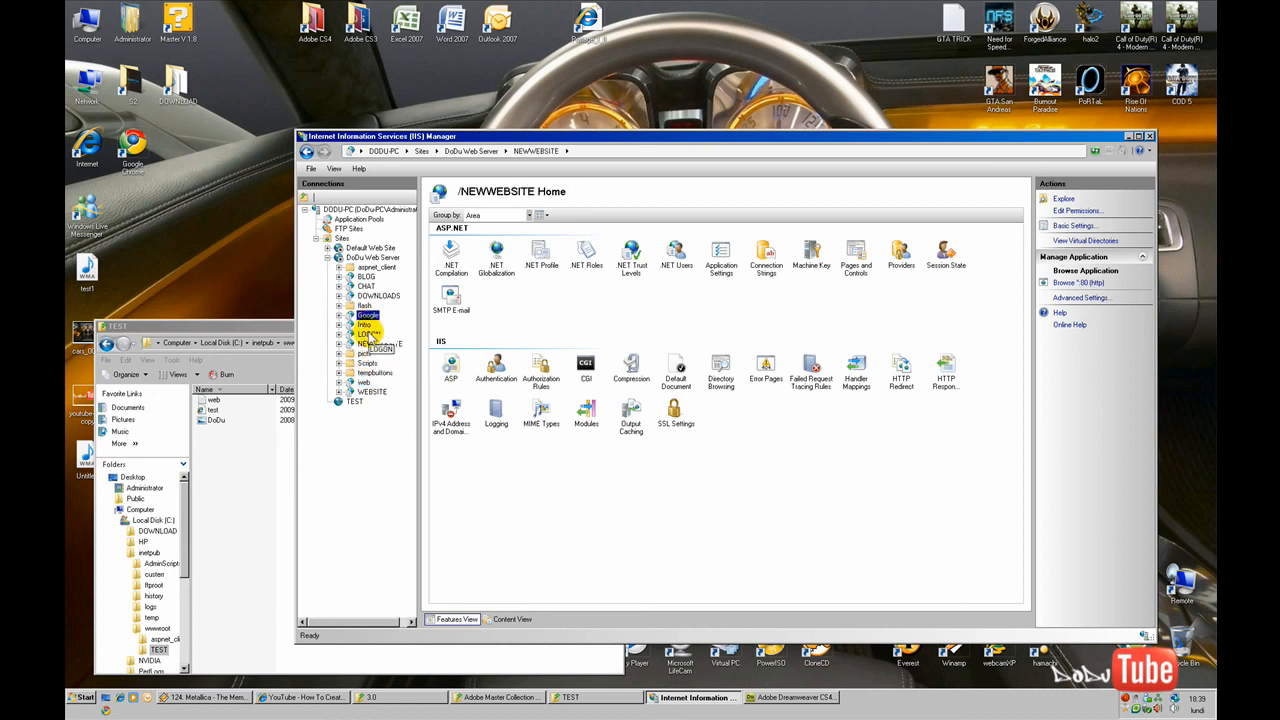
left_click(366, 276)
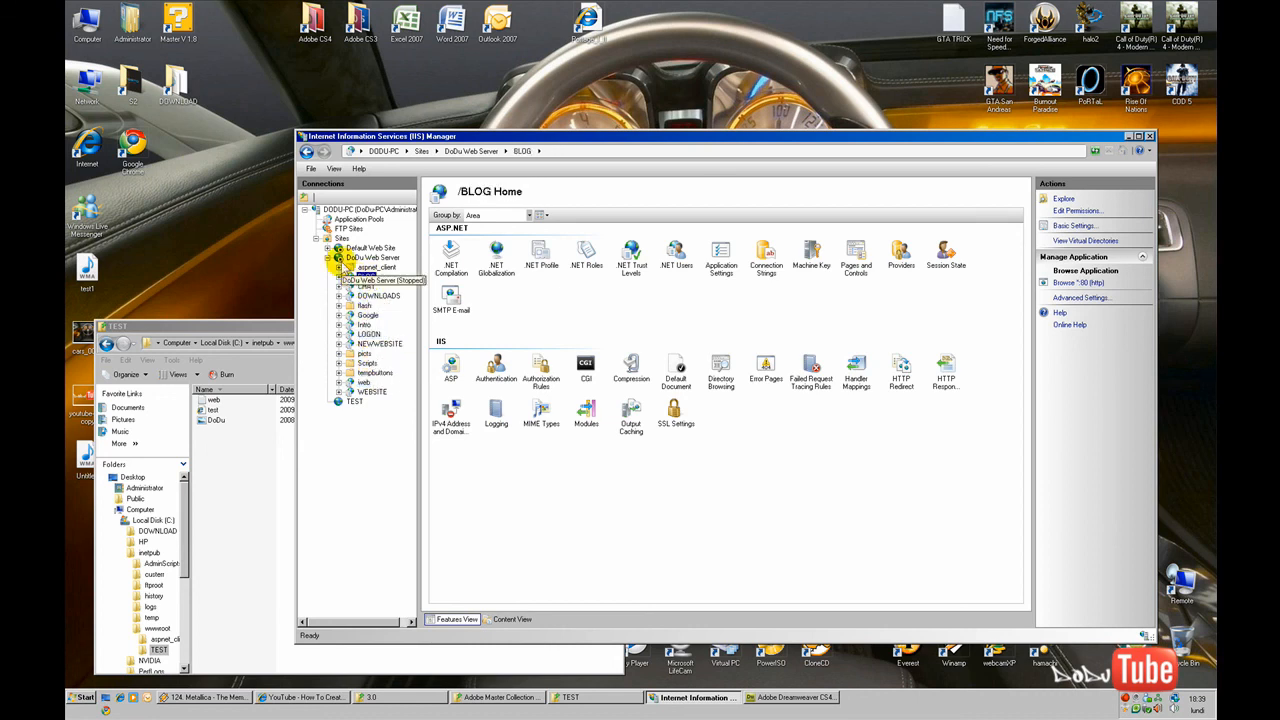
left_click(372, 258)
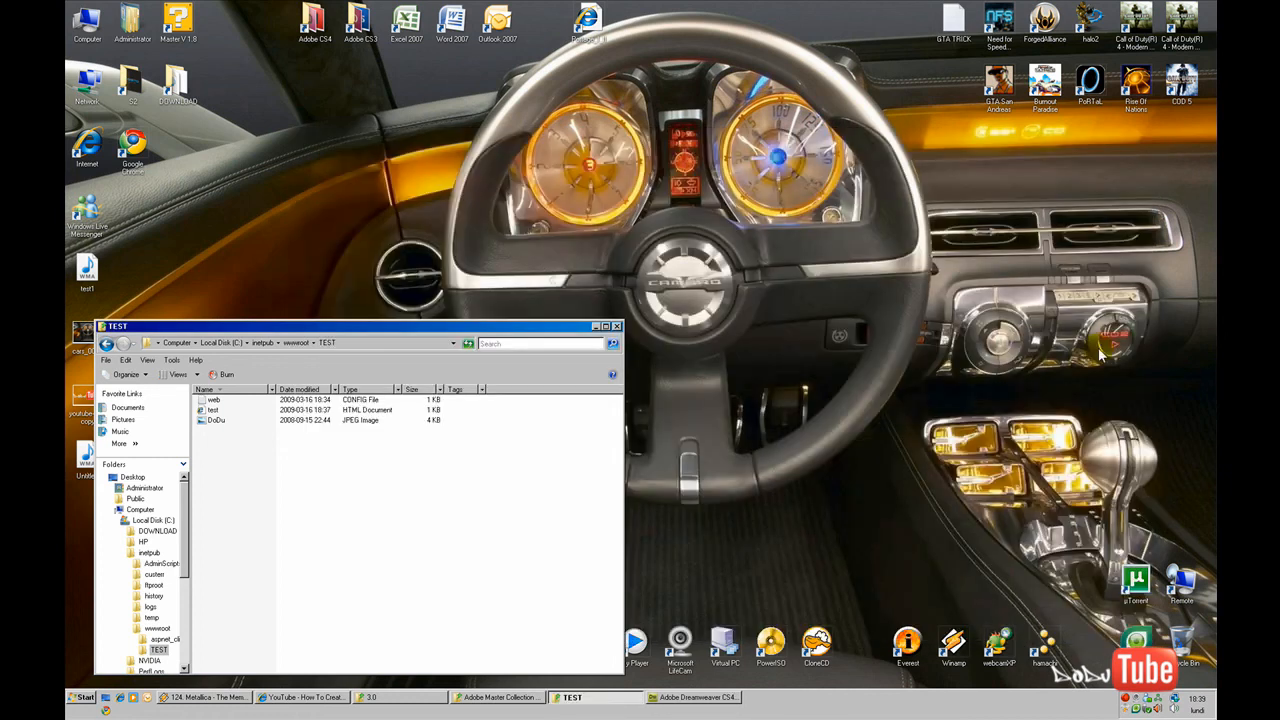
left_click_drag(360, 326, 535, 267)
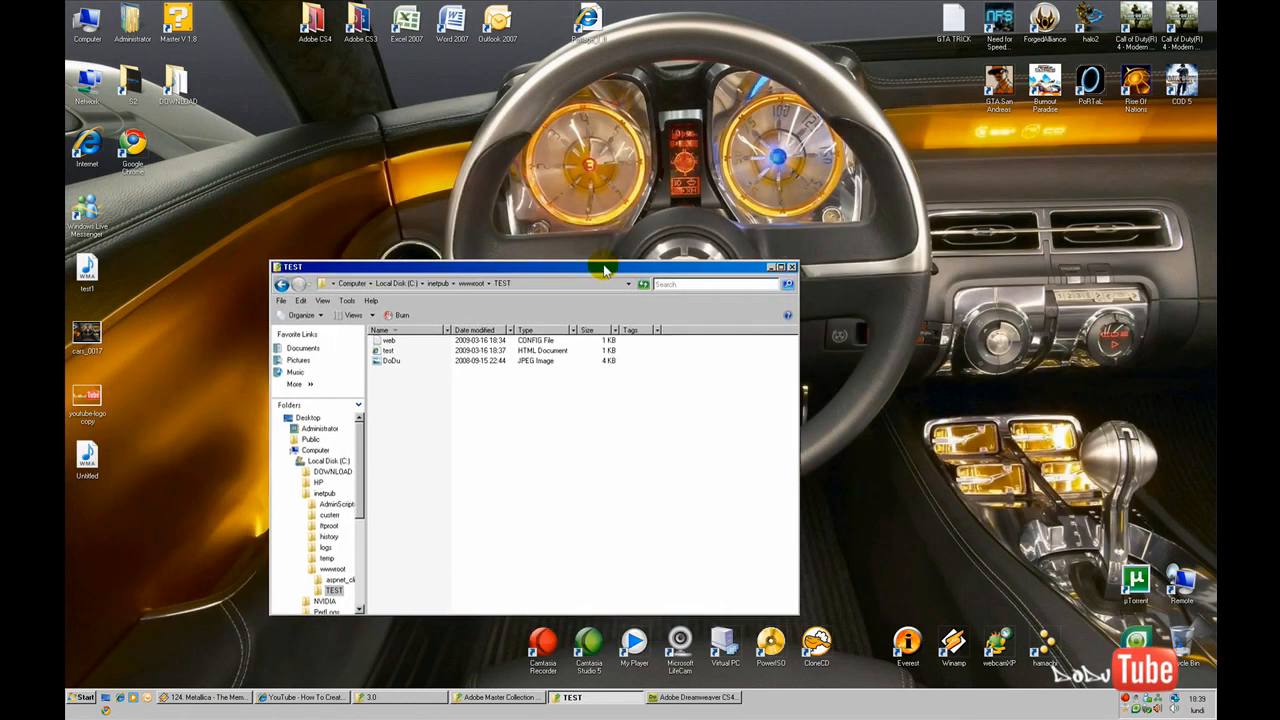